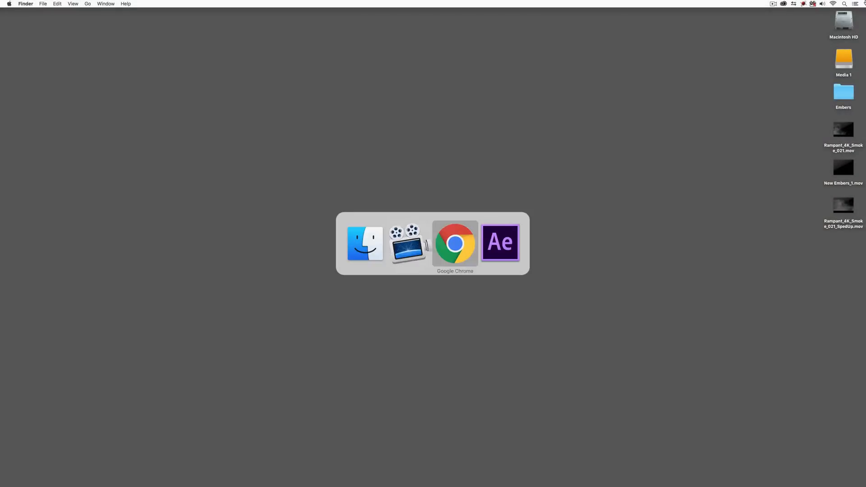
- Bring Chrome forward and browse to the Rampant Design visual effects products grid
left_click(454, 243)
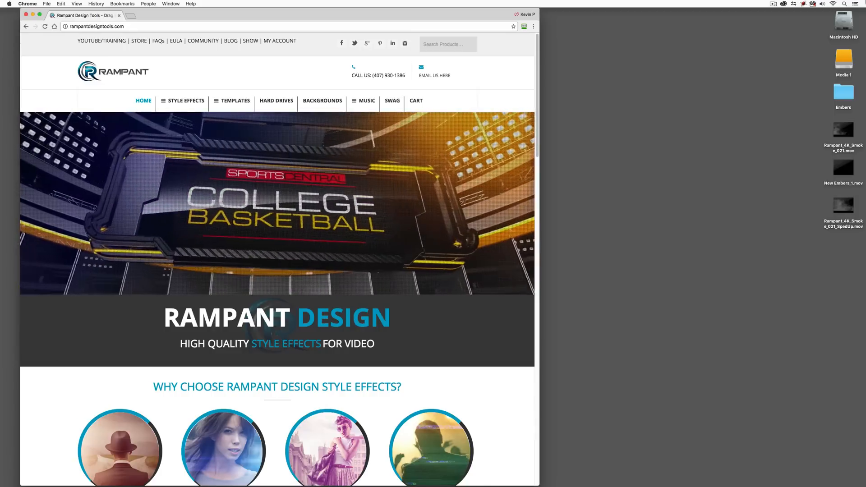
left_click(186, 100)
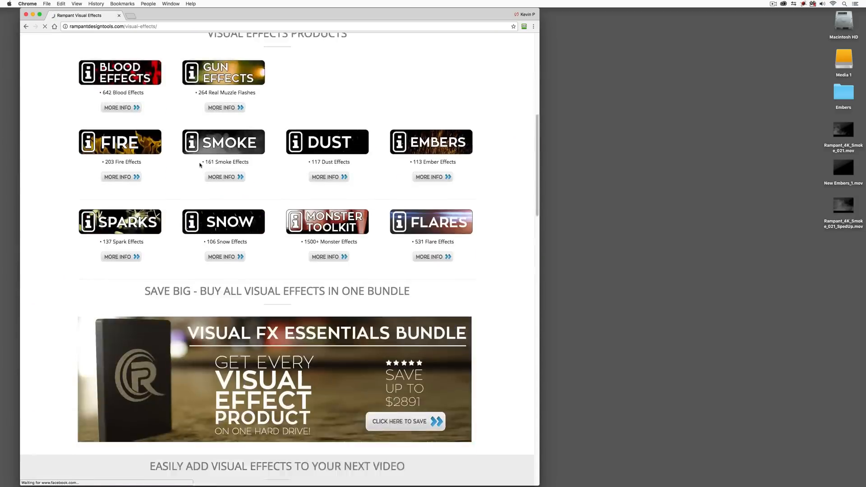
scroll("up", 3)
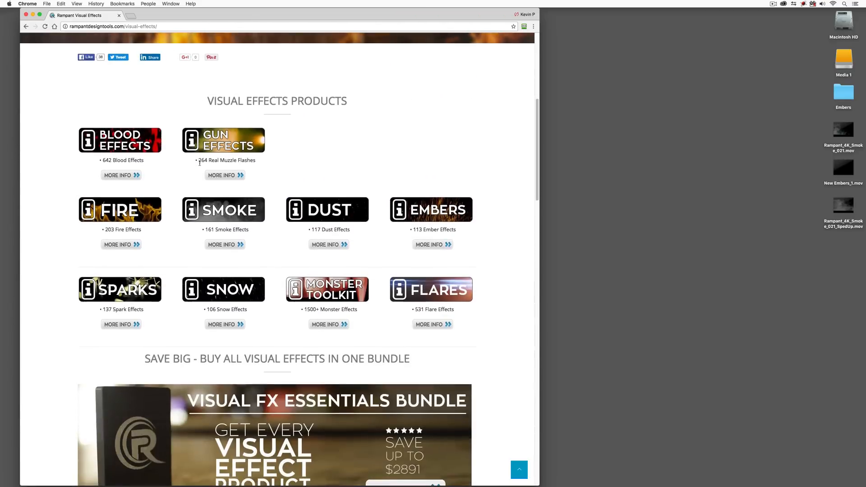
mouse_move(249, 228)
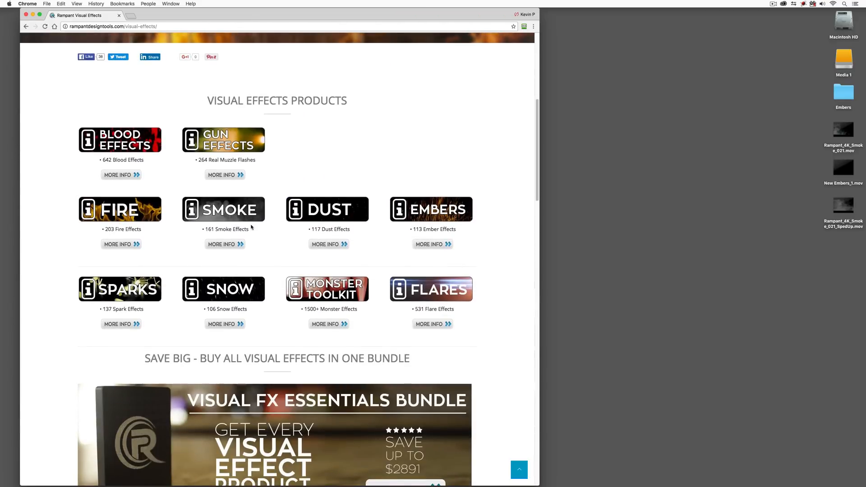
mouse_move(436, 273)
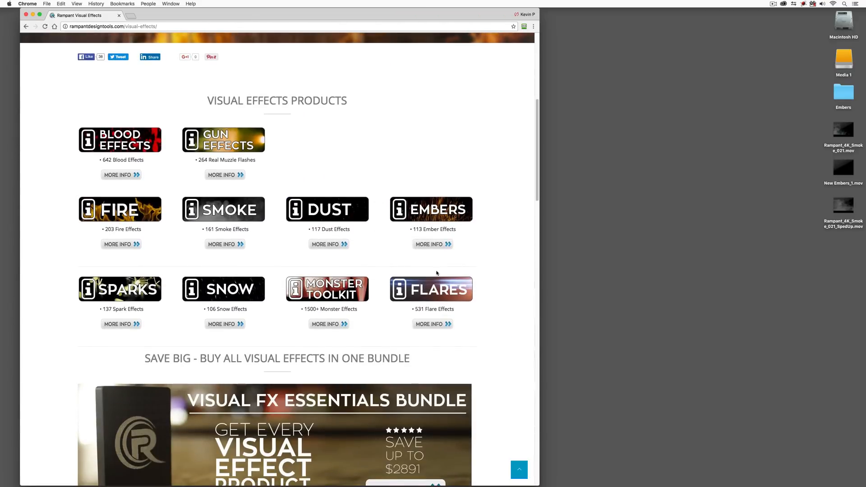
mouse_move(818, 202)
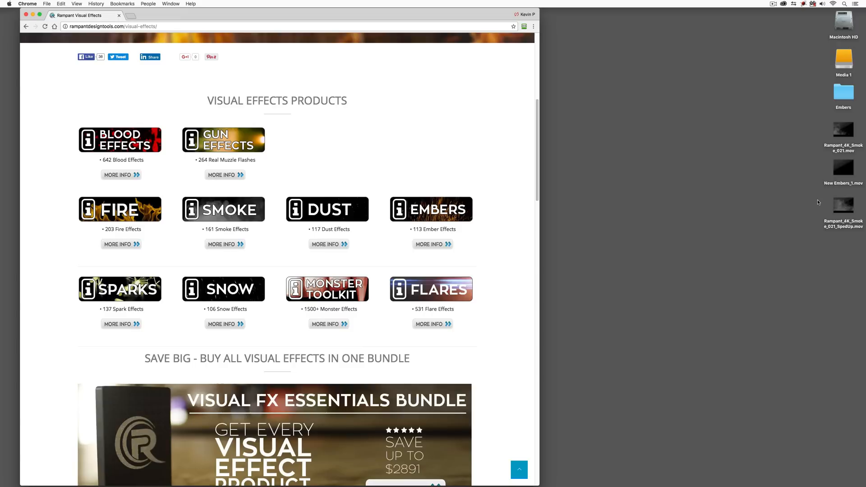
mouse_move(823, 154)
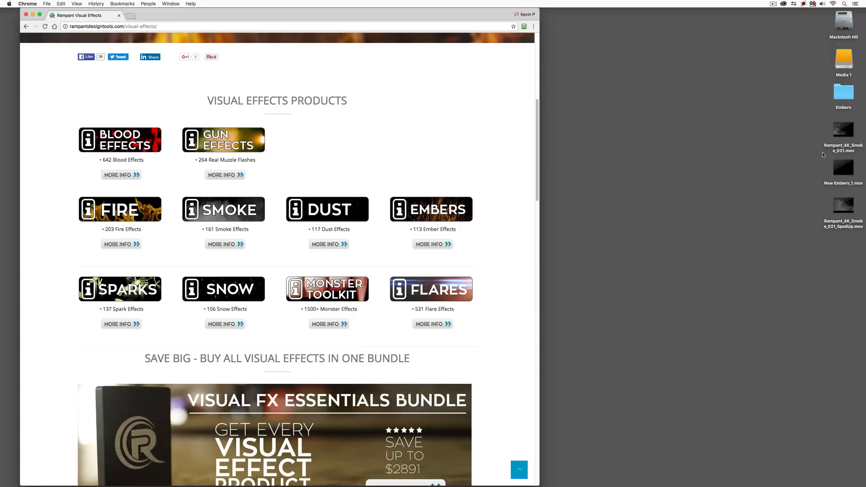
mouse_move(829, 154)
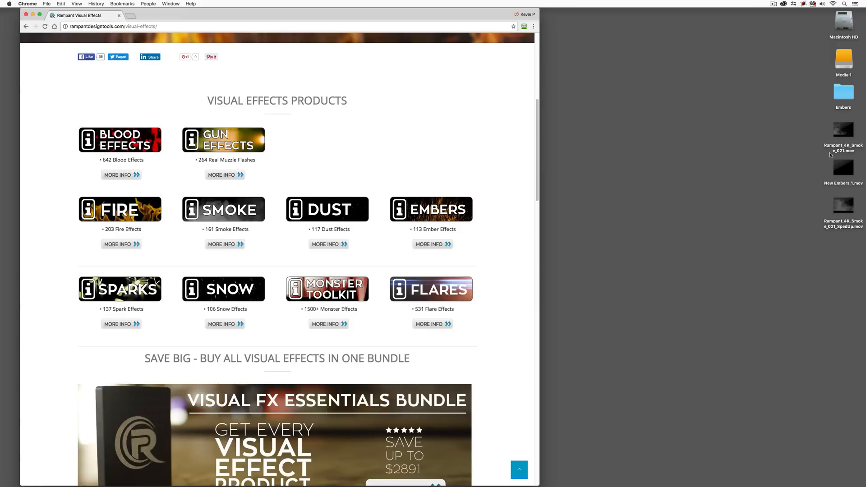
mouse_move(806, 175)
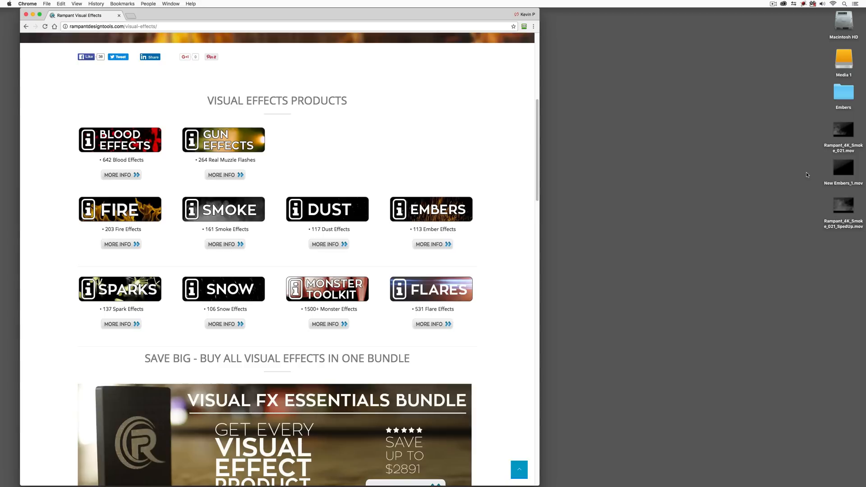
- Open the Embers folder from the desktop to list the Rampant_4K_Embers clips
double_click(842, 93)
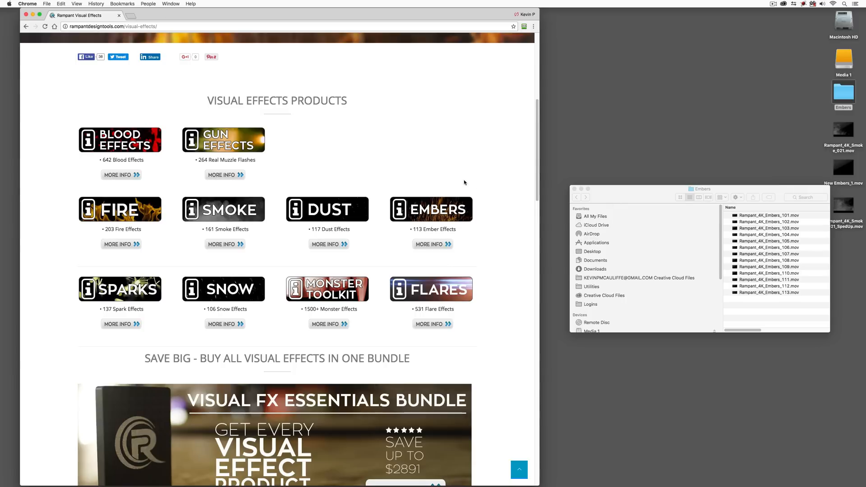
mouse_move(467, 200)
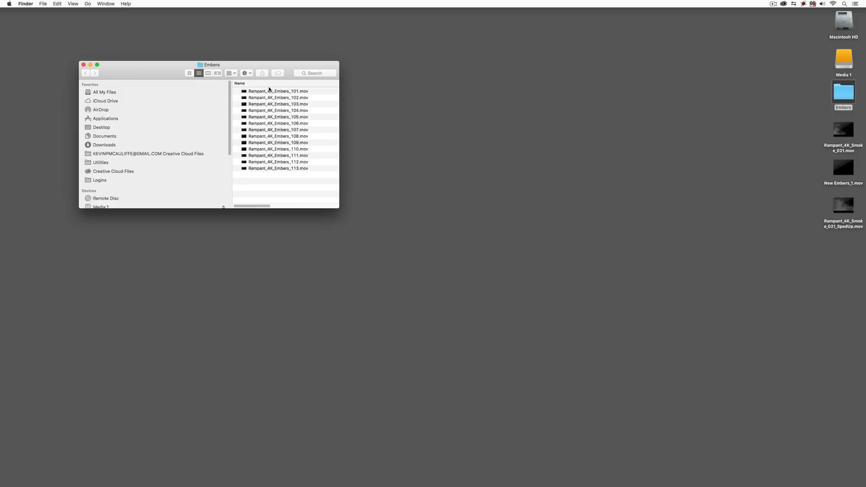
mouse_move(269, 71)
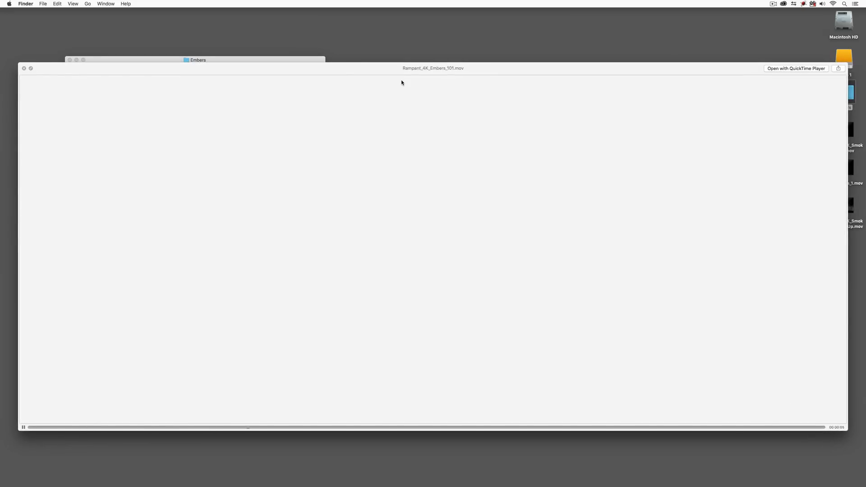
mouse_move(93, 345)
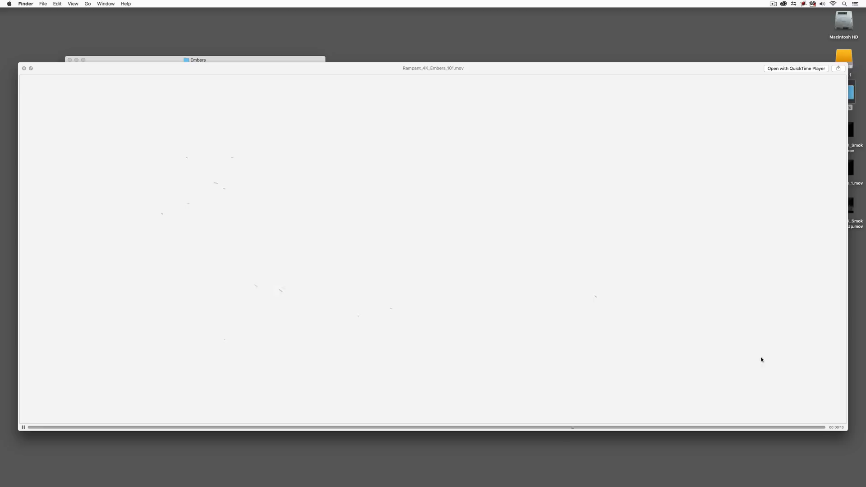
mouse_move(363, 173)
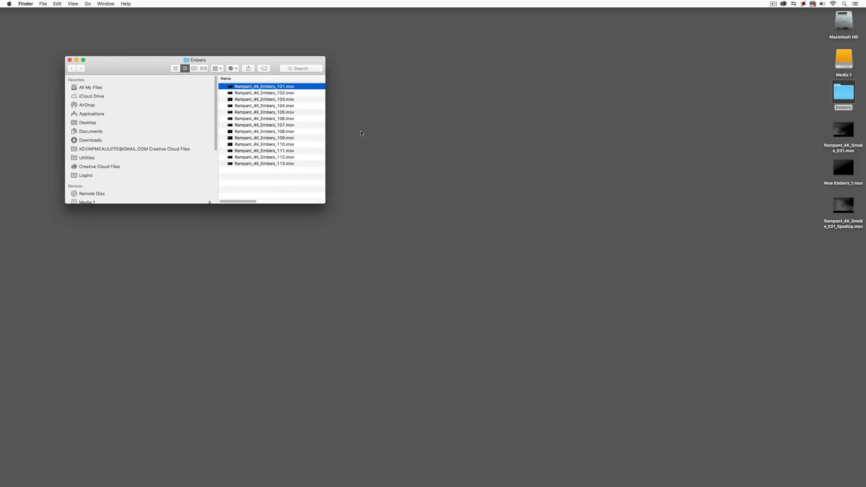
- Close the Embers Finder window and play the Rampant Previewer promo video
left_click(69, 59)
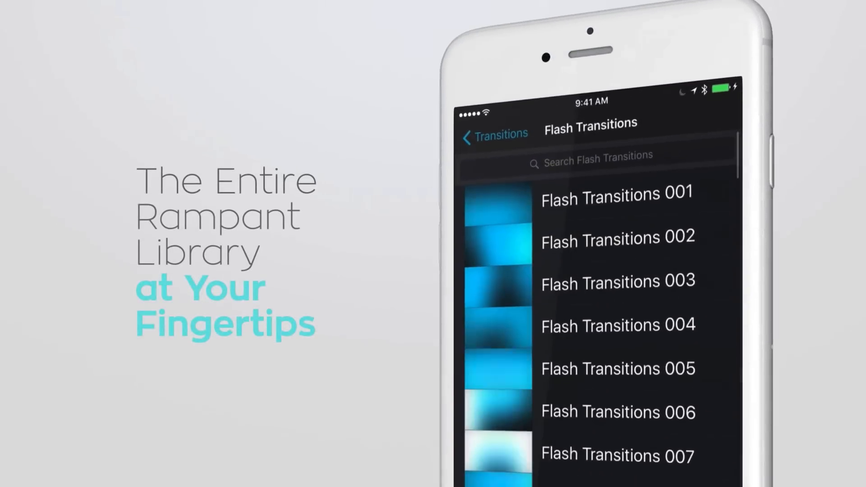
left_click(616, 282)
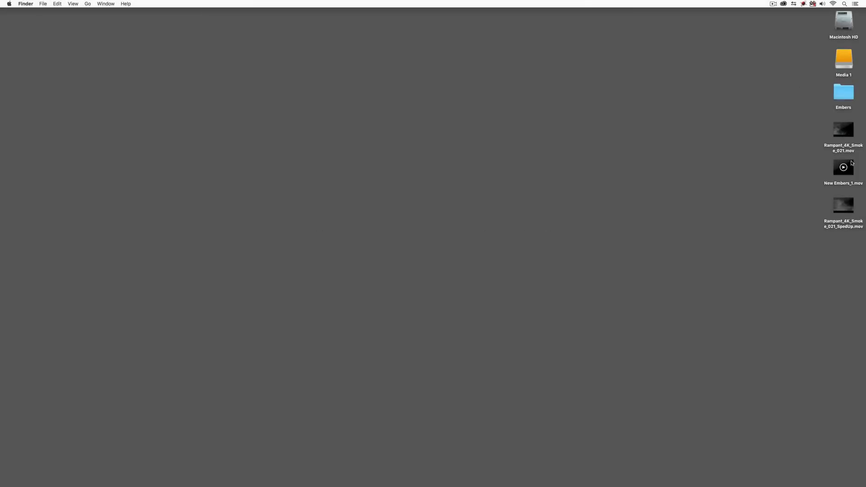
- Import all thirteen Embers .mov clips into After Effects as a new 1920×1080 composition, Comp 1
double_click(842, 168)
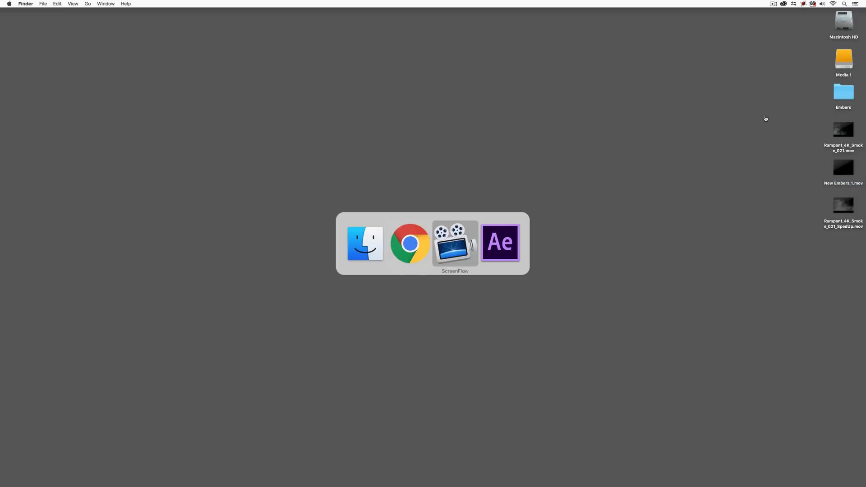
left_click(499, 243)
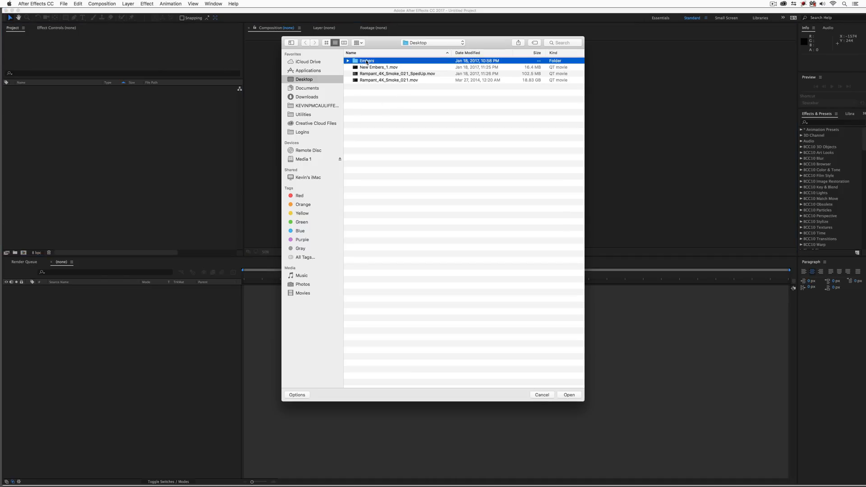
double_click(367, 61)
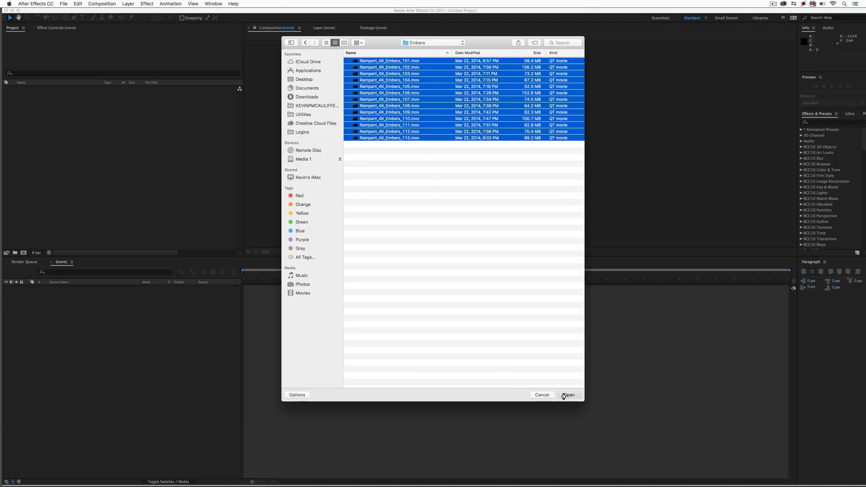
left_click(569, 394)
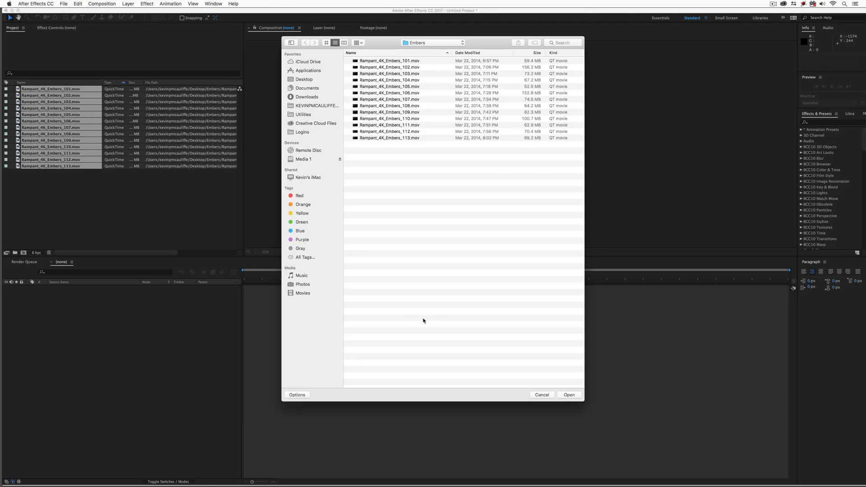
left_click(569, 394)
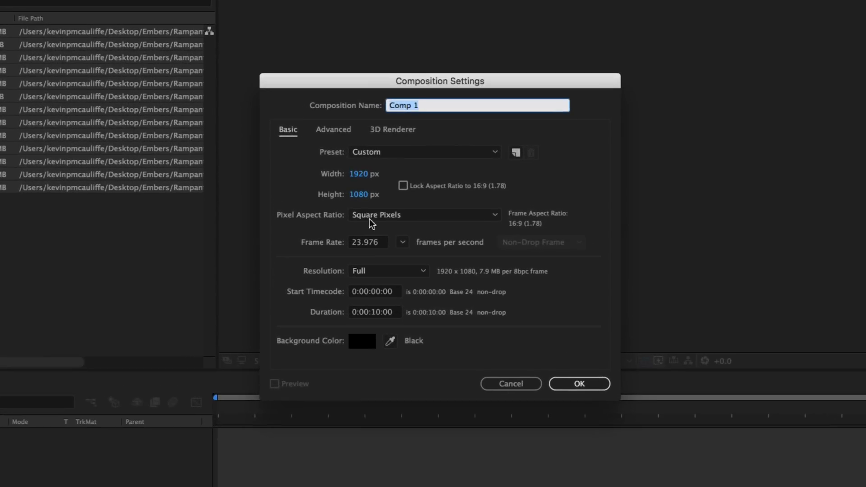
mouse_move(421, 177)
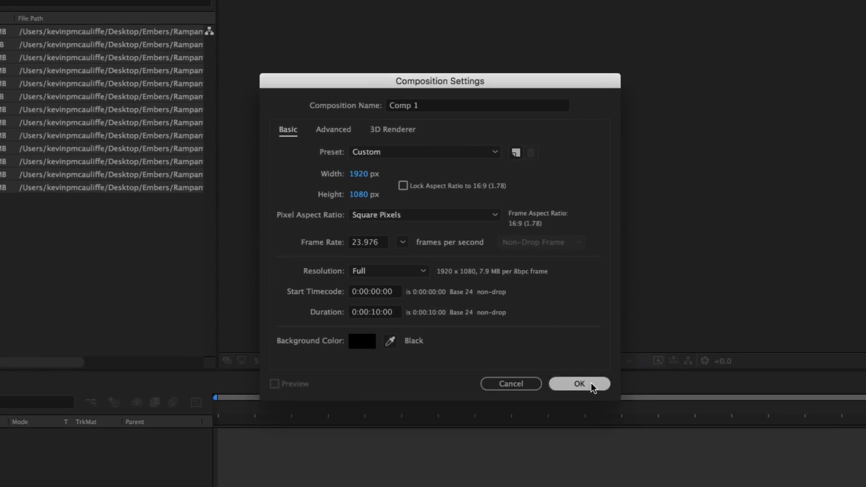
left_click(579, 384)
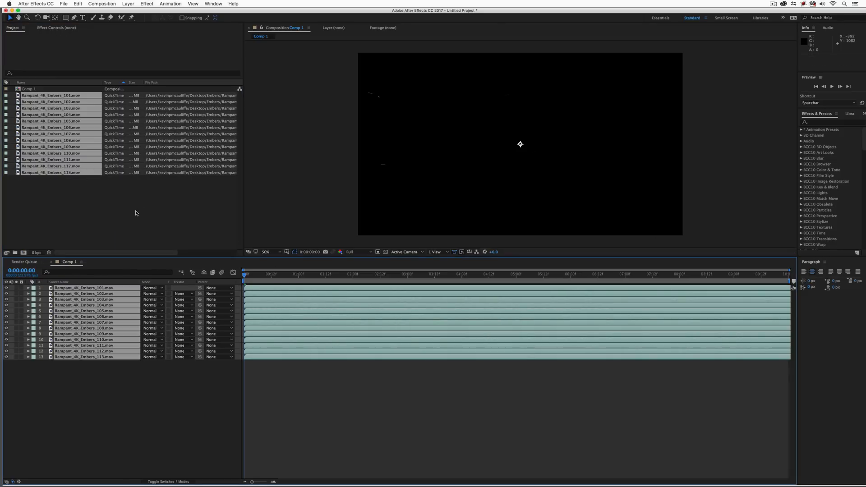
- Interpret Rampant_4K_Embers_101.mov to ignore its alpha channel
right_click(51, 95)
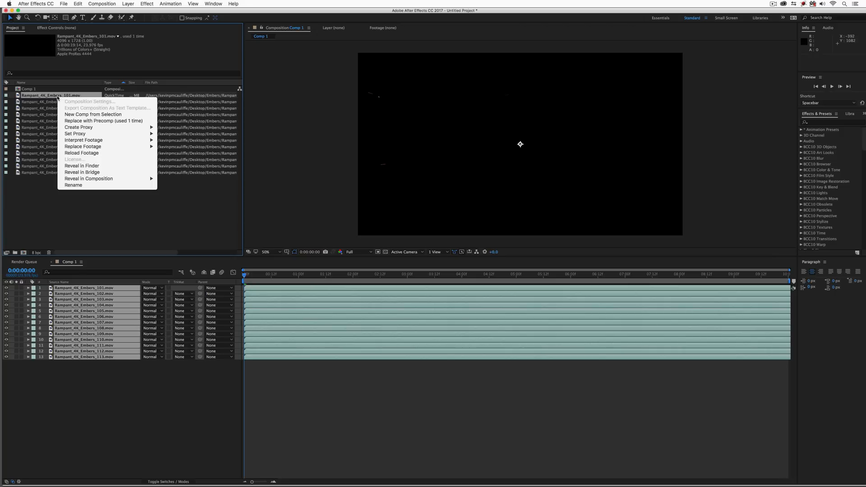
mouse_move(83, 140)
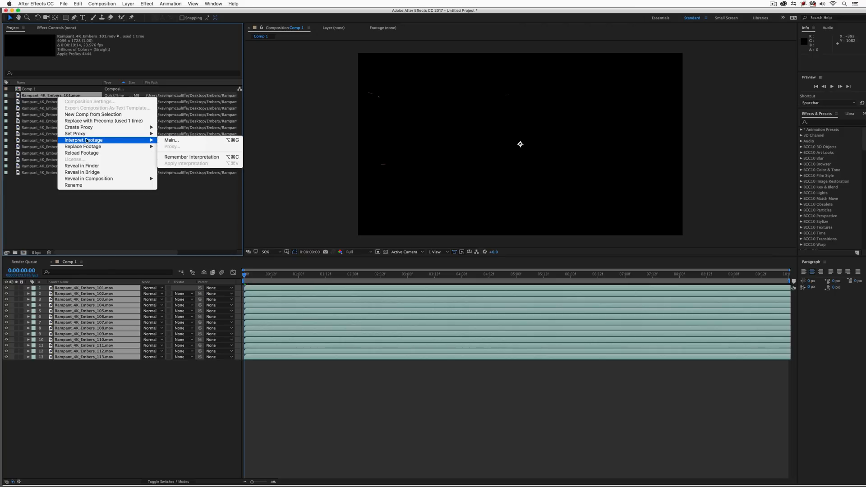
left_click(172, 139)
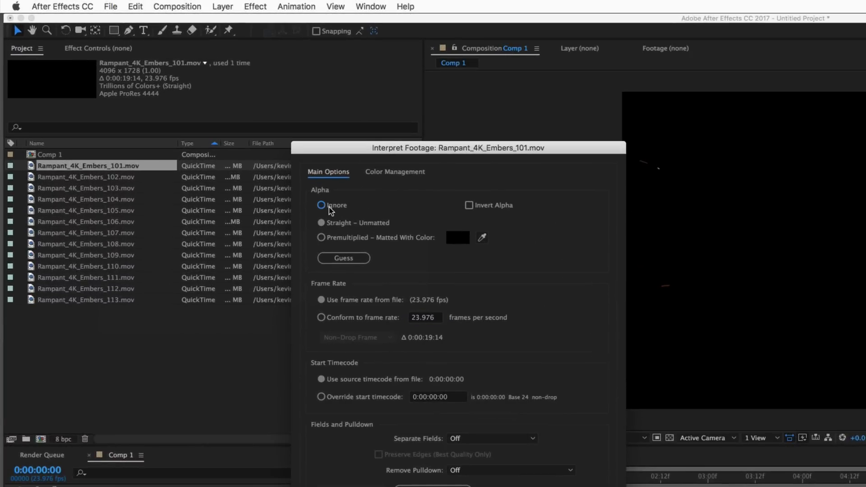
left_click(321, 205)
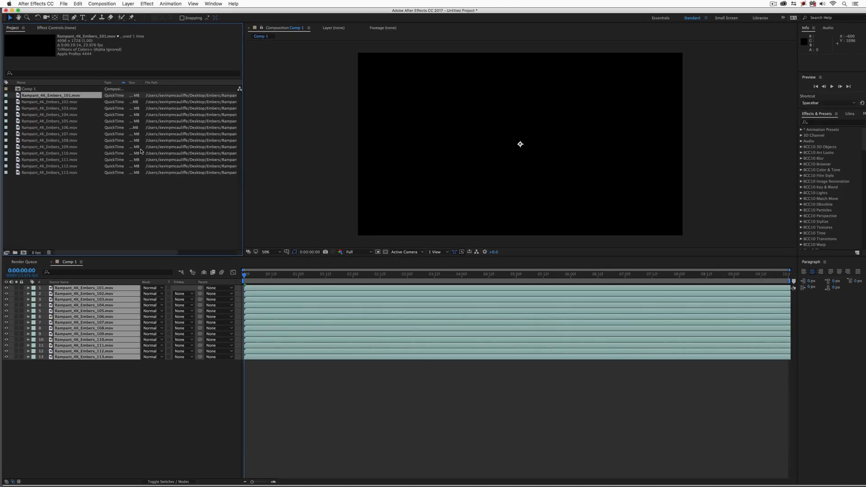
- Select clips 102 through 113 and check their alpha interpretation one by one
left_click(50, 102)
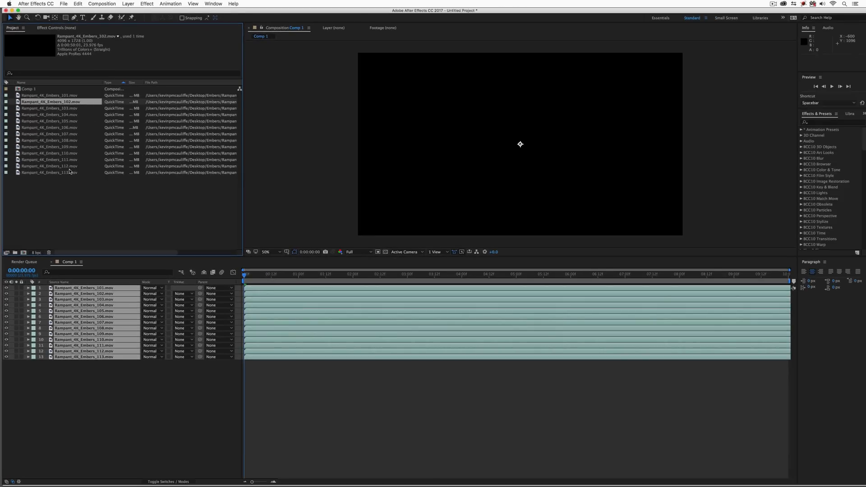
left_click(48, 172)
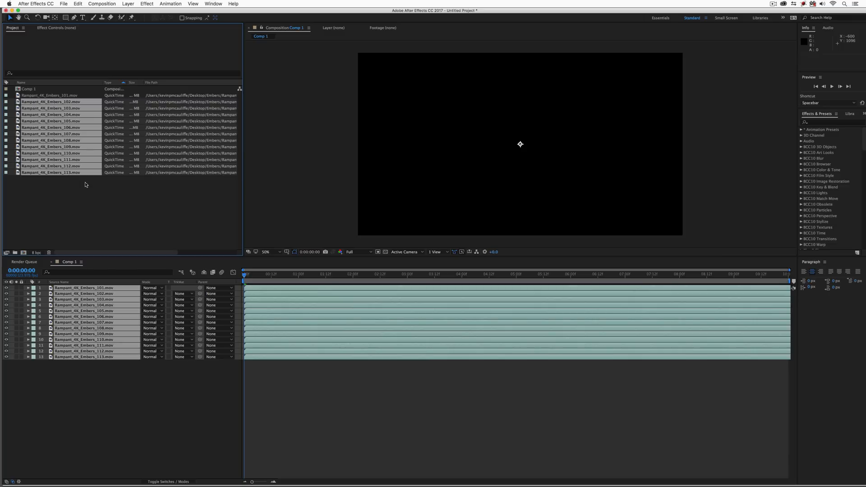
left_click(50, 108)
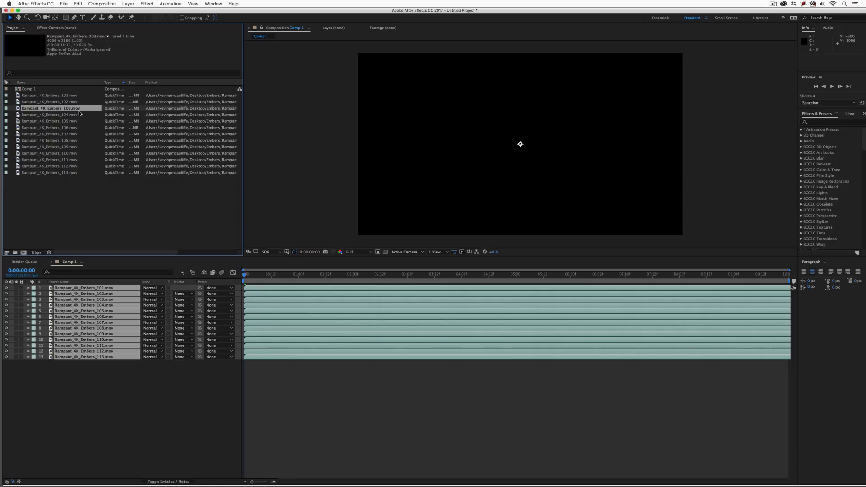
left_click(50, 121)
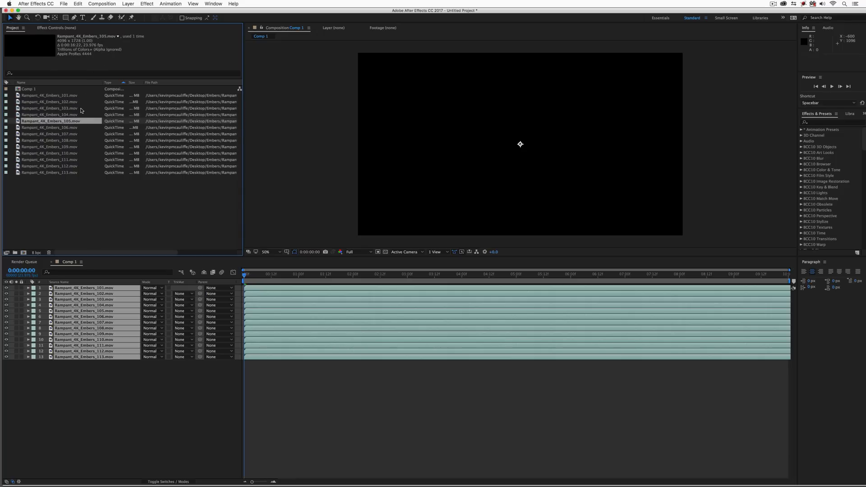
left_click(50, 140)
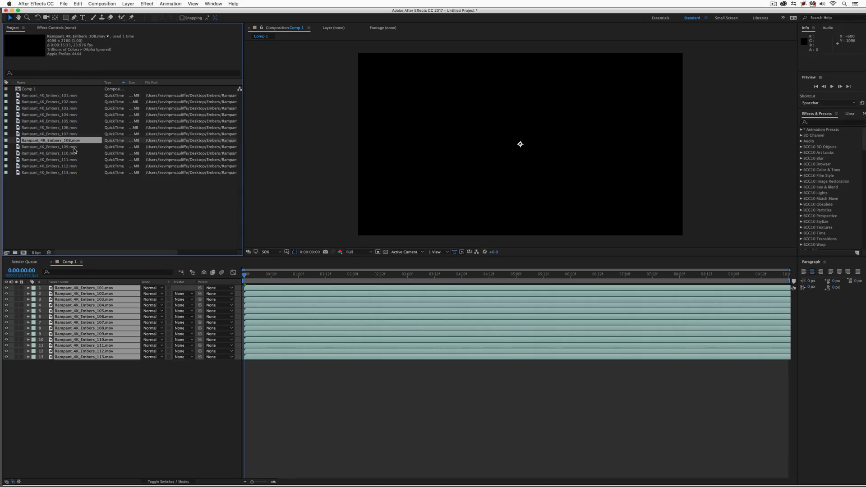
left_click(49, 165)
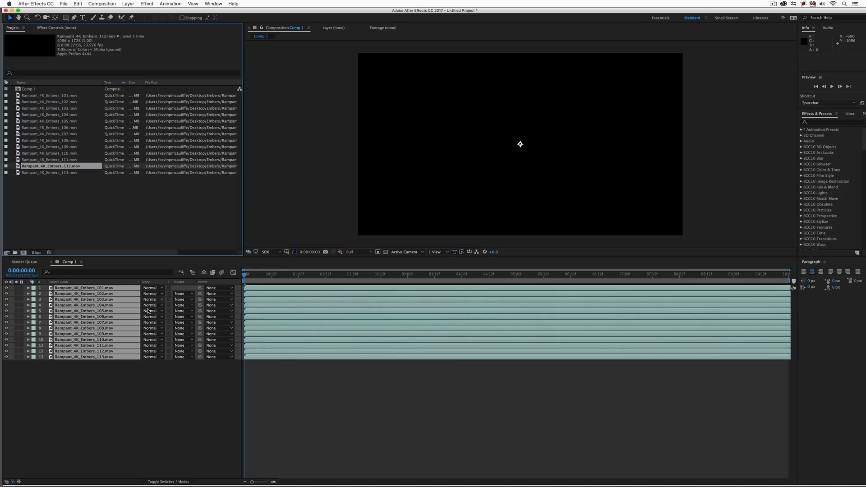
- Set all embers layers to Add blending and preview the sparks a couple of seconds in
left_click(152, 310)
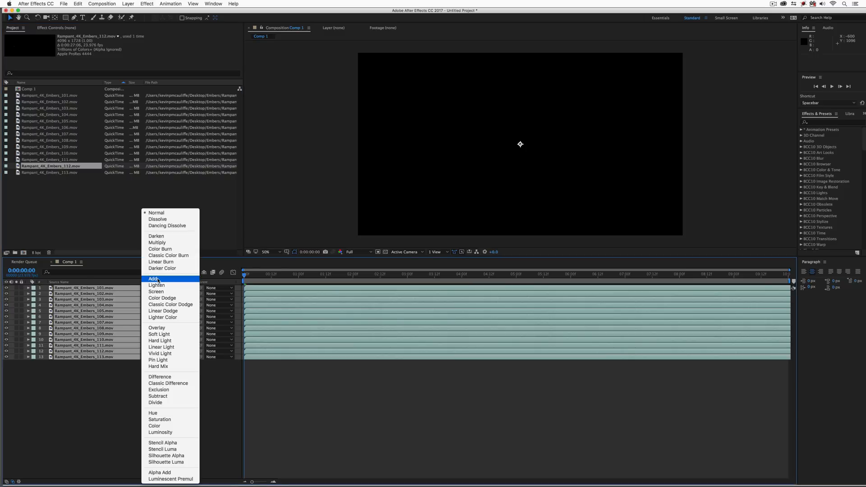
left_click(155, 279)
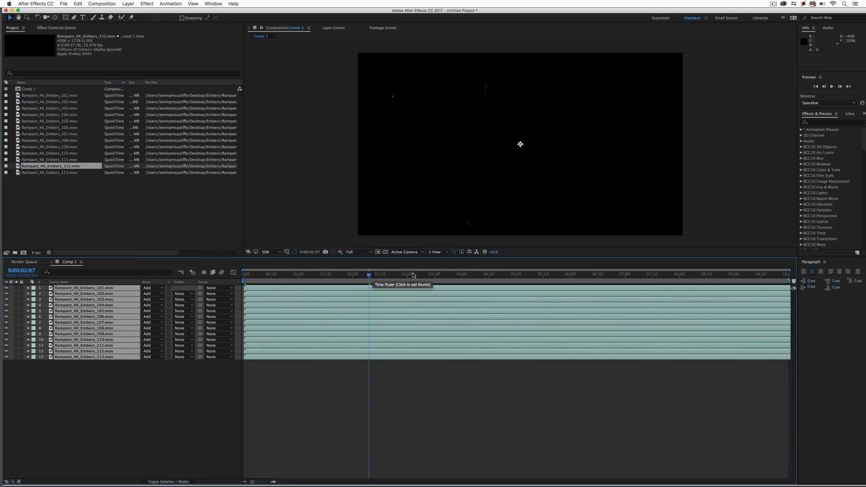
left_click(450, 274)
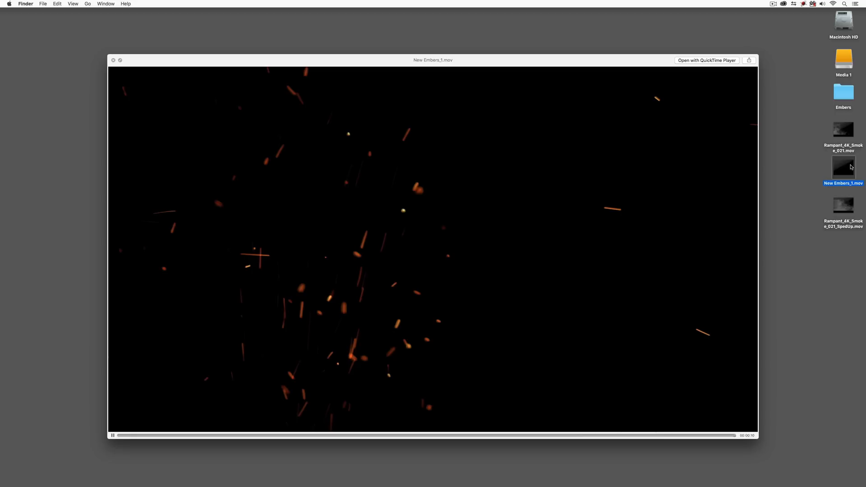
mouse_move(268, 65)
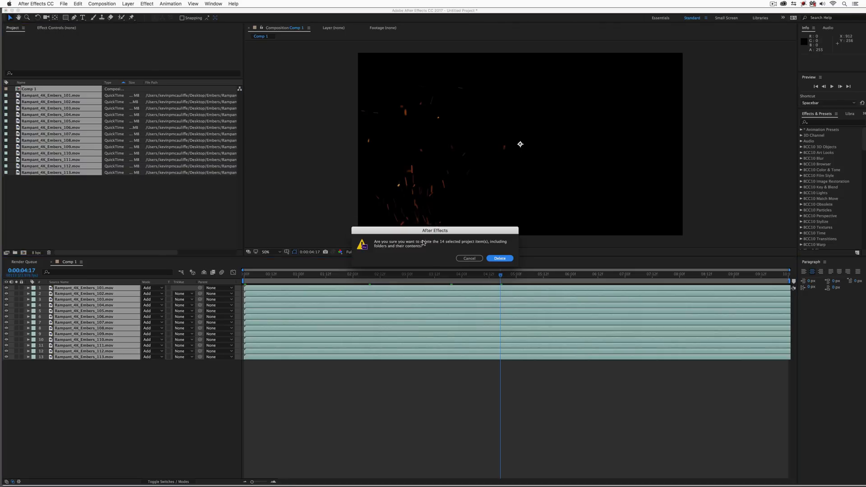
- Delete the embers items and import Rampant_4K_Smoke_021_SpedUp.mov from the Desktop, scrubbing through it
left_click(499, 258)
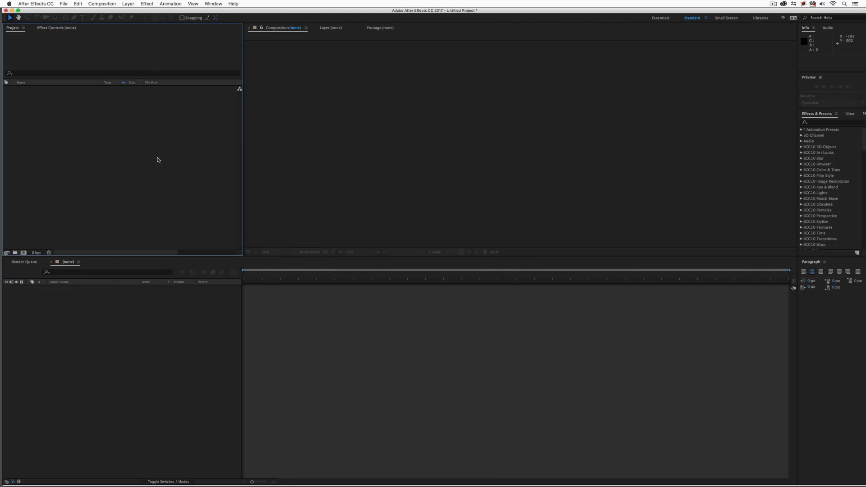
mouse_move(309, 183)
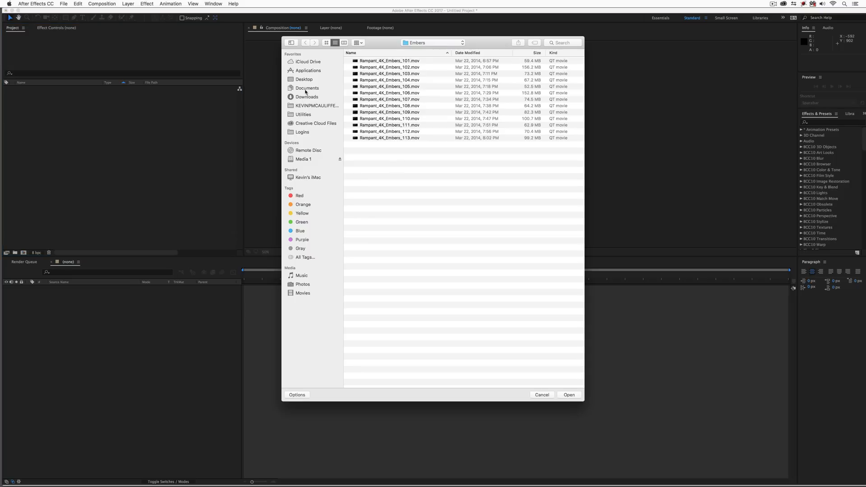
left_click(304, 79)
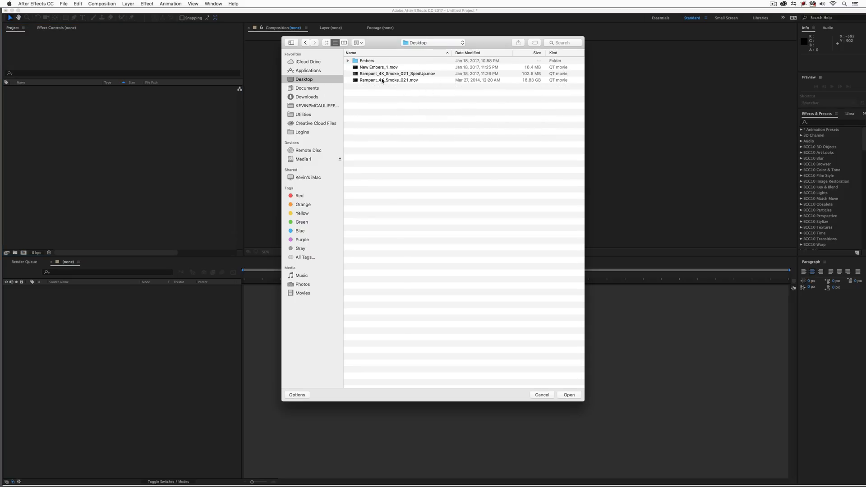
left_click(568, 394)
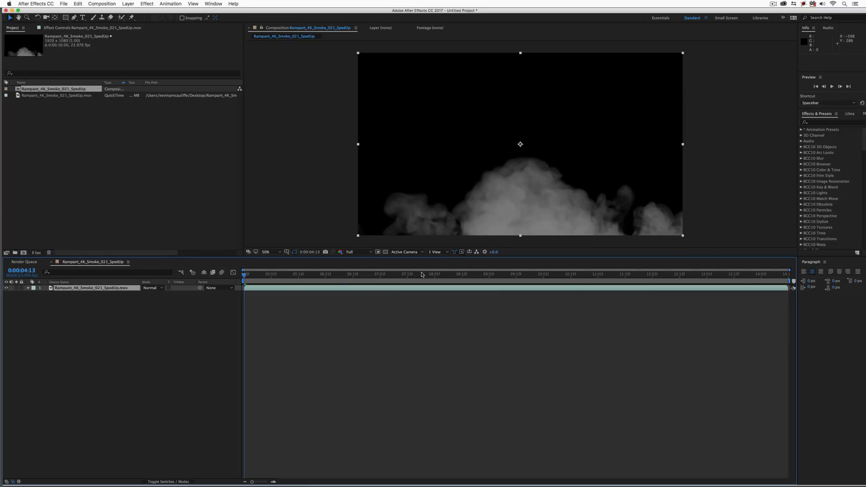
left_click(607, 274)
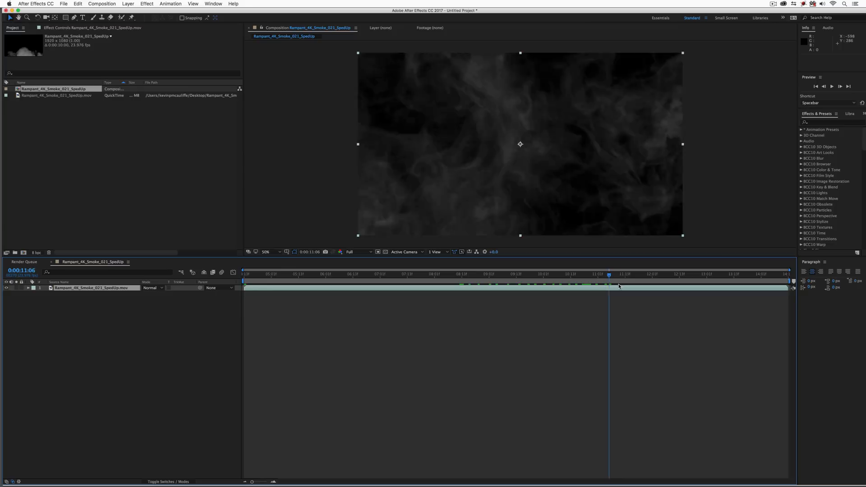
left_click(737, 274)
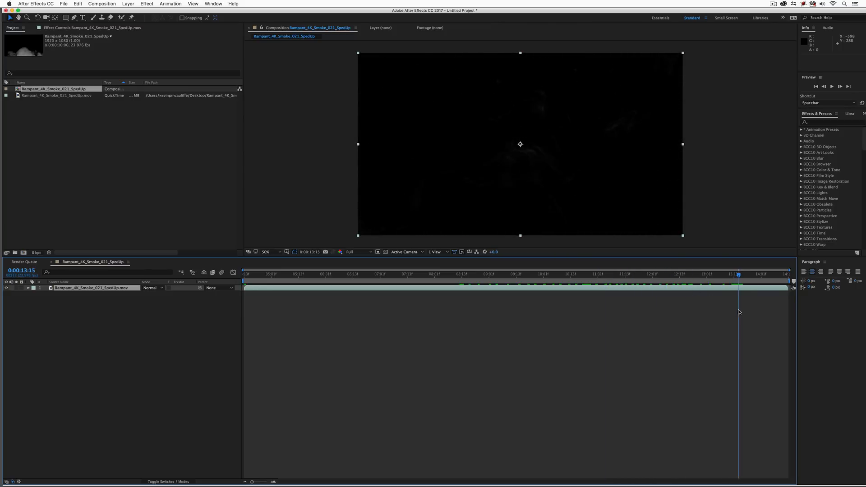
- Set the smoke composition to a ten-second duration and preview the smoke at a few moments
left_click(243, 274)
type("00000")
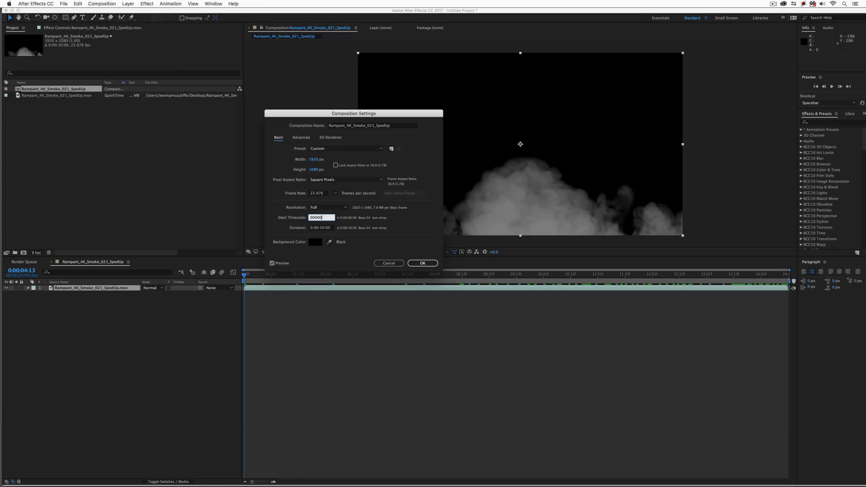
left_click(423, 262)
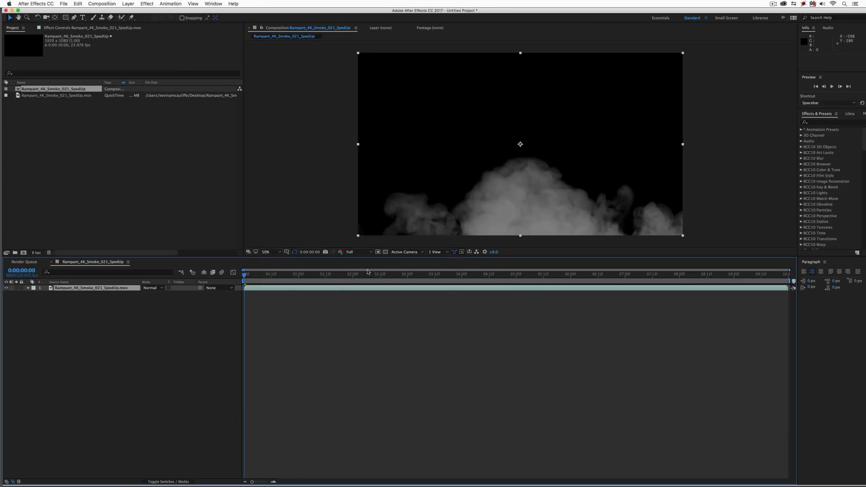
left_click(517, 274)
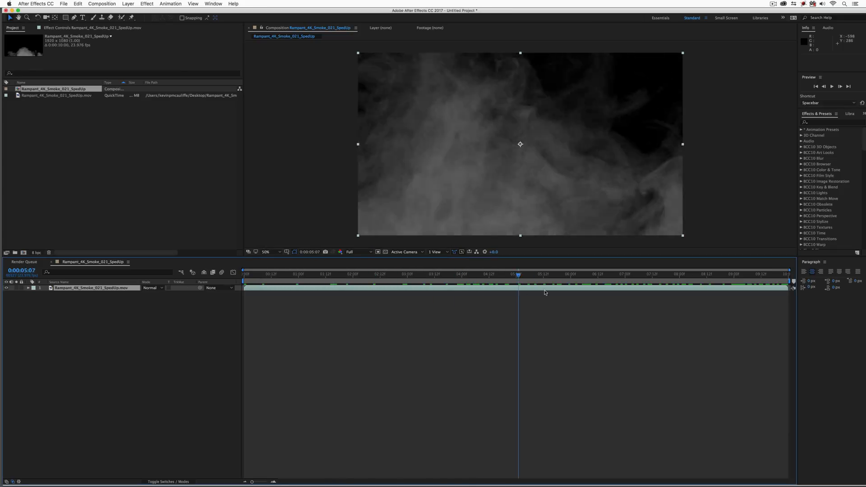
left_click(660, 274)
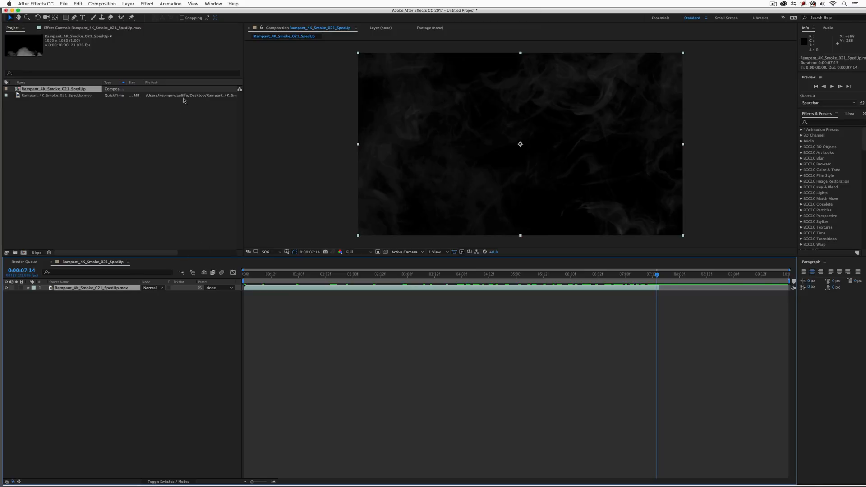
- Time-stretch the smoke layer to a New Duration of 1000, spanning the full ten seconds
left_click(127, 4)
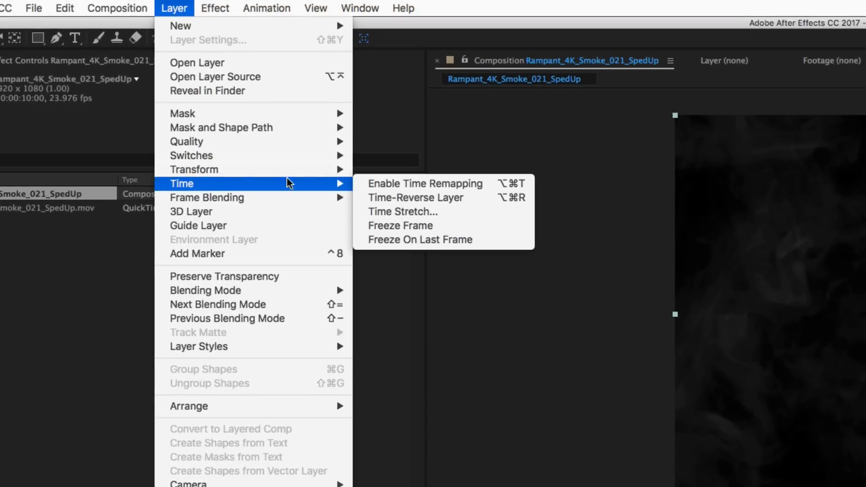
left_click(403, 211)
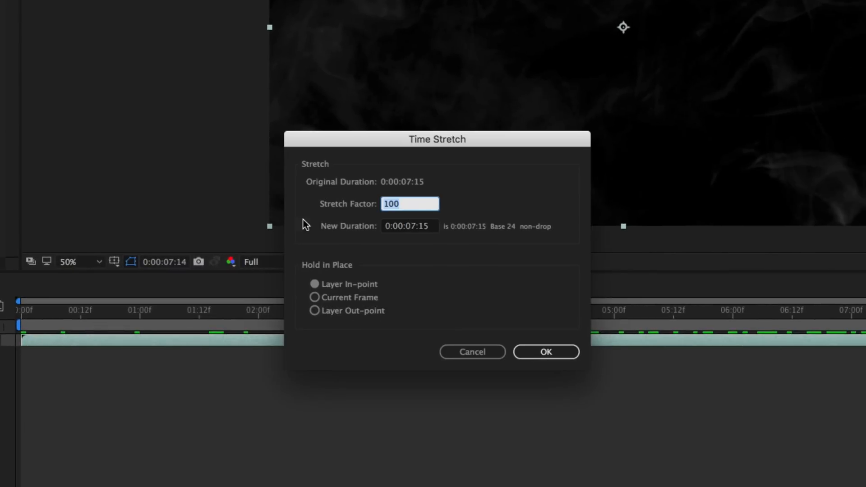
mouse_move(424, 201)
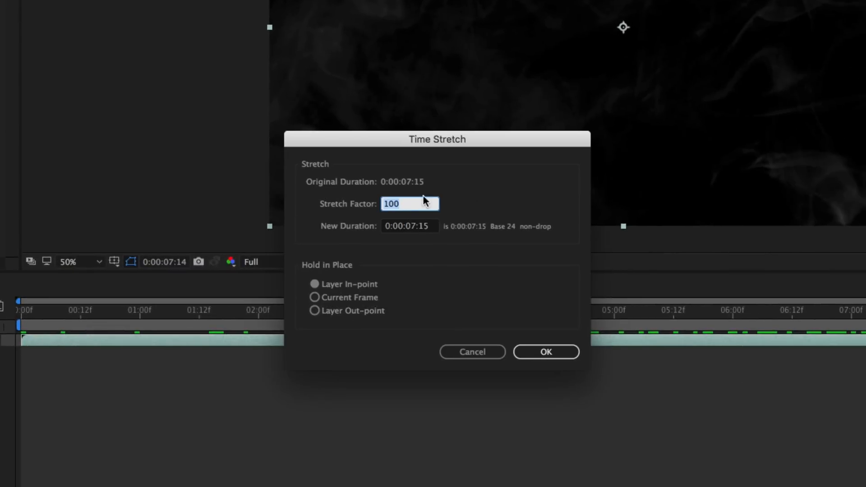
left_click(409, 226)
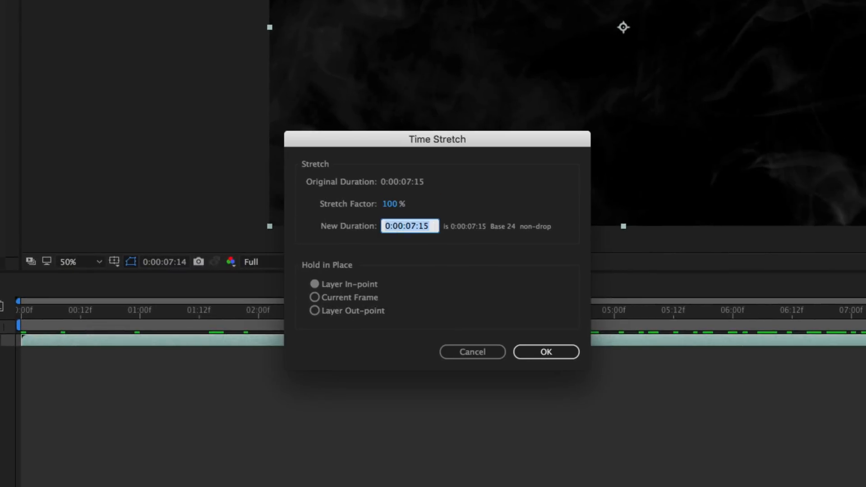
type("1000")
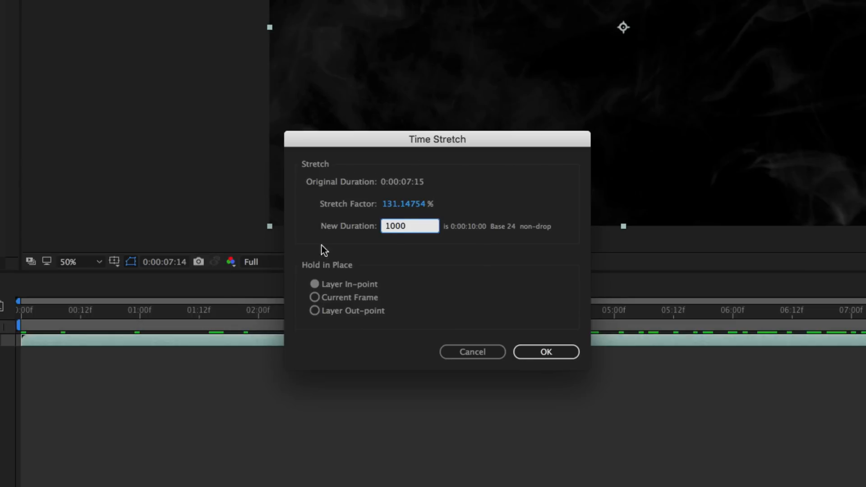
left_click(544, 352)
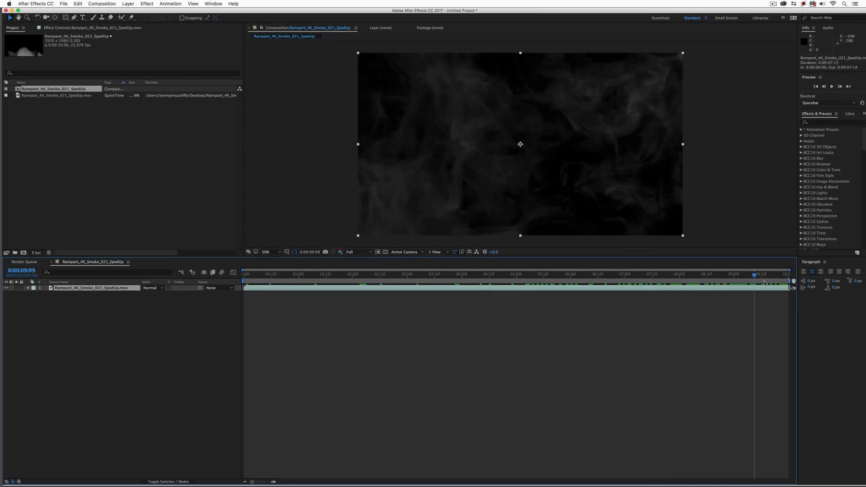
left_click(445, 274)
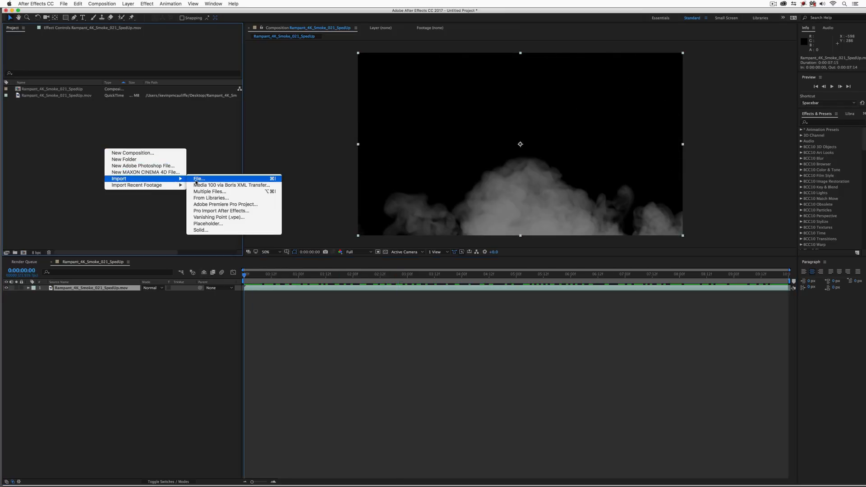
- Import New Embers_1.mov from the Desktop and place it as the top layer above the smoke
left_click(198, 179)
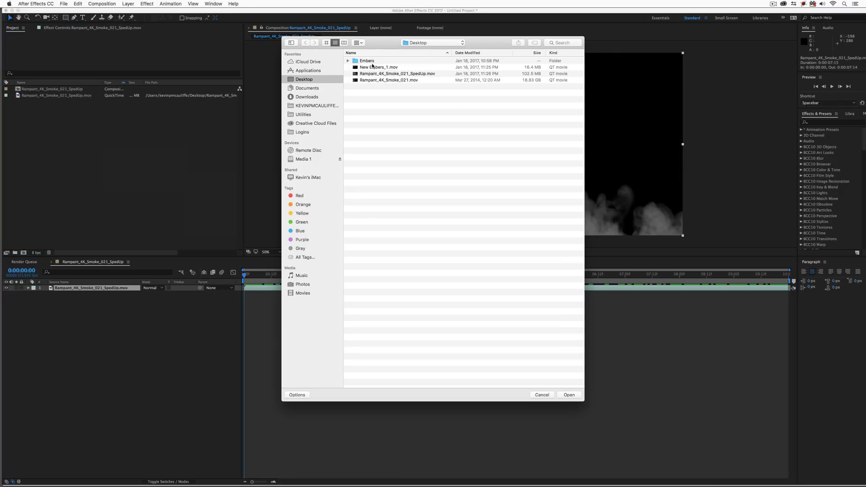
left_click(379, 67)
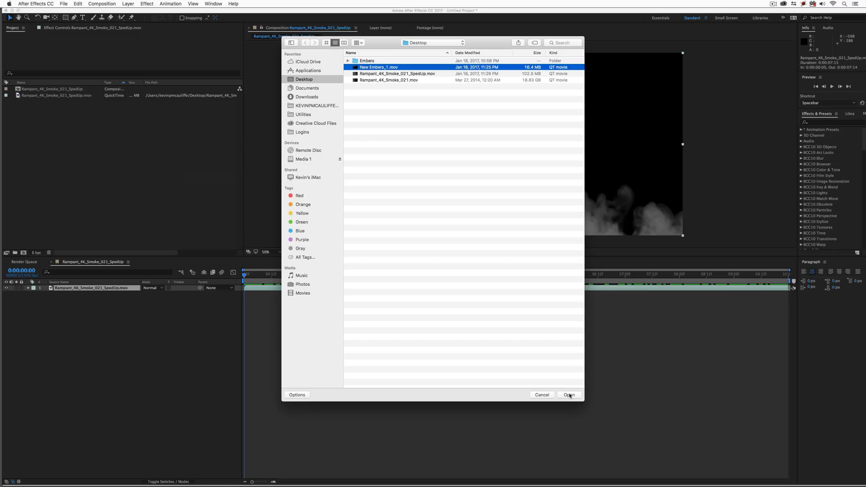
left_click(568, 395)
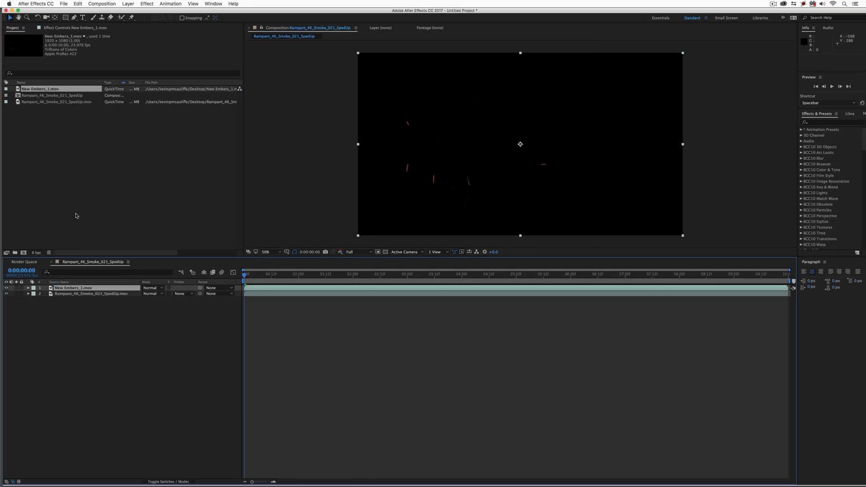
mouse_move(80, 202)
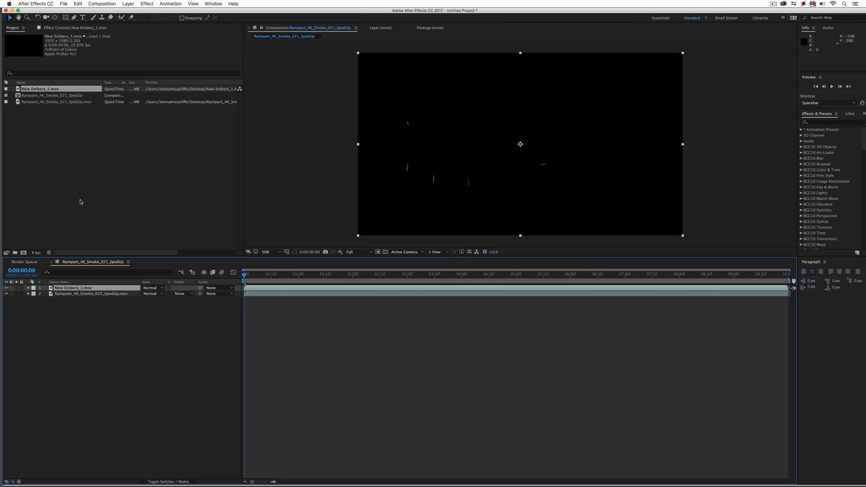
left_click(425, 274)
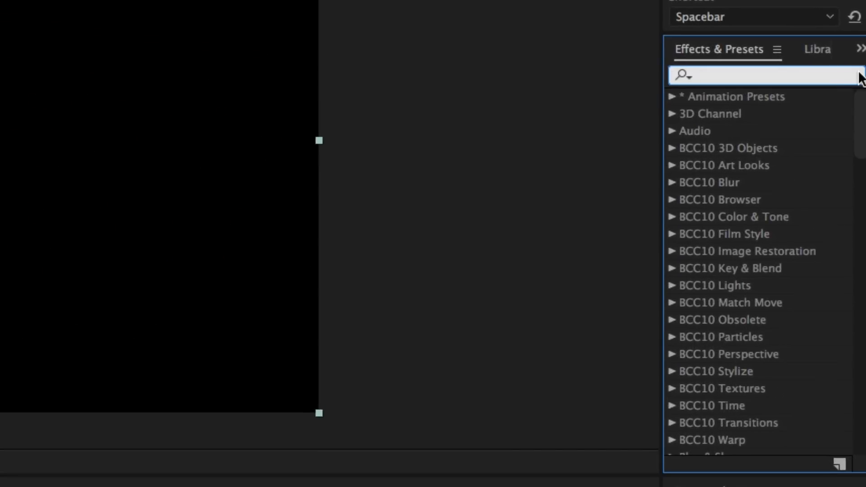
- Apply Hue/Saturation to the embers layer with Master Saturation at -100, turning sparks grey
type("hue")
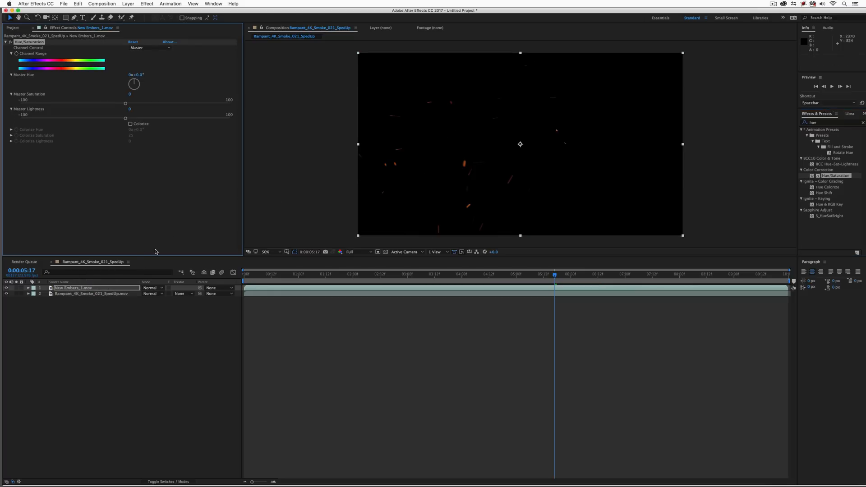
left_click_drag(125, 103, 38, 103)
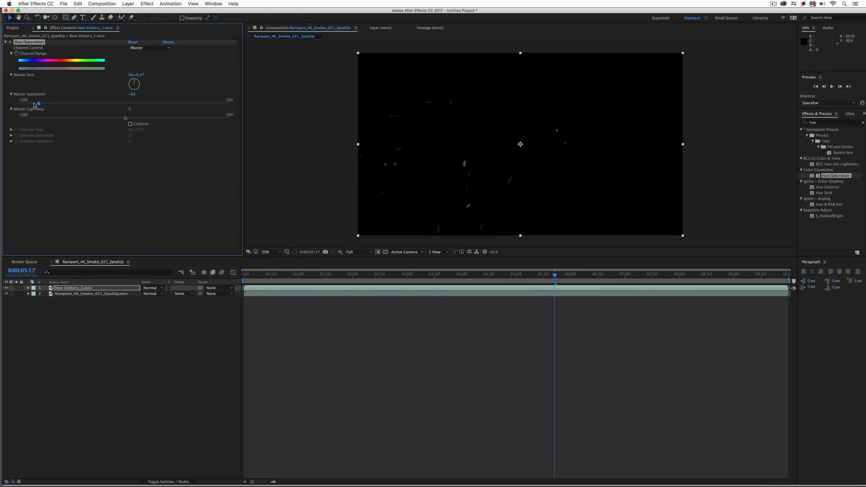
left_click_drag(38, 103, 21, 104)
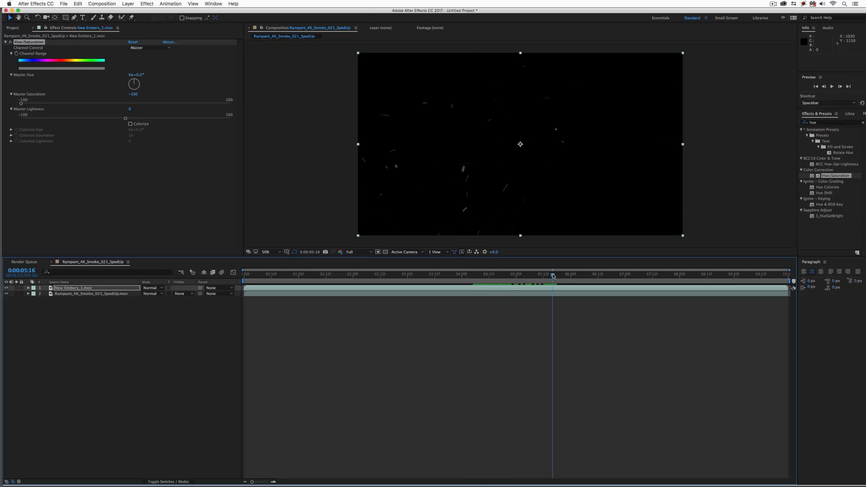
left_click(153, 287)
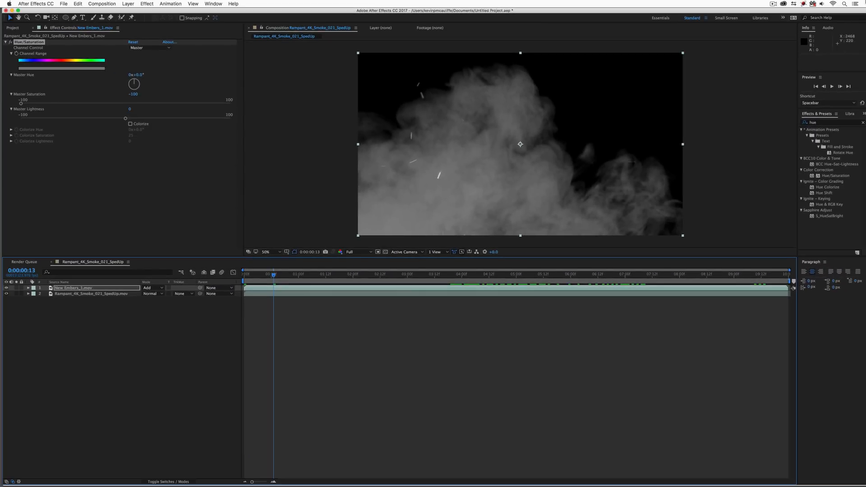
mouse_move(406, 71)
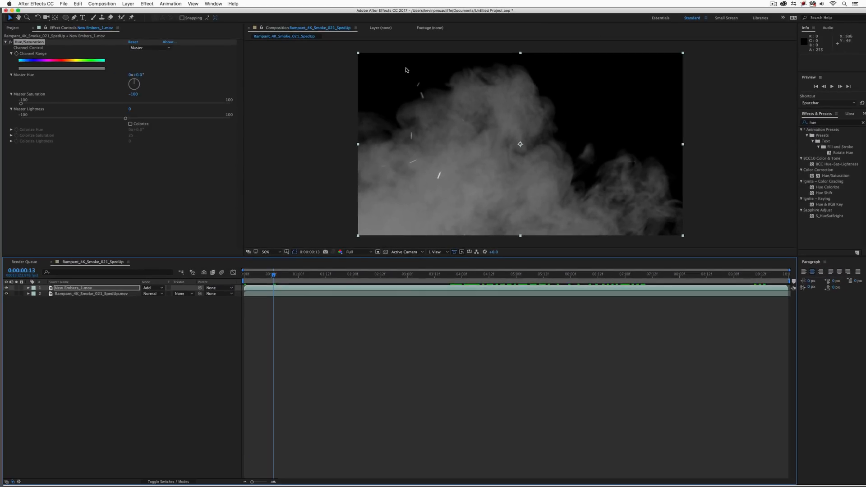
mouse_move(581, 76)
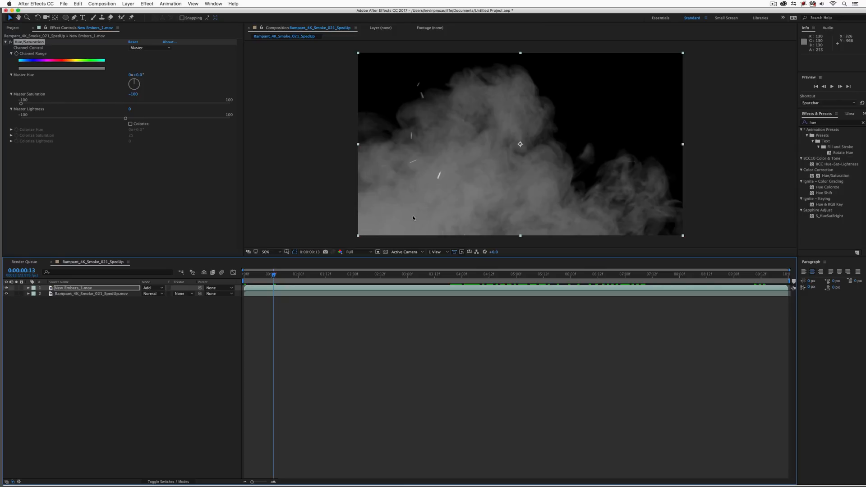
mouse_move(504, 104)
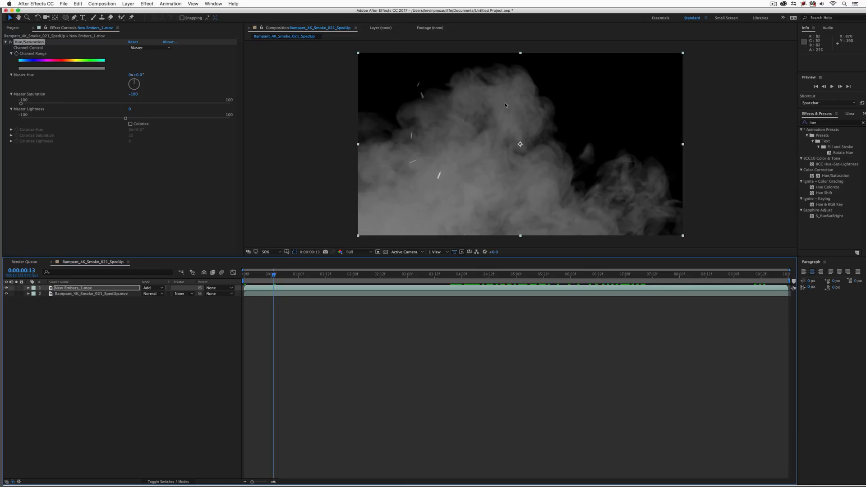
mouse_move(434, 177)
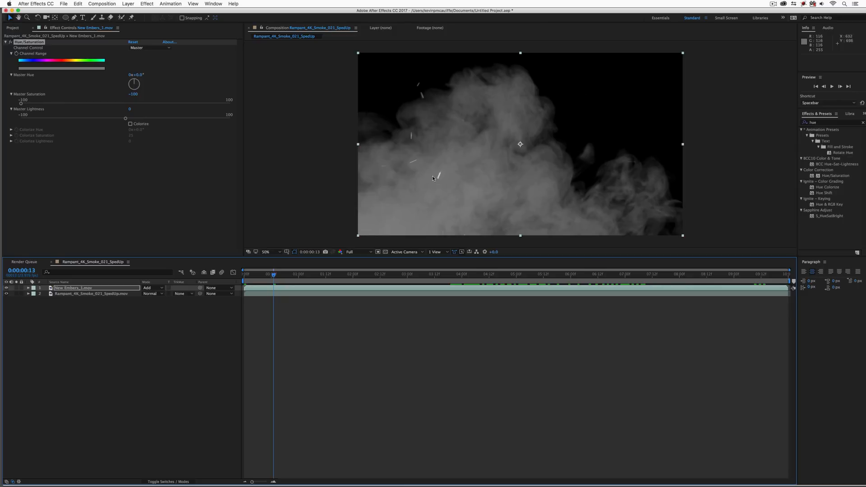
mouse_move(602, 201)
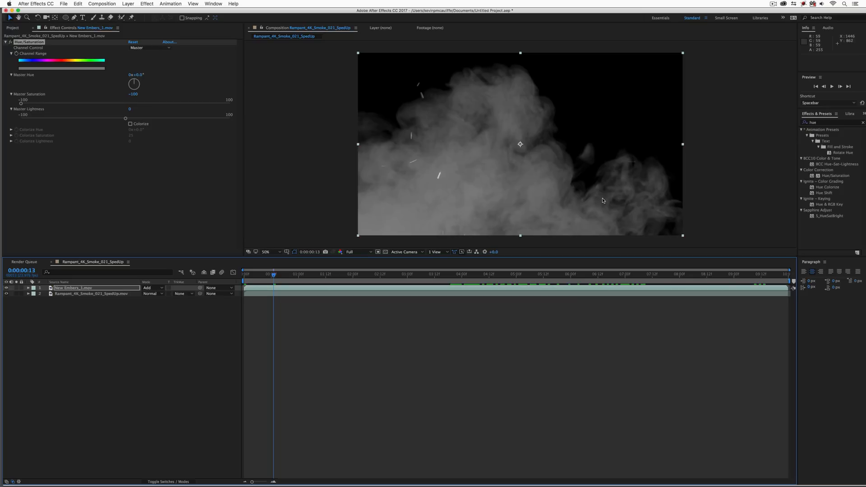
mouse_move(602, 202)
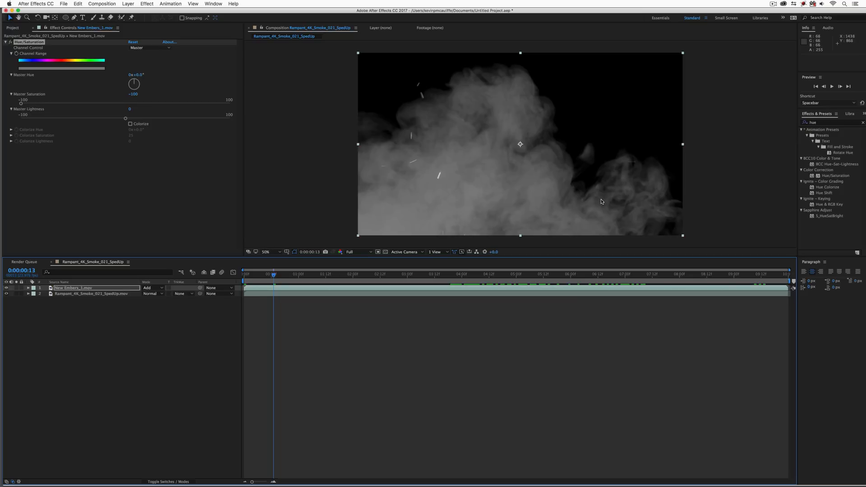
mouse_move(400, 70)
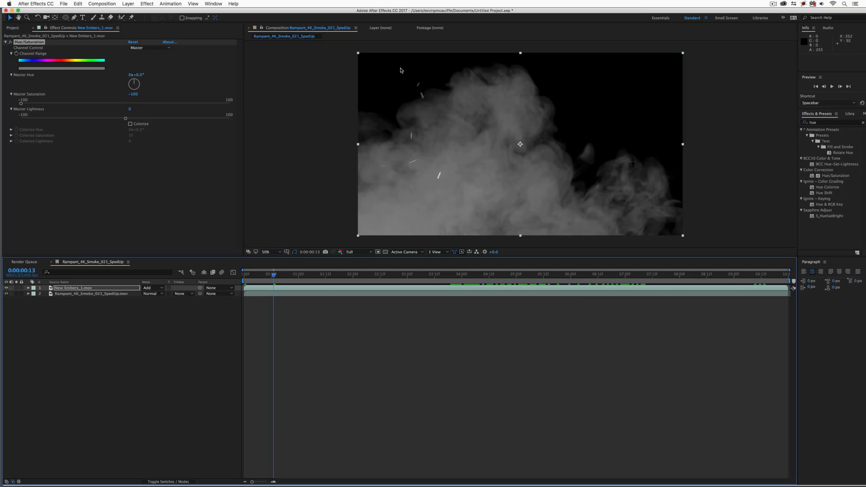
mouse_move(593, 71)
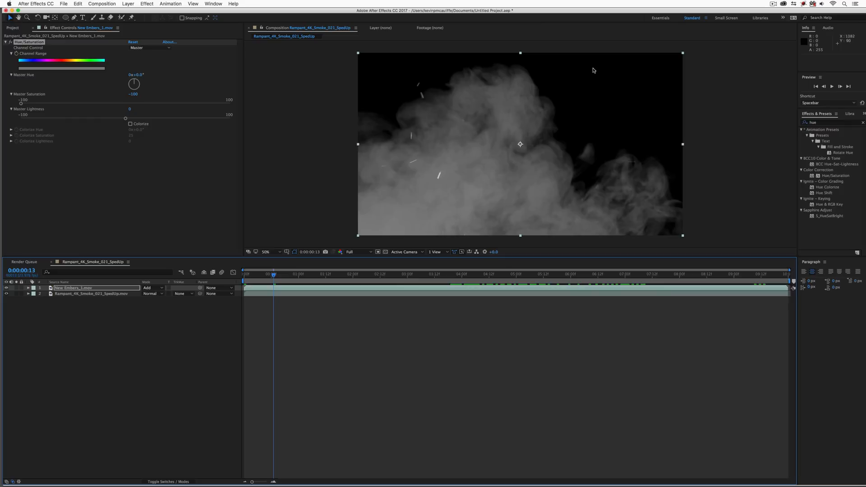
mouse_move(394, 80)
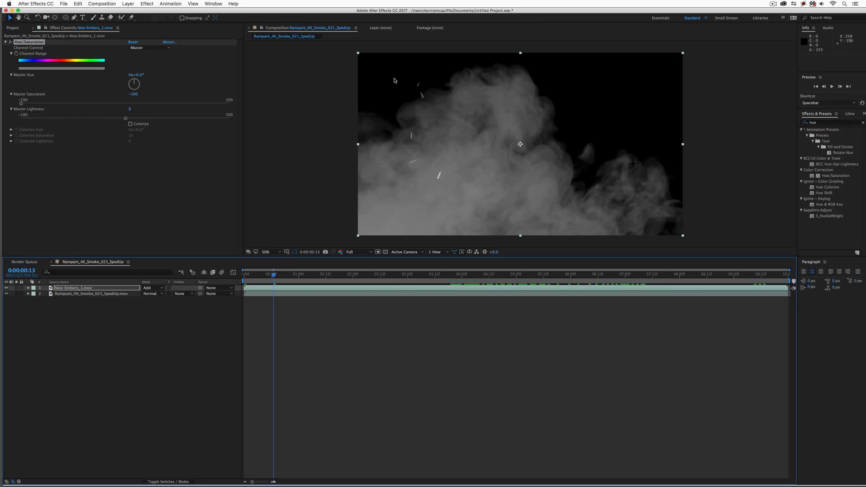
mouse_move(481, 92)
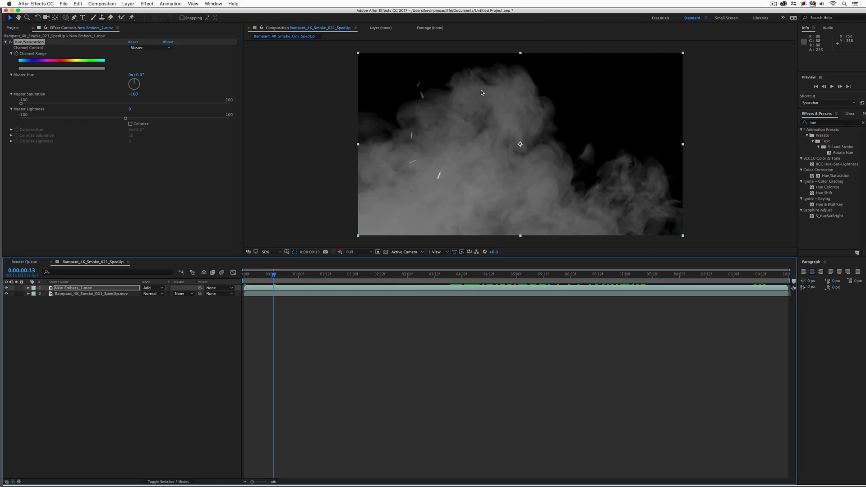
mouse_move(572, 151)
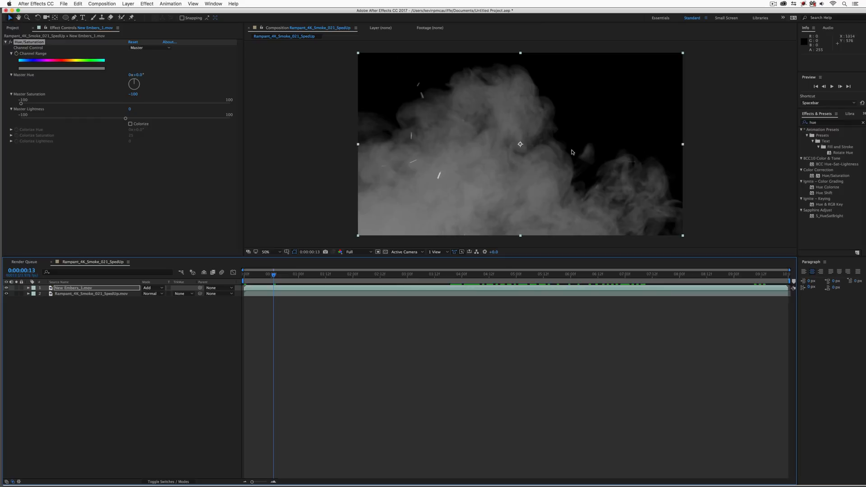
mouse_move(554, 139)
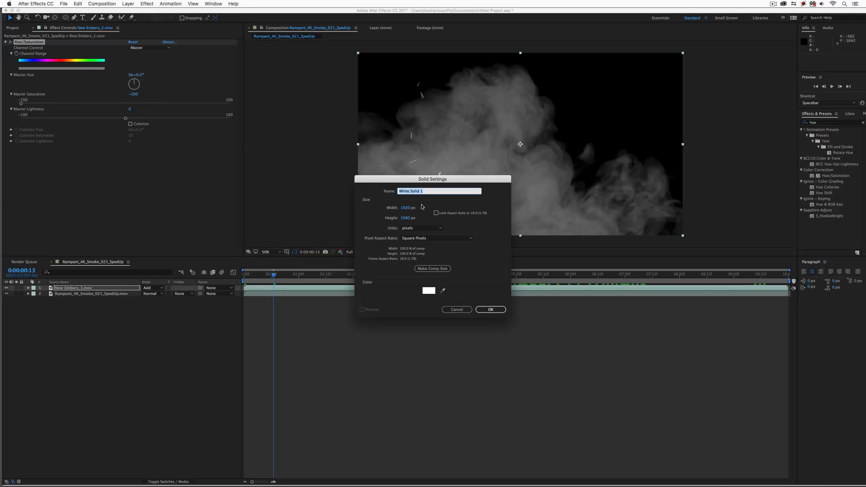
- Create the white solid and switch to the Ellipse tool for a small centred circle mask
left_click(489, 310)
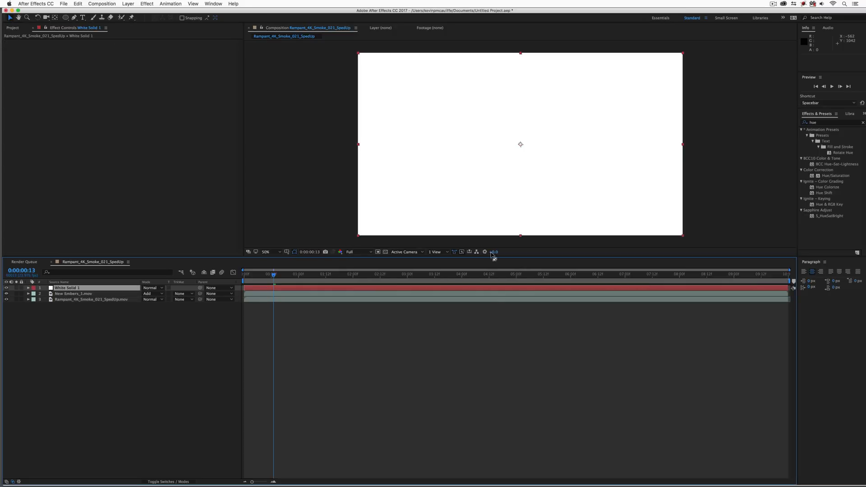
left_click(287, 252)
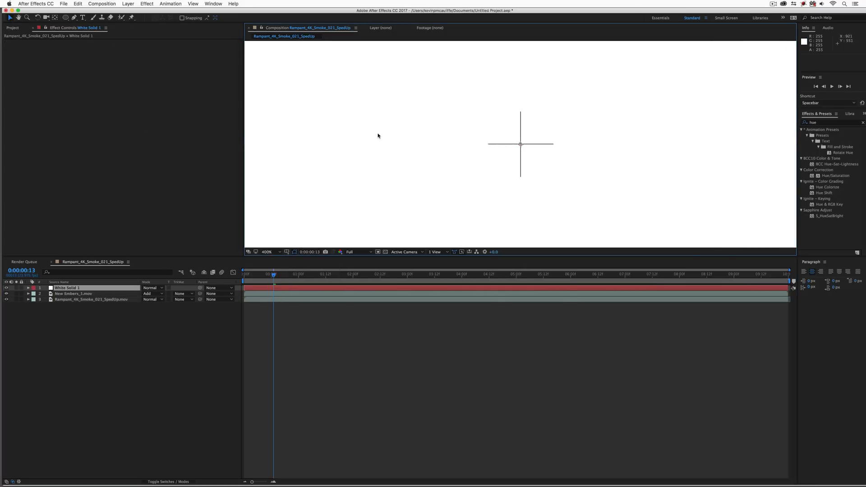
left_click(66, 16)
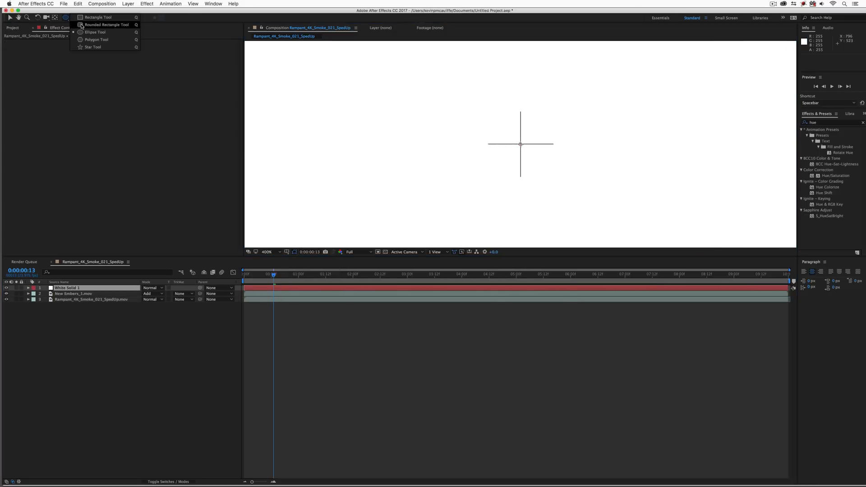
left_click(94, 33)
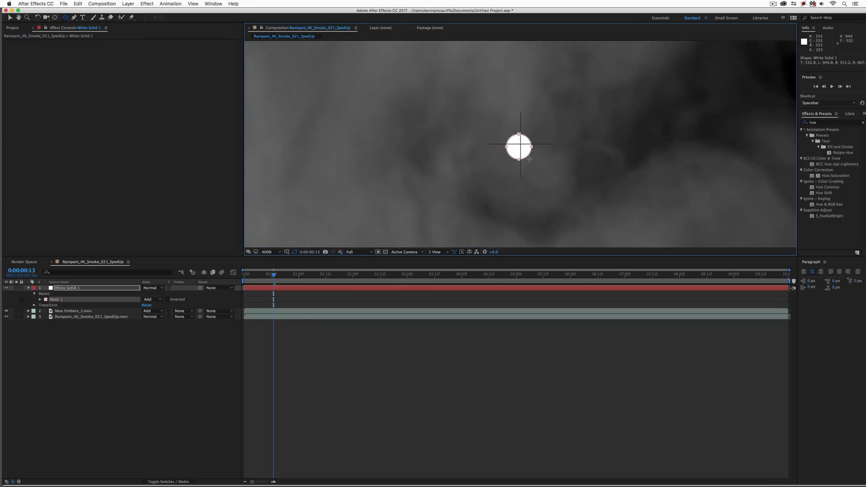
mouse_move(512, 136)
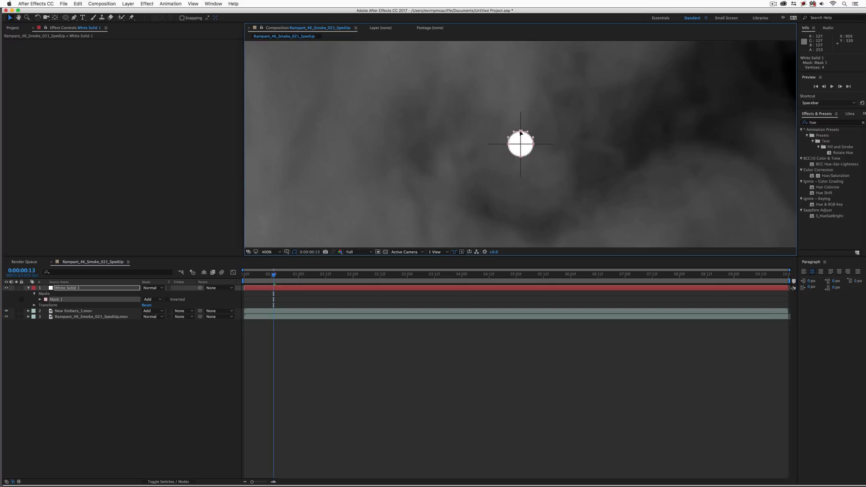
mouse_move(519, 144)
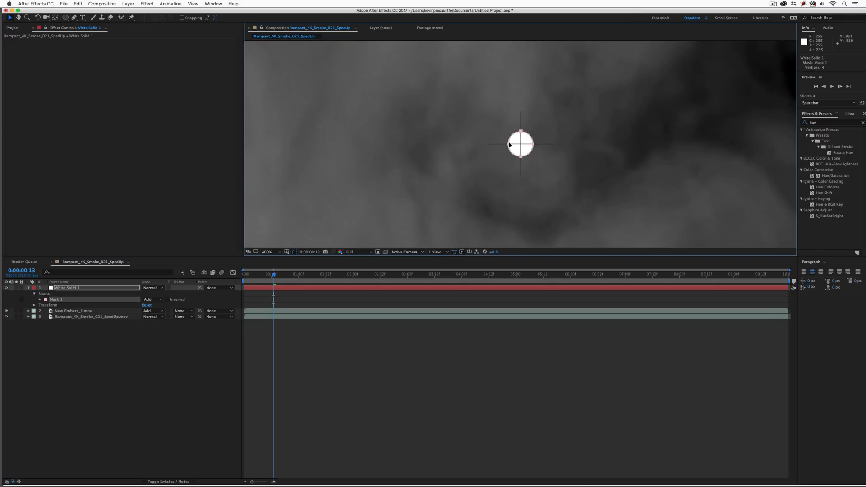
- Free-transform the circle mask, fit the full frame in view and hide the Title/Action Safe guides
right_click(519, 144)
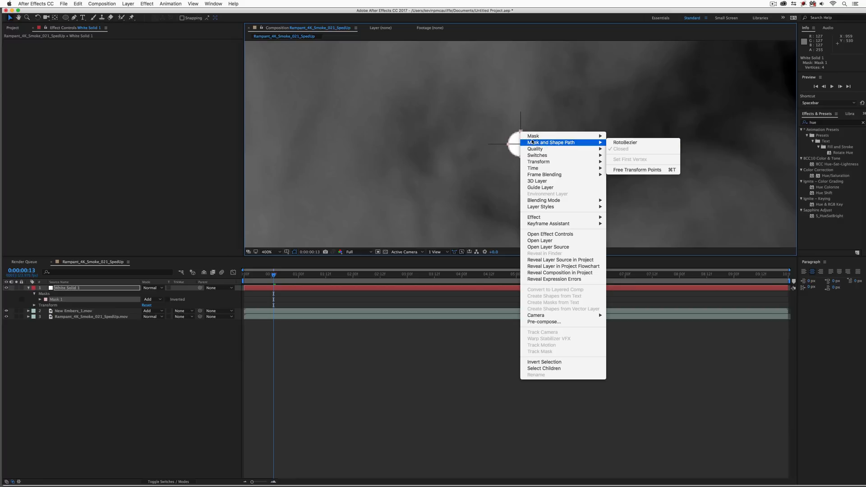
mouse_move(622, 170)
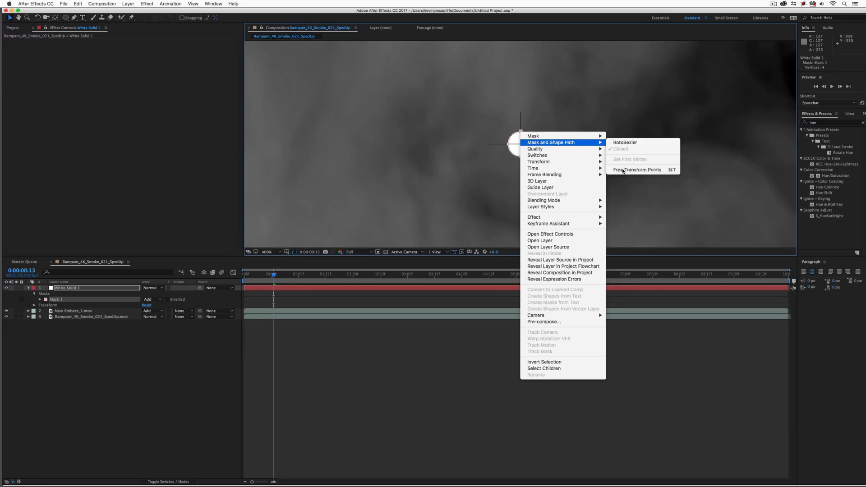
left_click(637, 169)
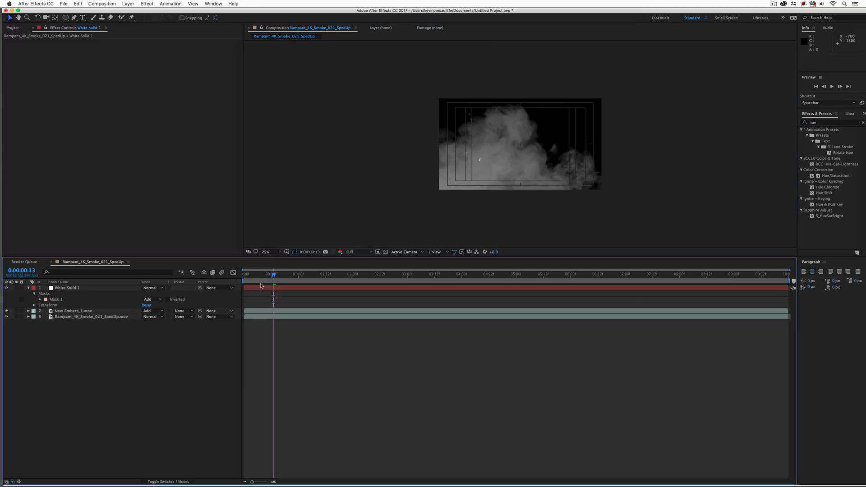
left_click(265, 252)
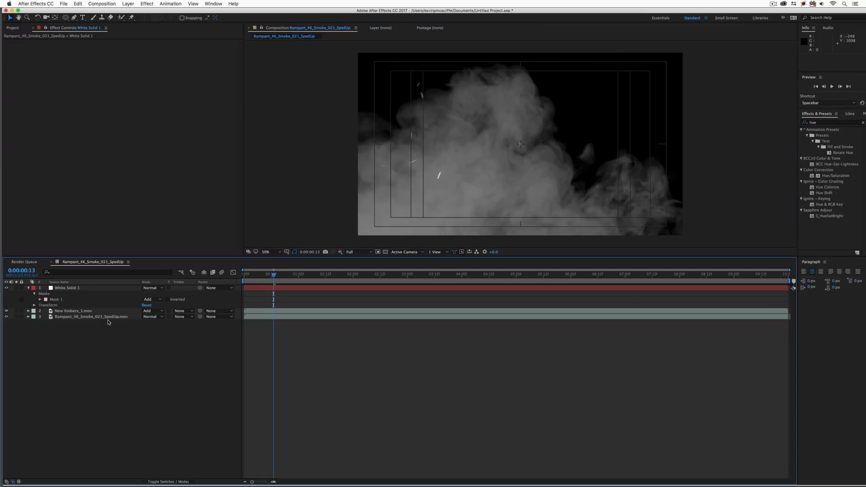
left_click(294, 252)
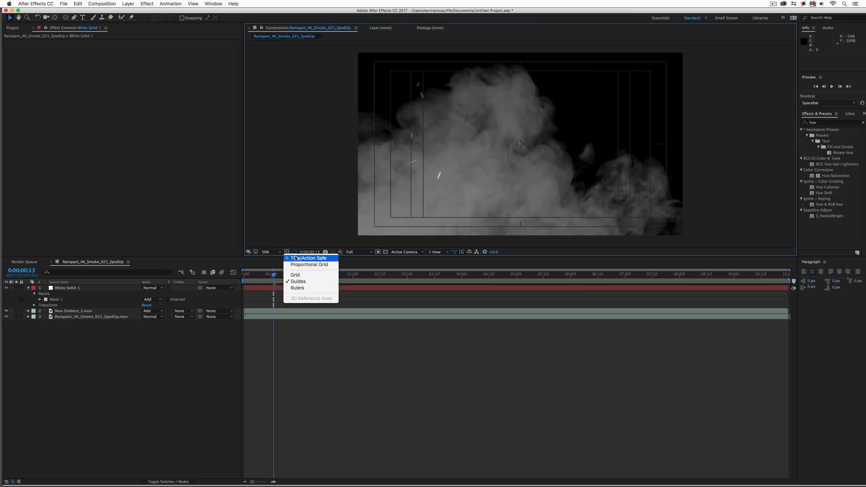
left_click(310, 258)
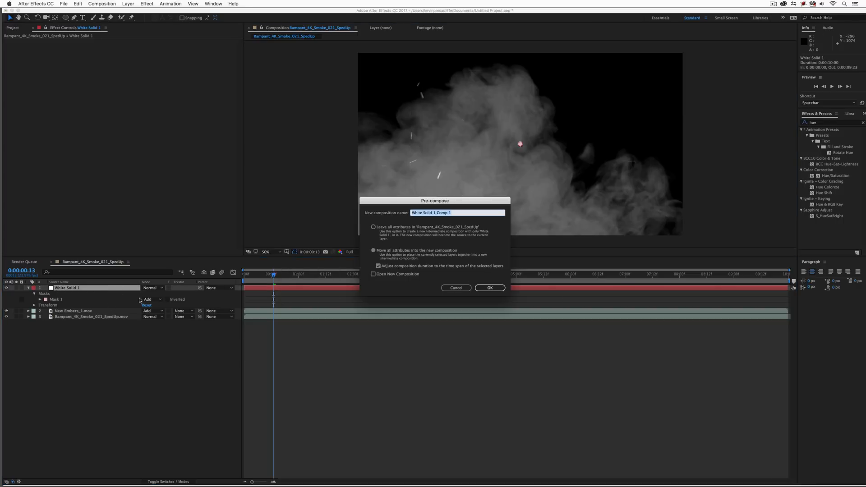
mouse_move(376, 287)
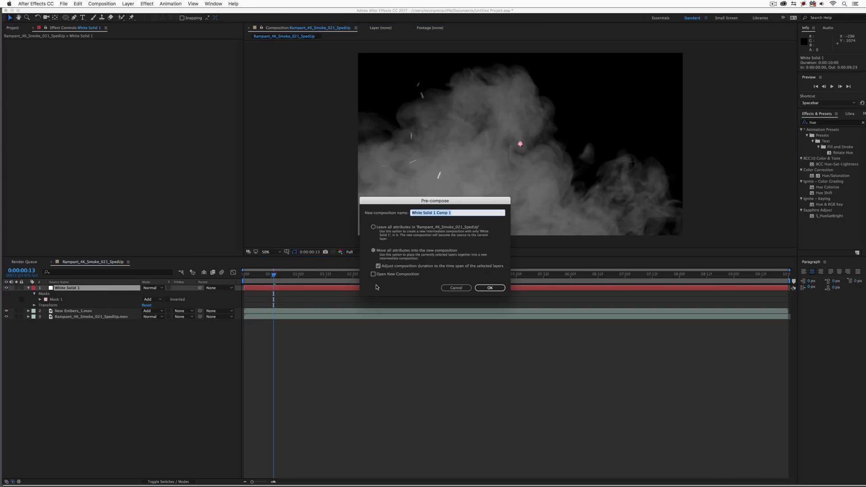
mouse_move(441, 238)
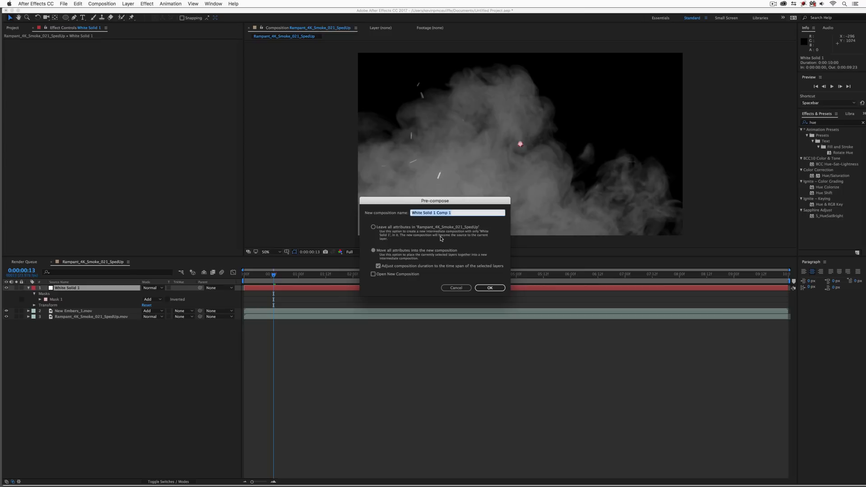
- Pre-compose the white circle solid into a composition named Dot Grid
type("Dot Gri")
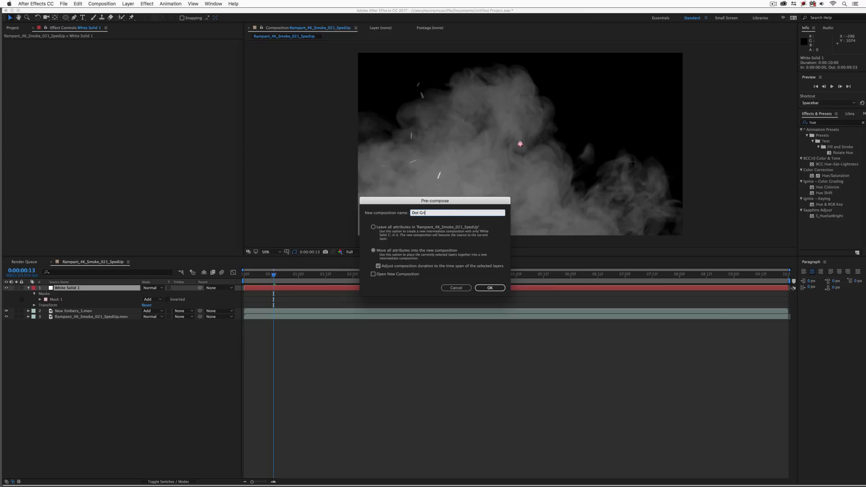
left_click(488, 286)
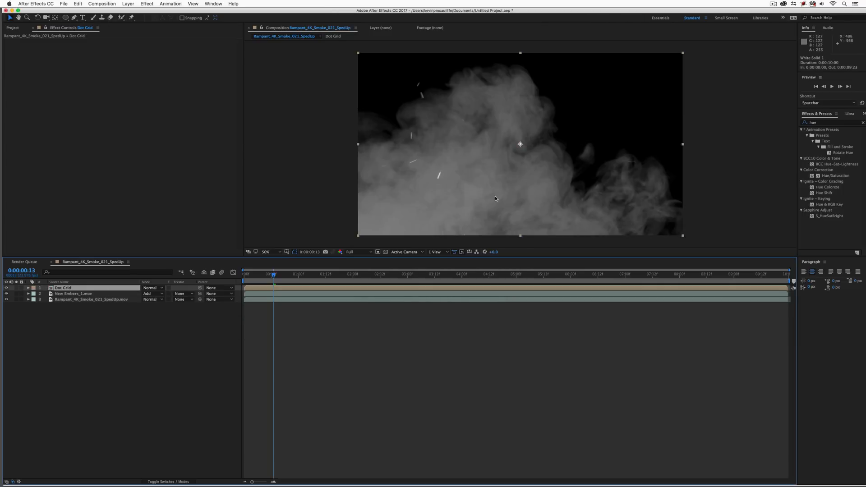
mouse_move(369, 278)
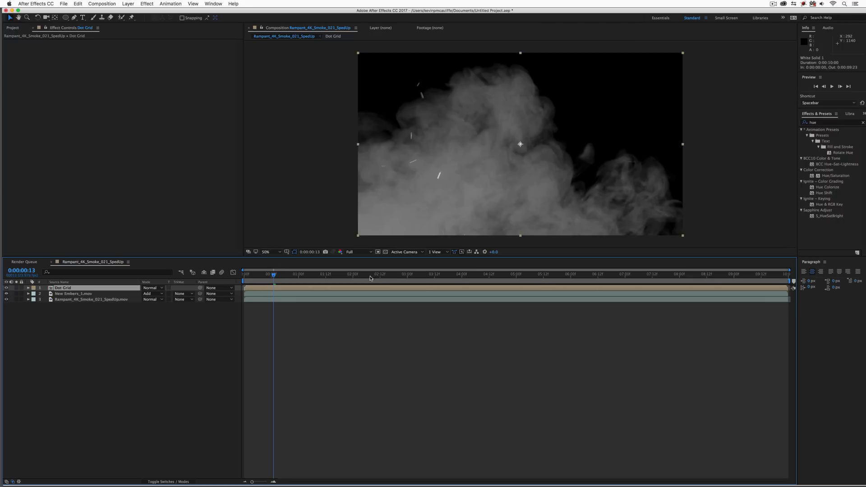
mouse_move(466, 177)
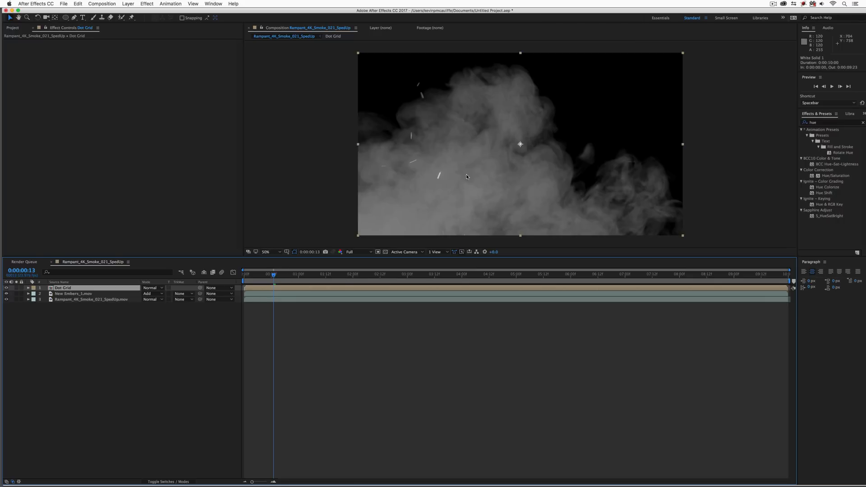
mouse_move(649, 55)
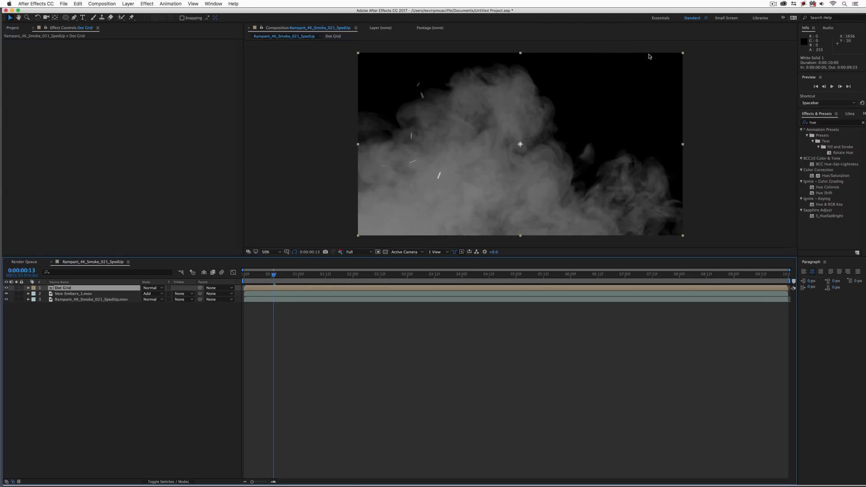
mouse_move(357, 235)
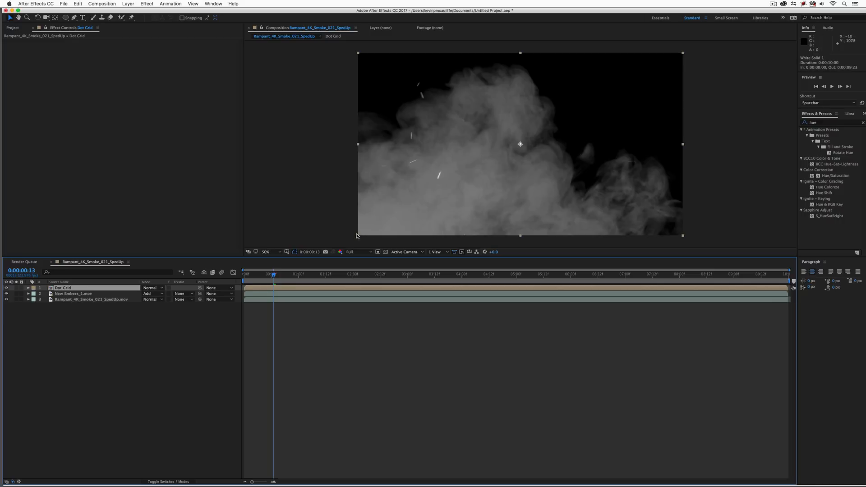
mouse_move(658, 189)
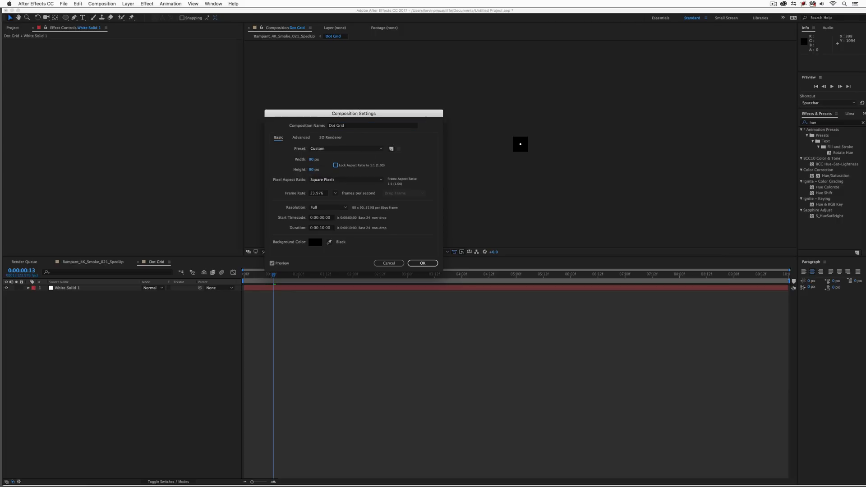
- Confirm the 90×90 Dot Grid settings and place it atop the smoke composition
left_click(422, 262)
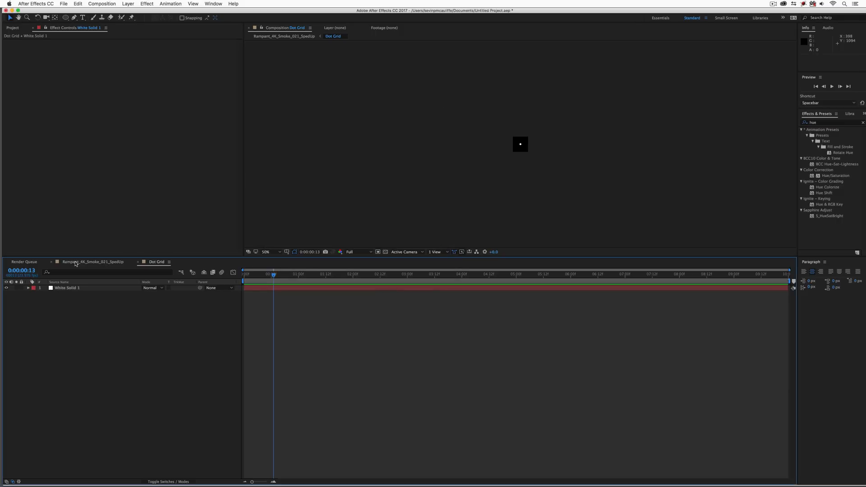
left_click(92, 262)
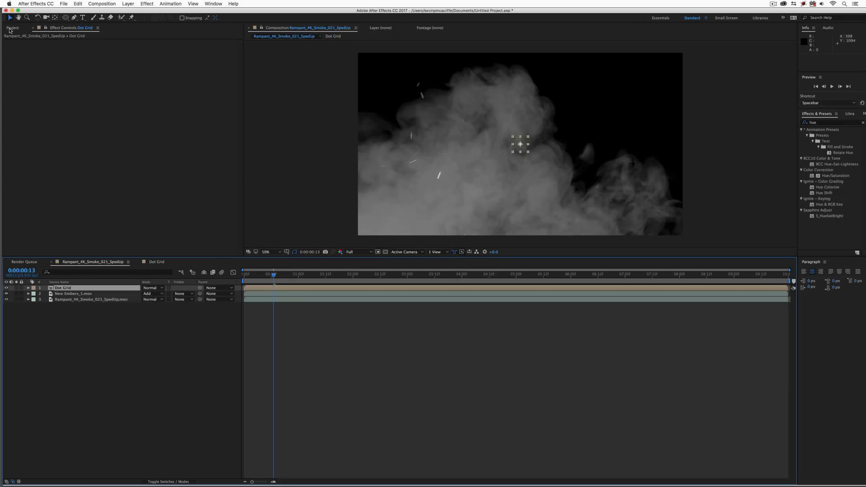
left_click(11, 27)
type("motion tile")
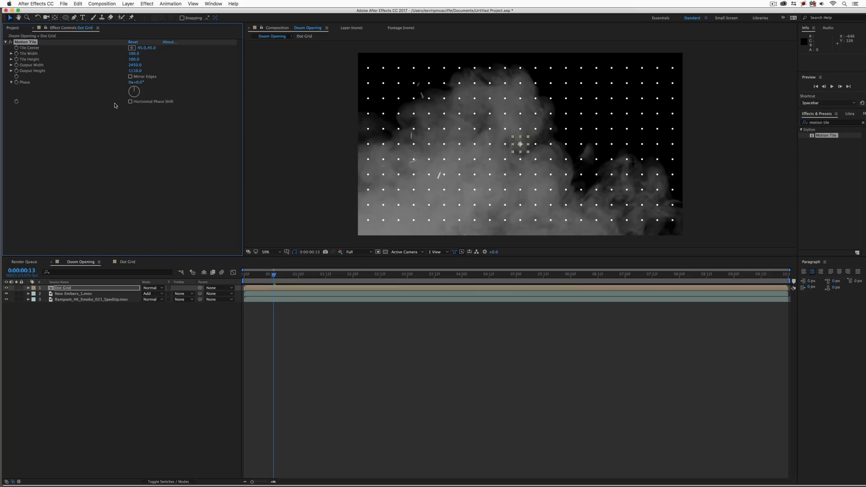
mouse_move(533, 144)
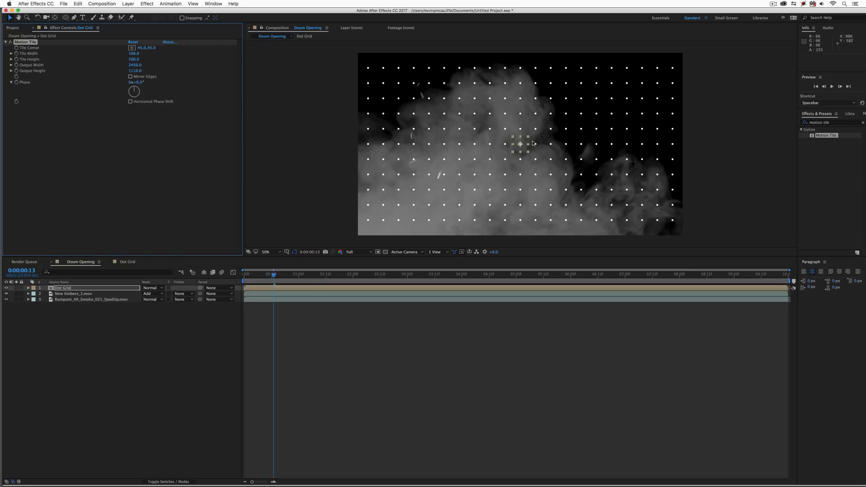
mouse_move(502, 141)
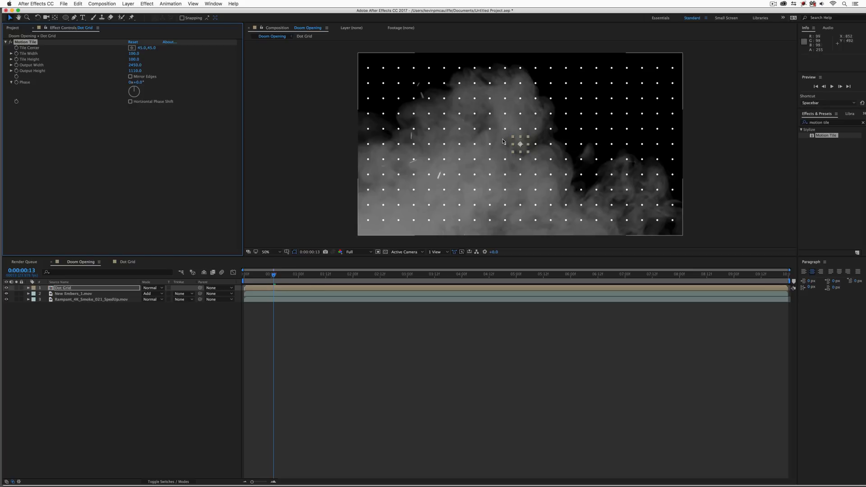
mouse_move(66, 322)
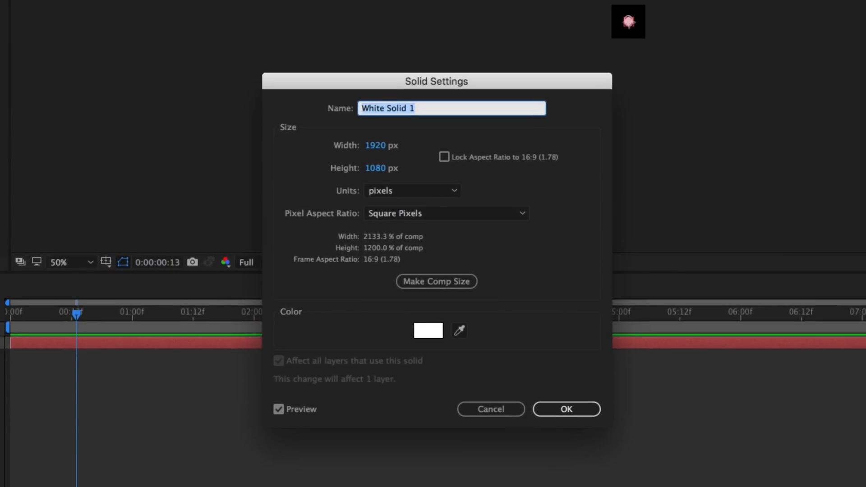
mouse_move(407, 304)
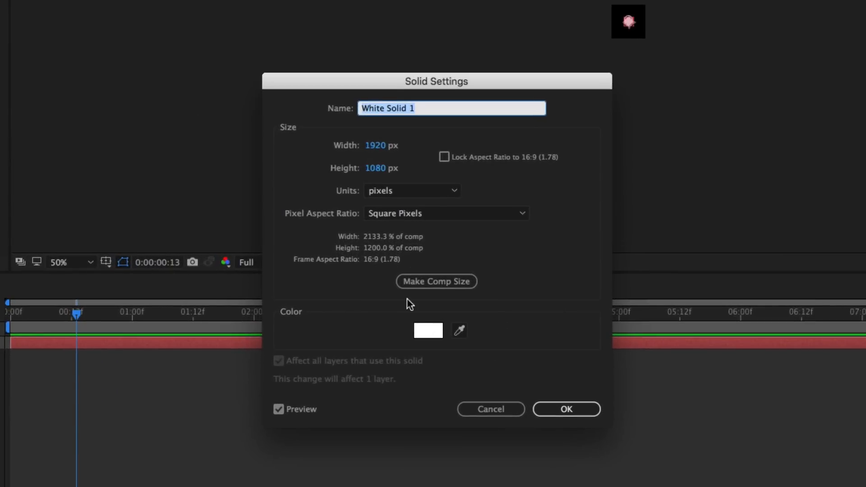
mouse_move(438, 336)
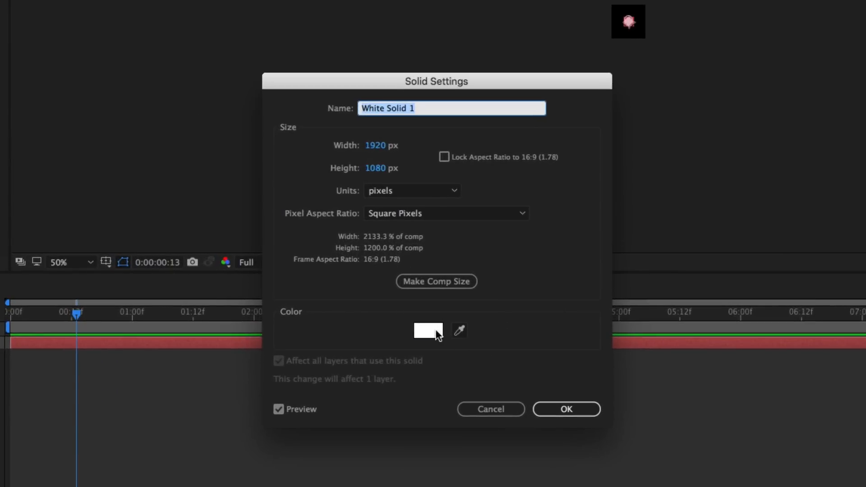
- Recolour the dot solid from white to light gray in Solid Settings
left_click(426, 330)
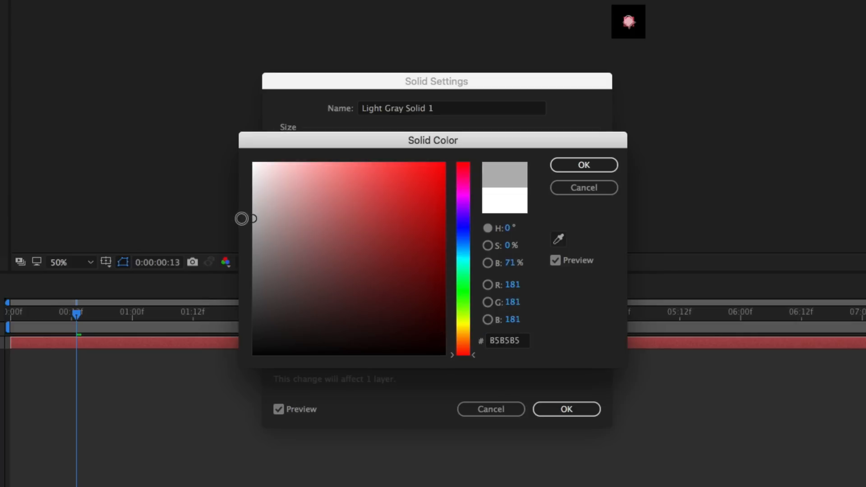
left_click(583, 164)
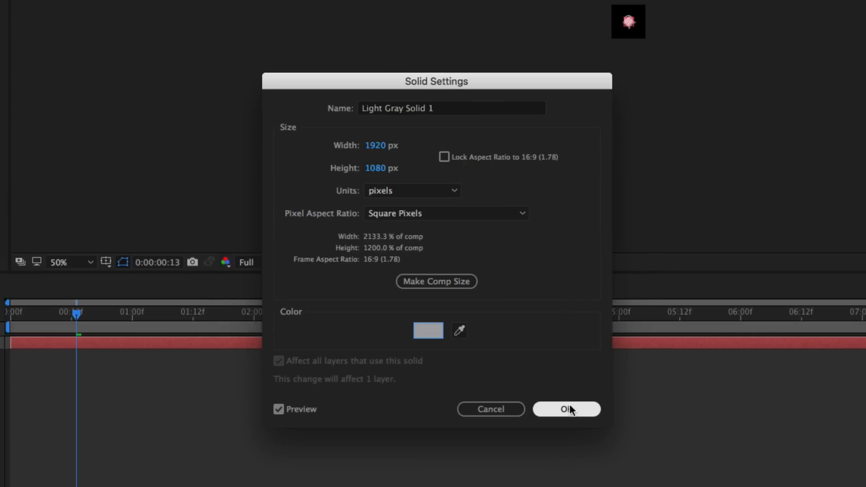
left_click(566, 408)
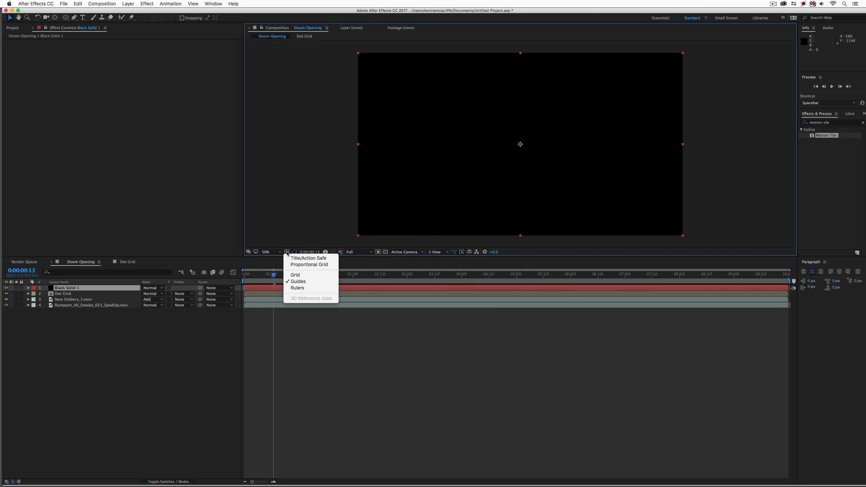
mouse_move(299, 260)
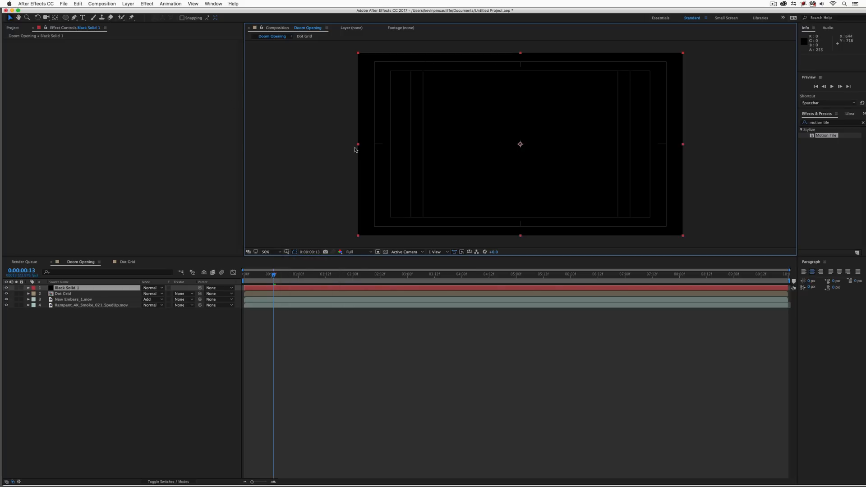
- Draw an elliptical mask on the black solid and invert it for a vignette
left_click(66, 17)
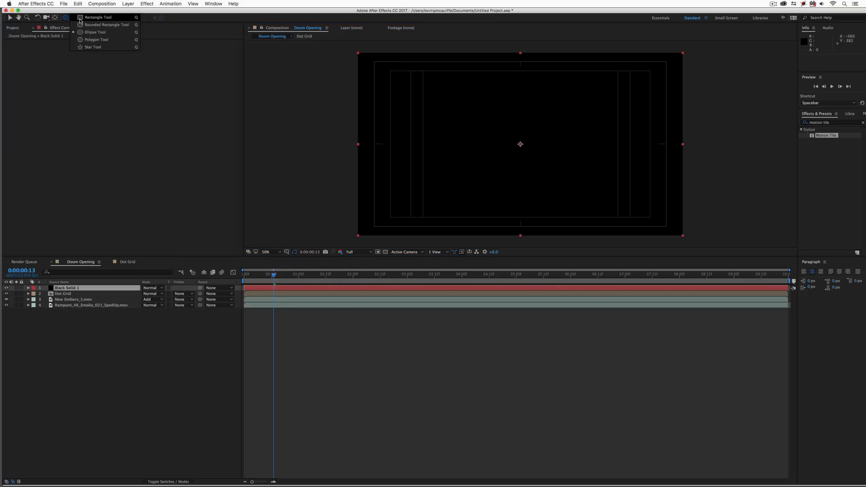
left_click(98, 16)
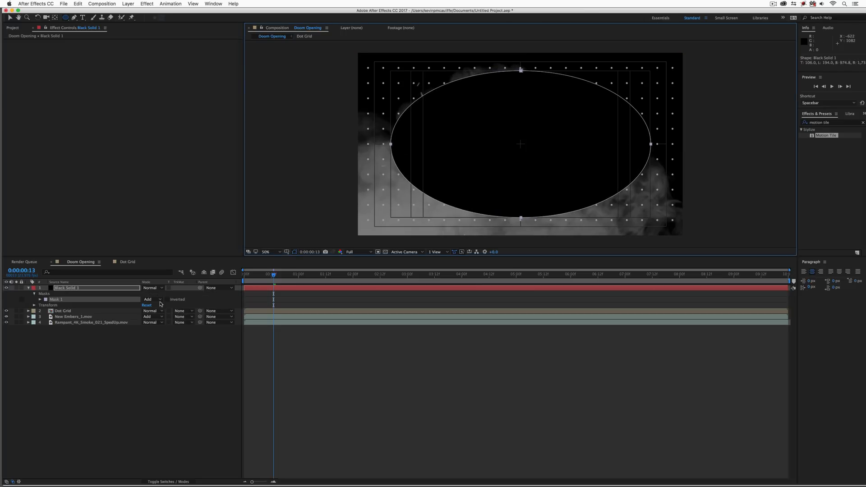
left_click(178, 299)
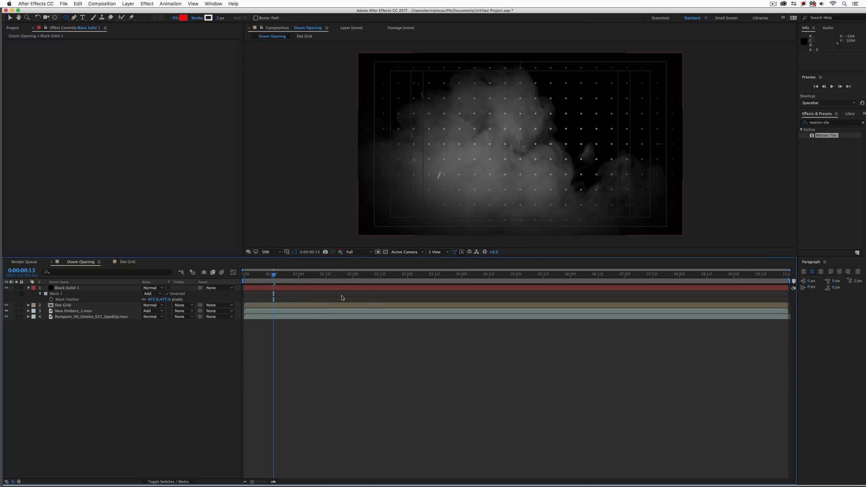
- Create a new deep red solid layer over the vignetted background
left_click(434, 273)
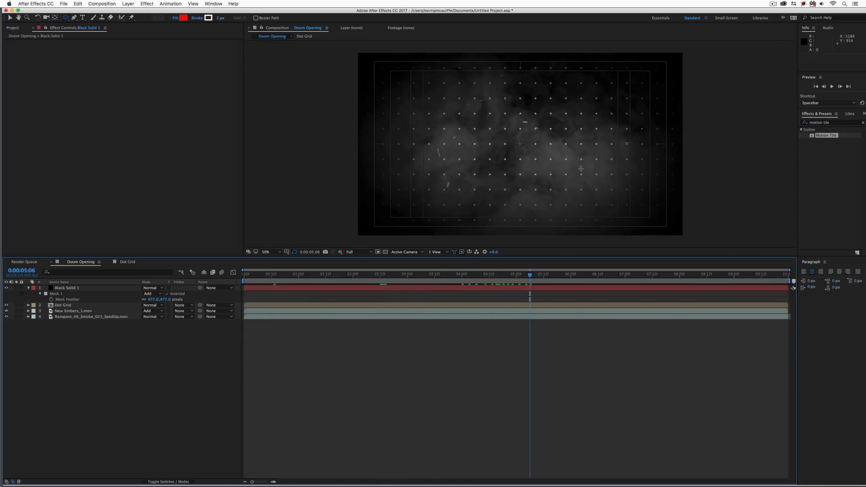
mouse_move(411, 125)
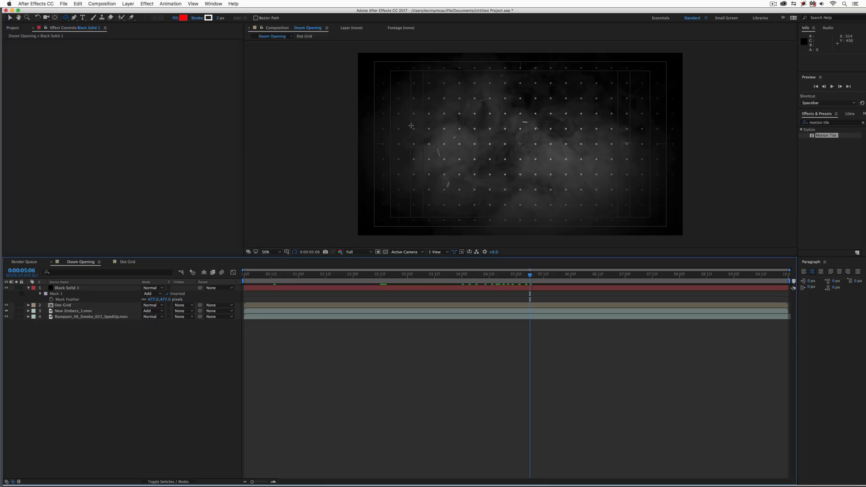
mouse_move(410, 126)
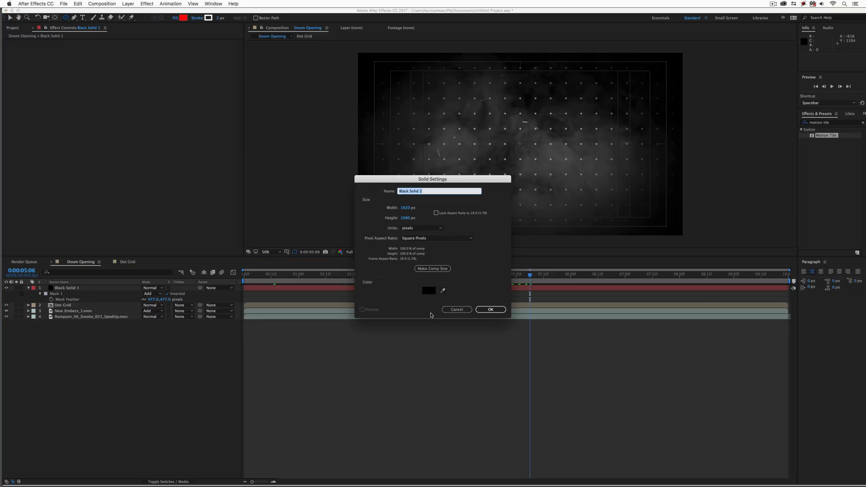
left_click(428, 291)
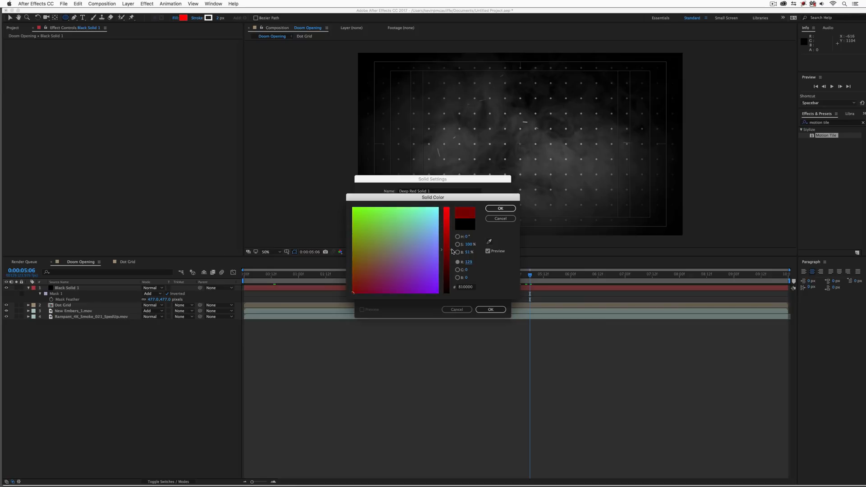
left_click(499, 209)
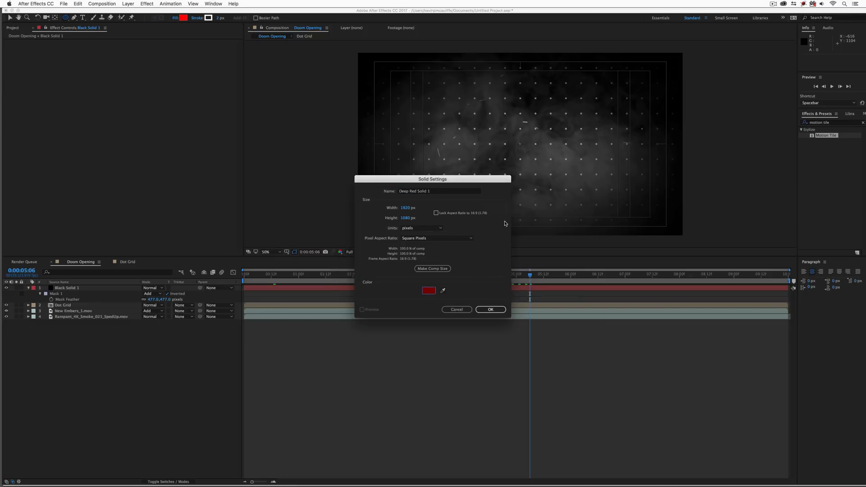
left_click(489, 309)
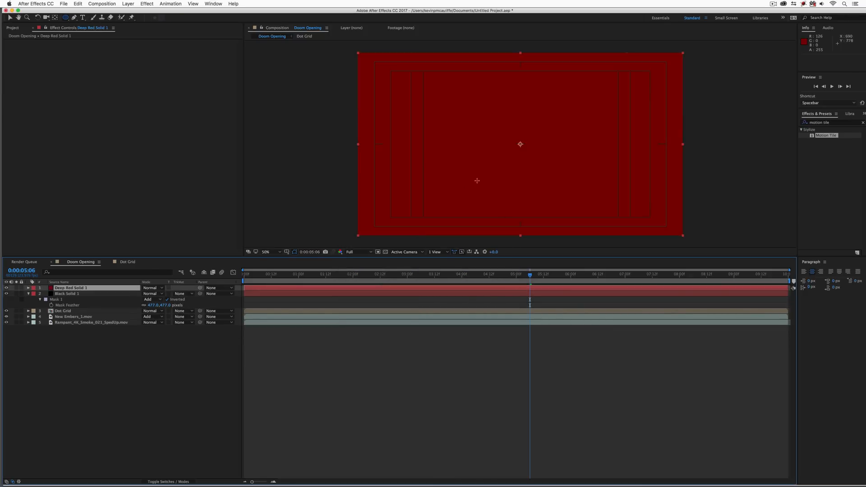
- Blend the red solid in Overlay mode, then switch to Chrome
left_click(150, 287)
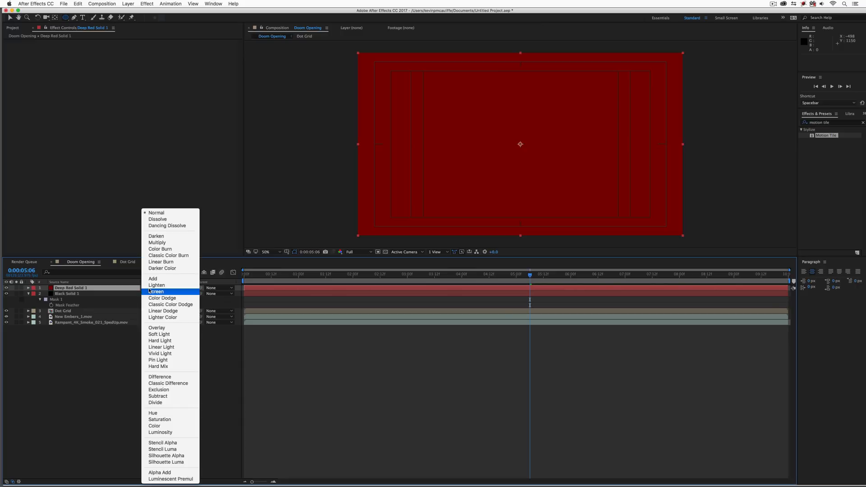
mouse_move(156, 328)
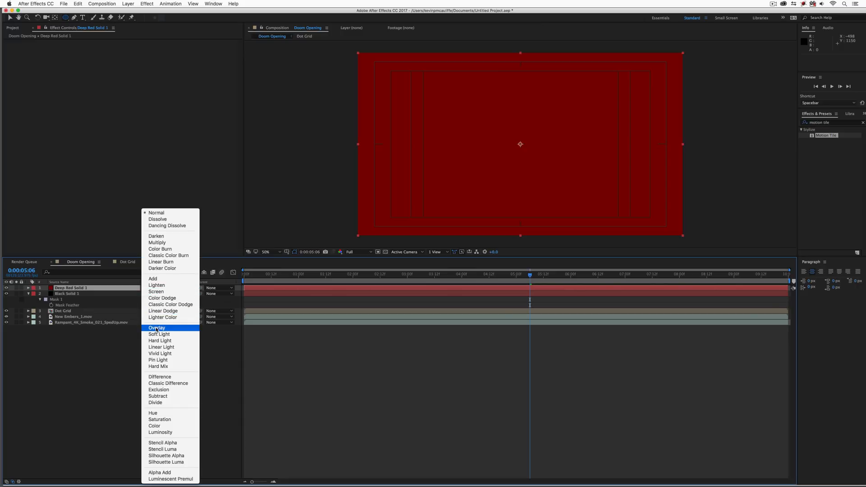
left_click(157, 328)
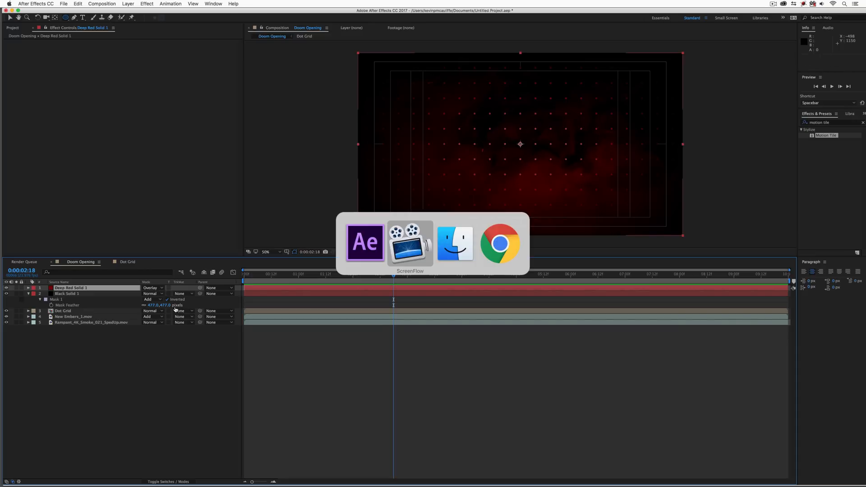
left_click(498, 243)
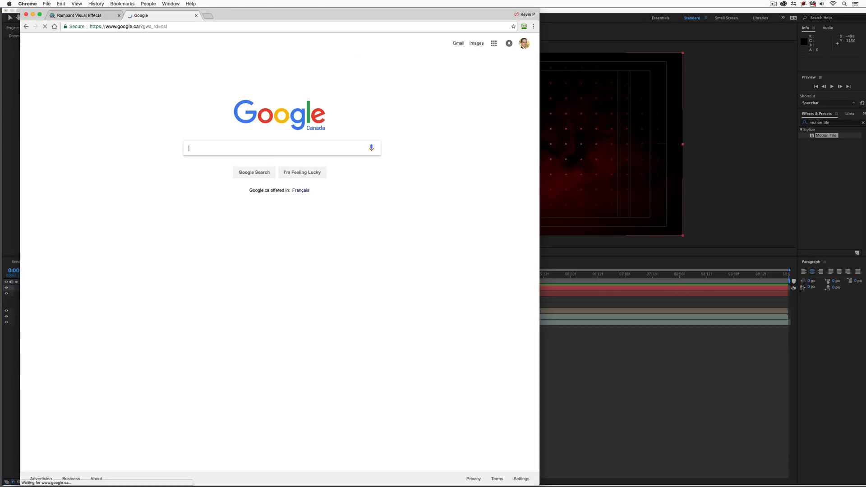
- Google 'doom font' and open the first font result
type("doom font")
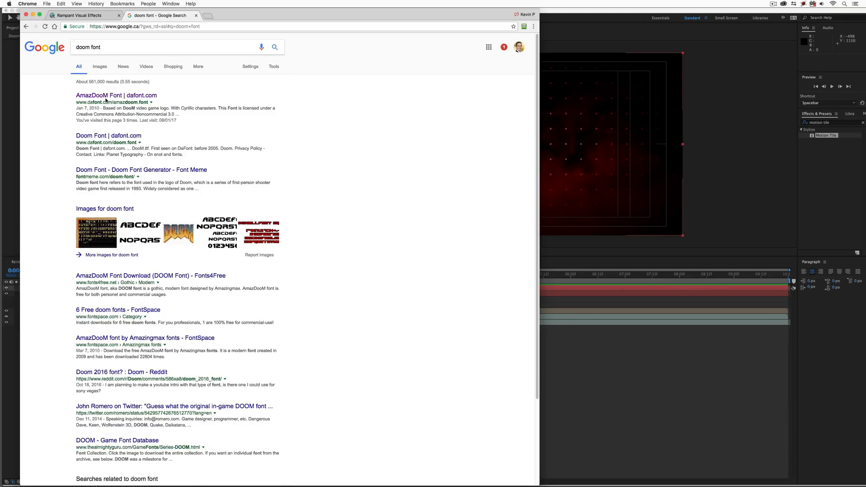
left_click(116, 95)
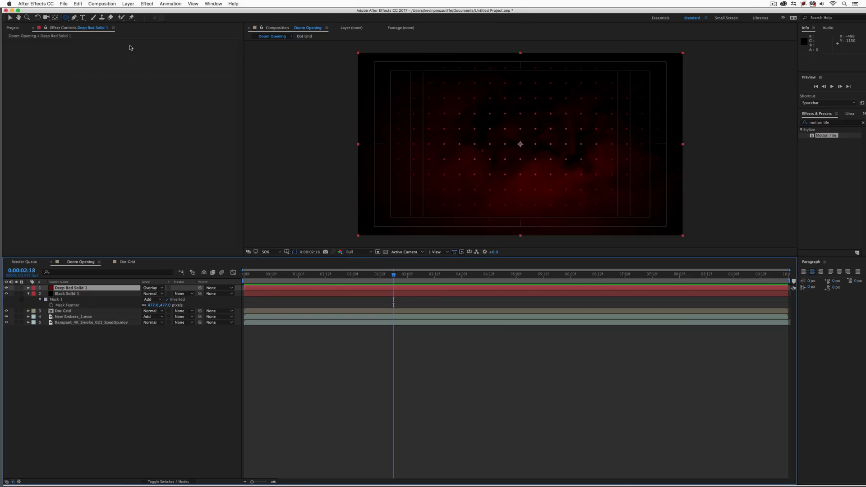
mouse_move(97, 57)
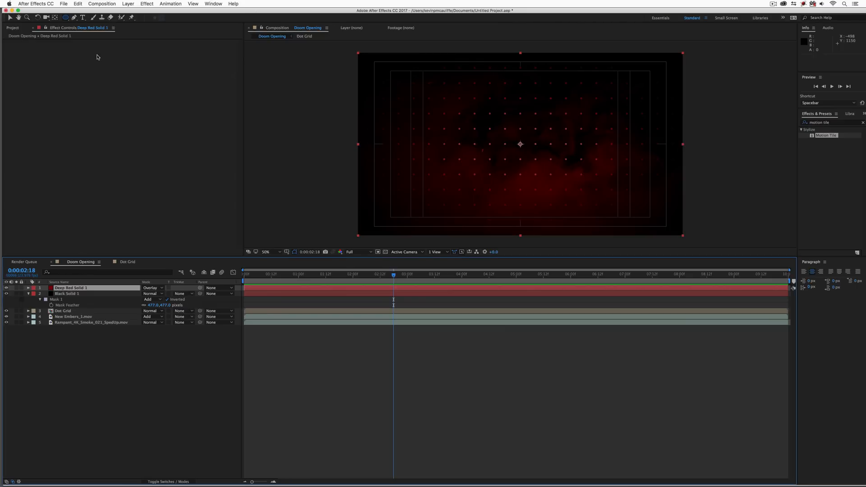
- Place large white DOOM lettering in the Doom font near the top centre
left_click(449, 117)
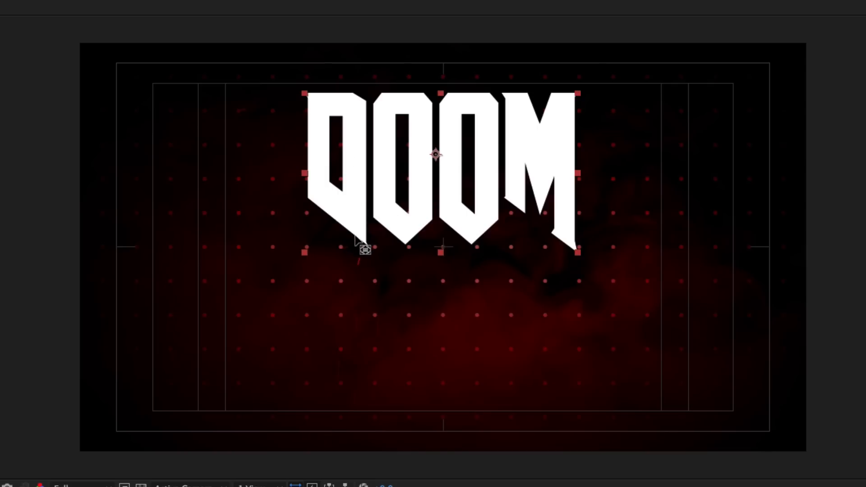
mouse_move(370, 259)
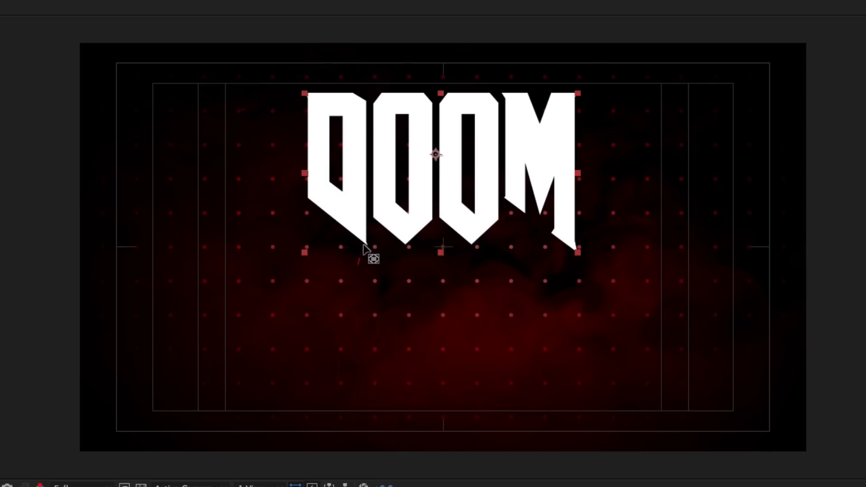
mouse_move(365, 255)
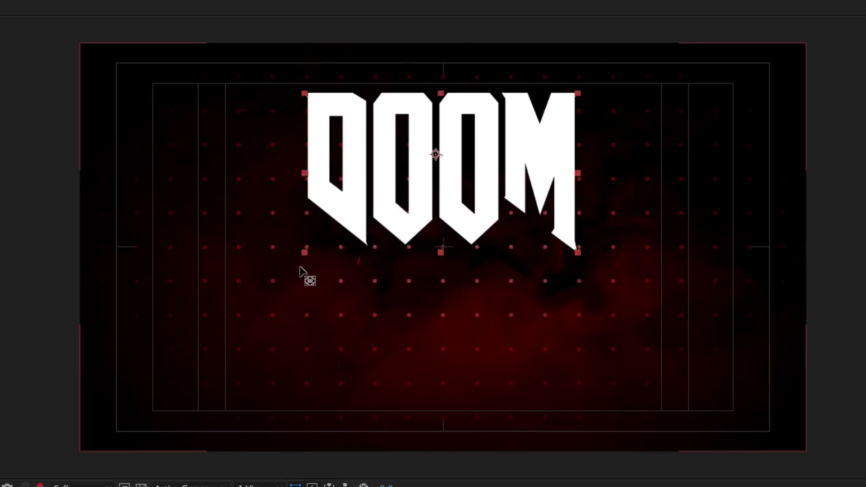
mouse_move(461, 246)
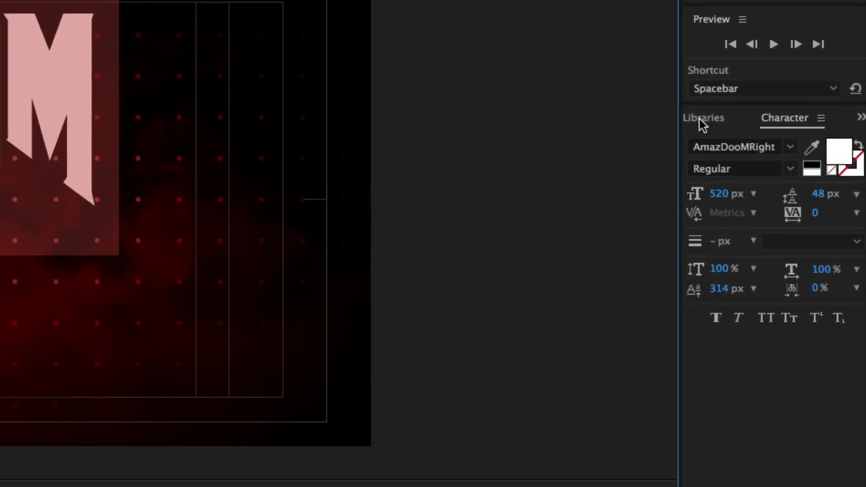
mouse_move(701, 146)
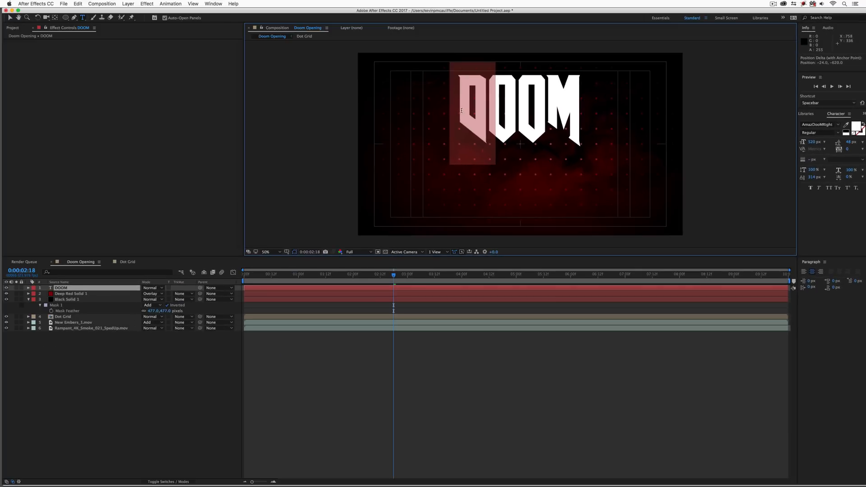
- Set the first D in AmazDooMLeft and begin selecting the remaining DOOM letters
left_click(819, 125)
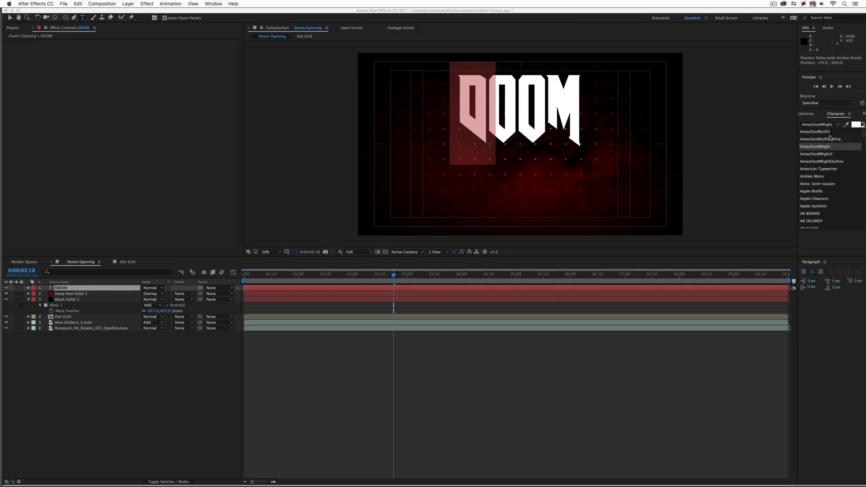
left_click(818, 131)
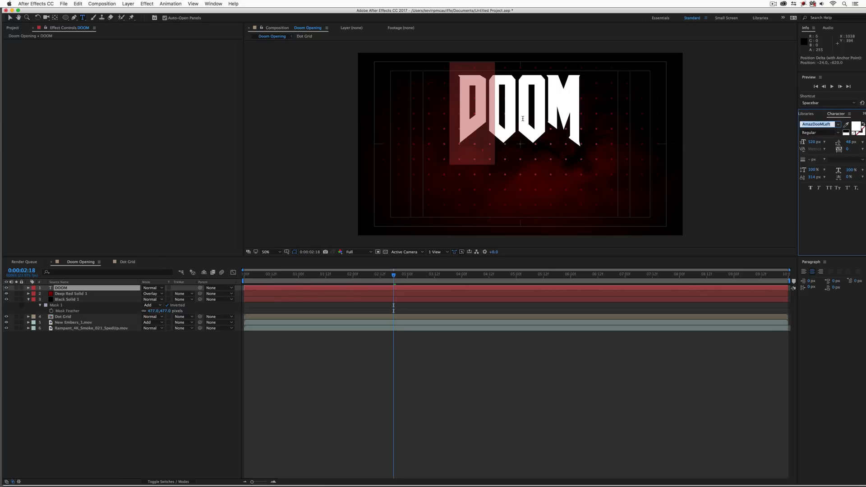
left_click(60, 287)
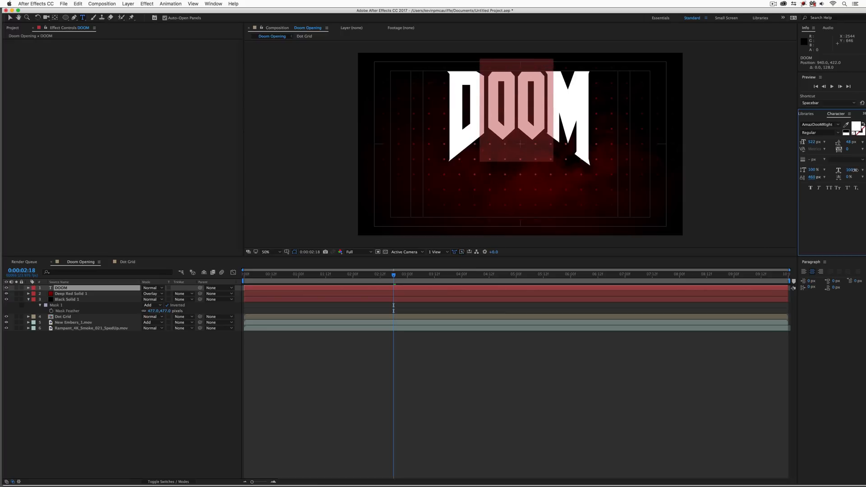
mouse_move(76, 367)
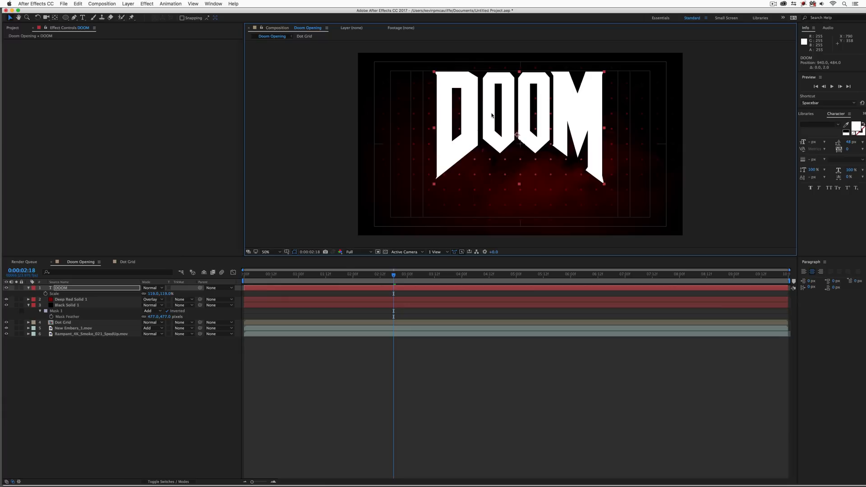
mouse_move(474, 134)
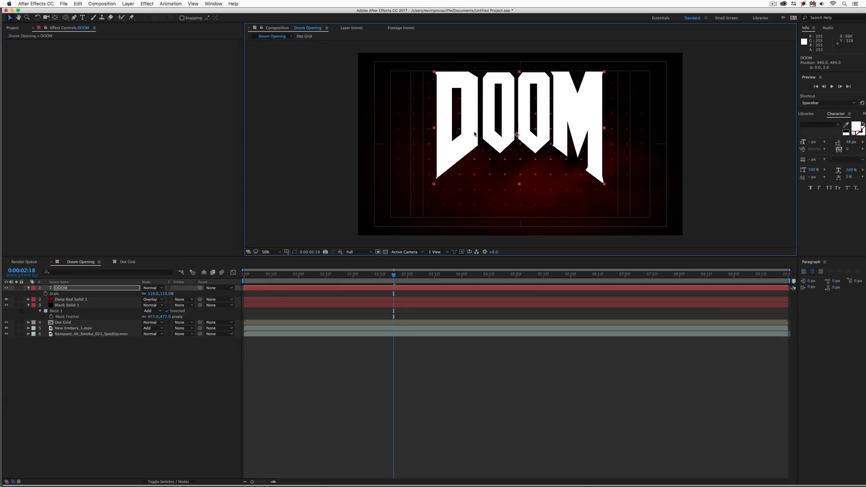
mouse_move(482, 136)
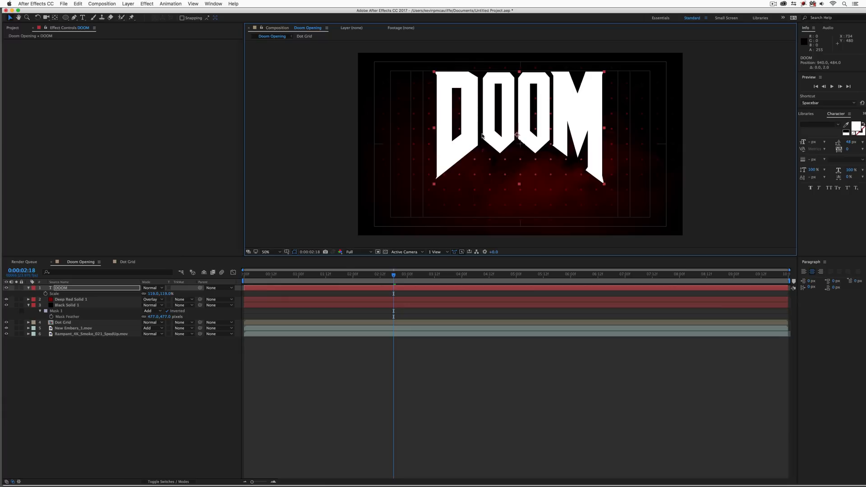
mouse_move(578, 114)
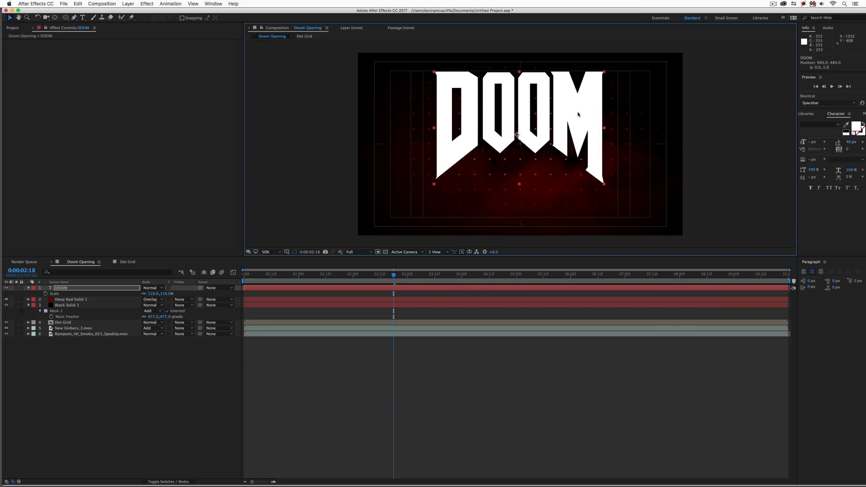
mouse_move(539, 122)
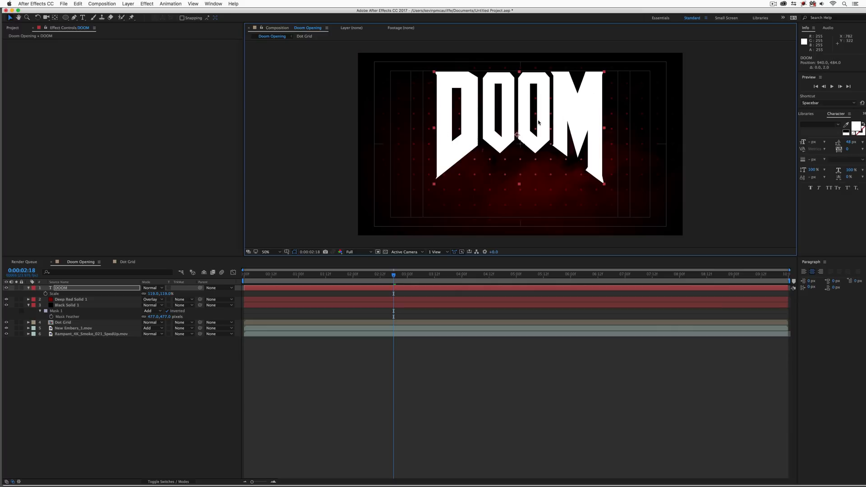
mouse_move(520, 114)
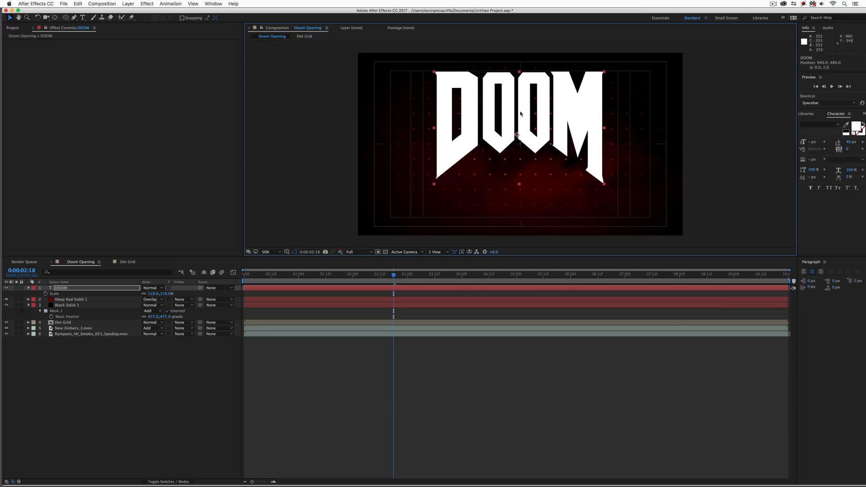
mouse_move(499, 116)
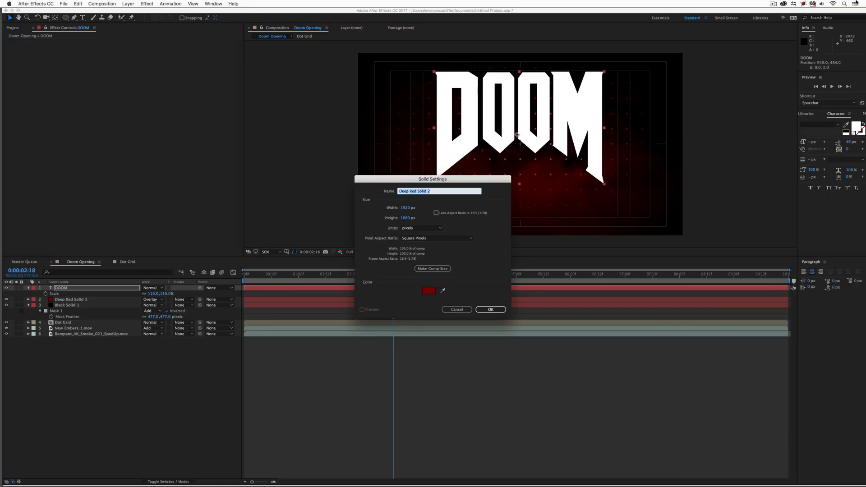
- Create a full-frame white solid layer above DOOM and search the effects list for 'Grunge'
left_click(427, 290)
type("FFFFFF")
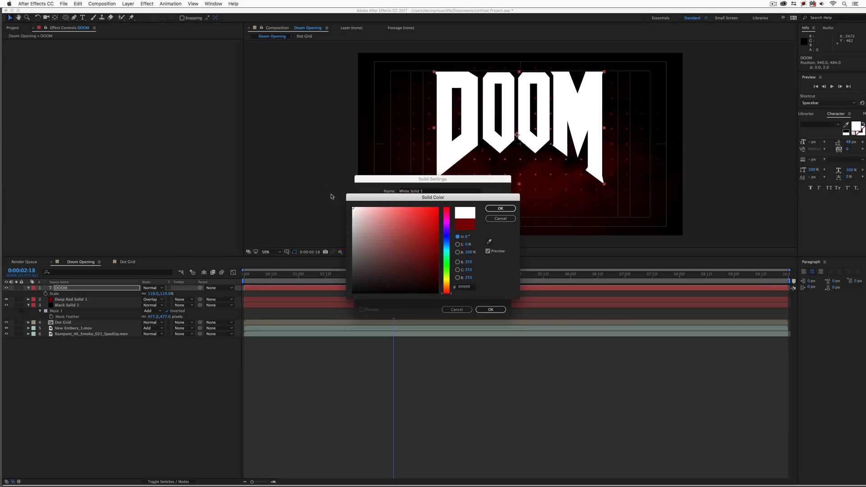
left_click(499, 208)
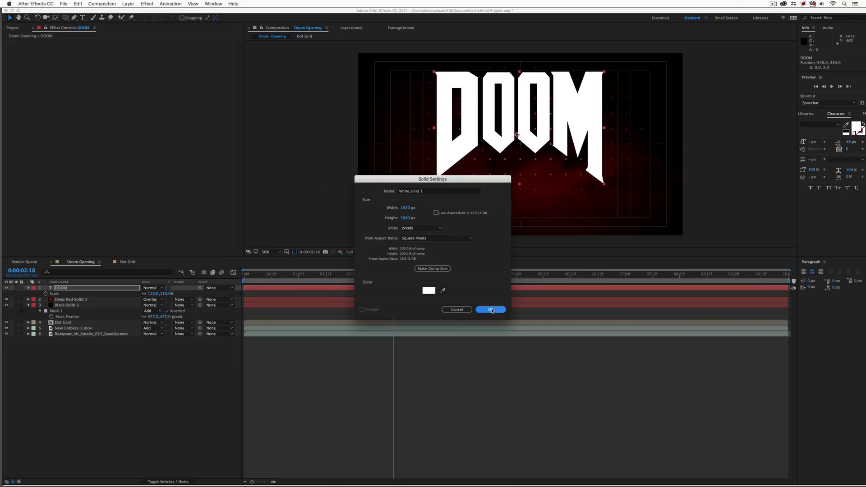
left_click(490, 309)
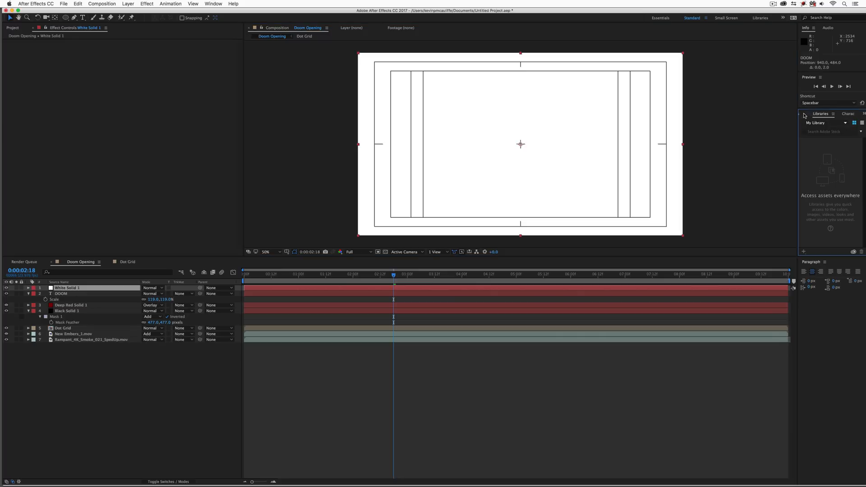
left_click(817, 113)
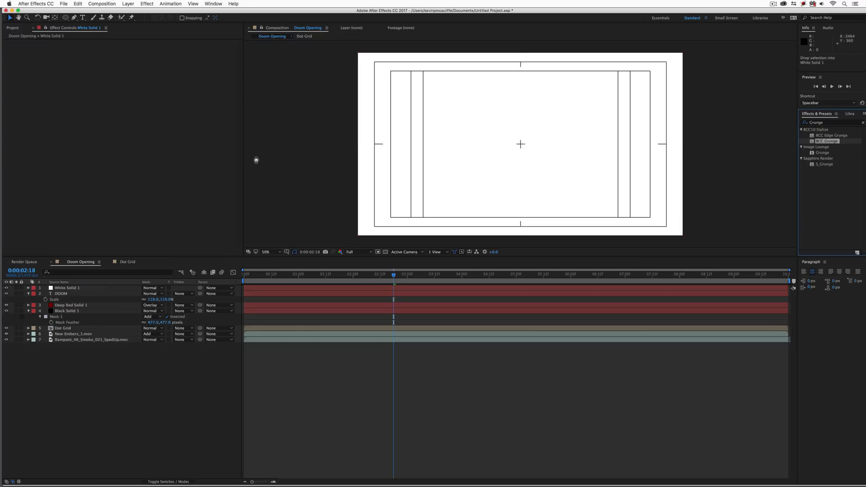
- Apply BCC Grunge to White Solid 1 and hide the safe-zone guides
double_click(827, 141)
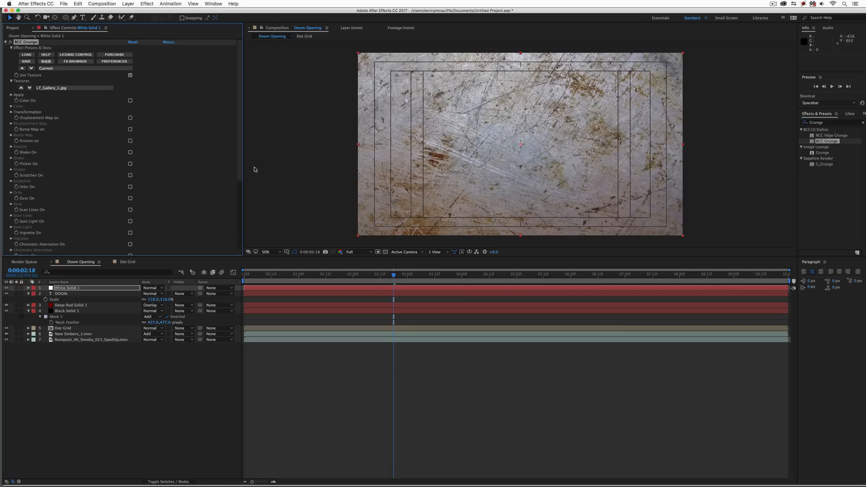
mouse_move(515, 95)
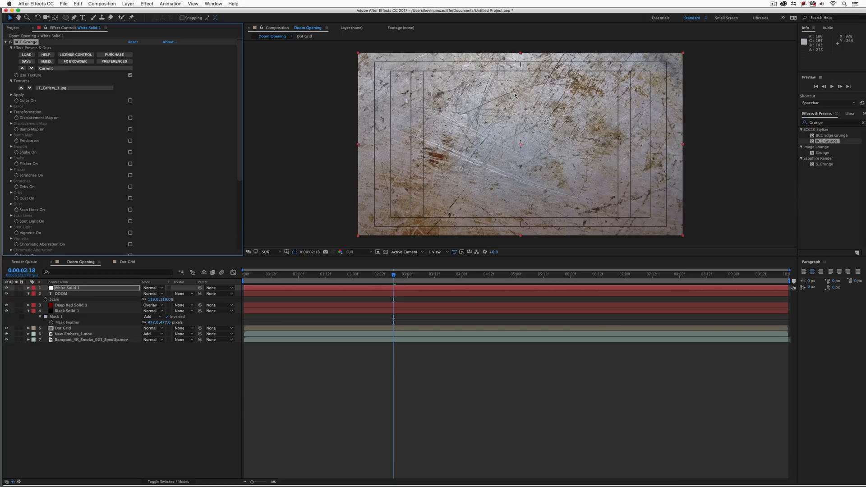
mouse_move(556, 181)
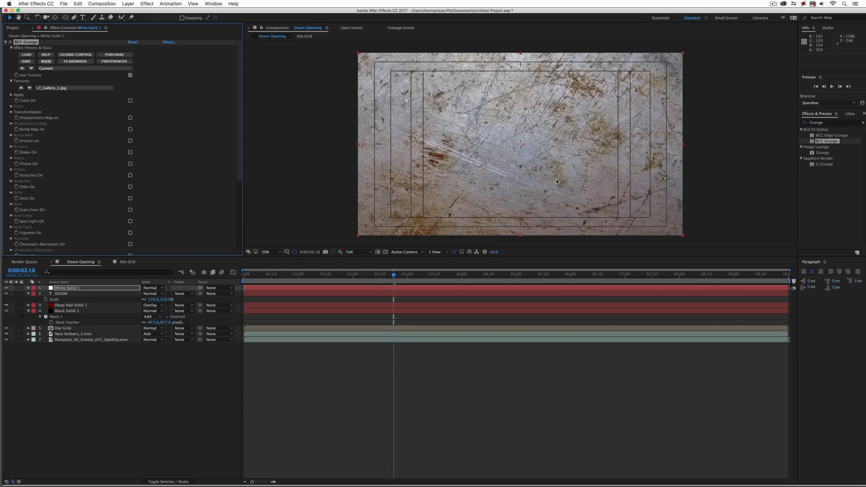
left_click(295, 251)
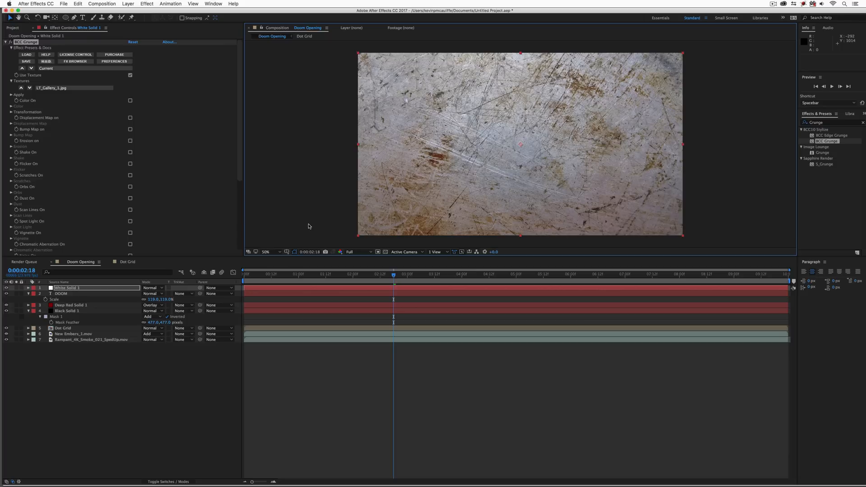
mouse_move(311, 228)
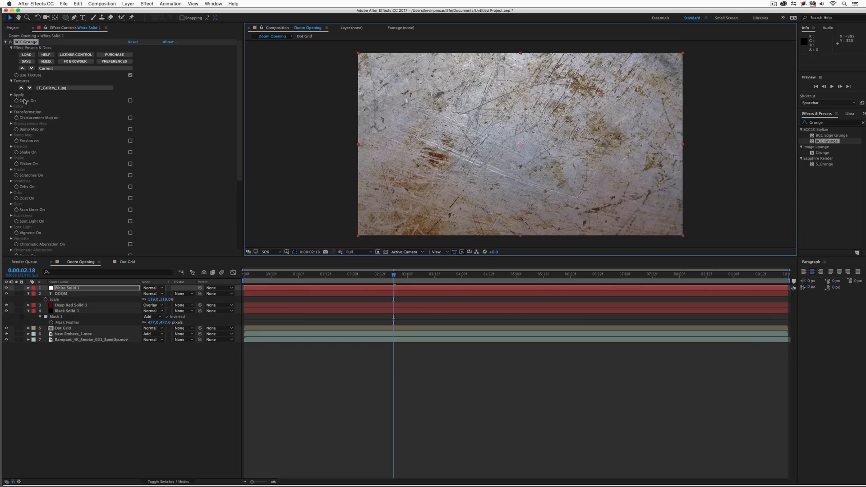
- Enable Color On in BCC Grunge, set Saturation to -100, and reveal the Transformation settings
left_click(130, 101)
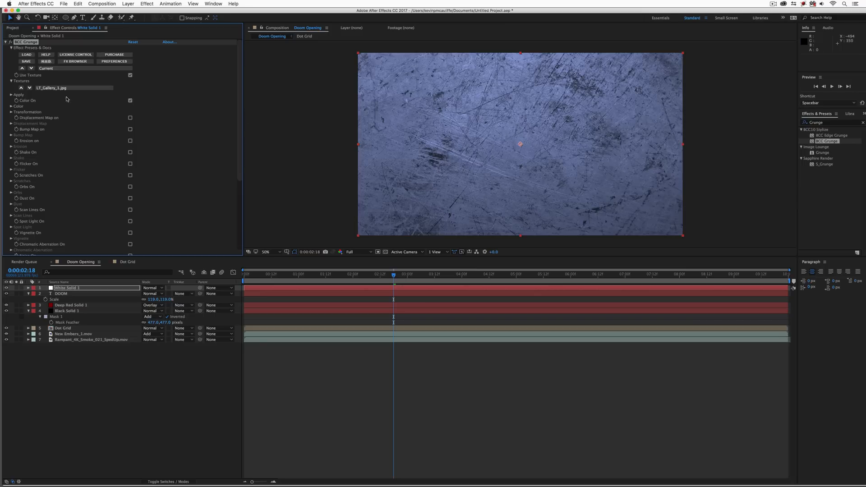
left_click(12, 107)
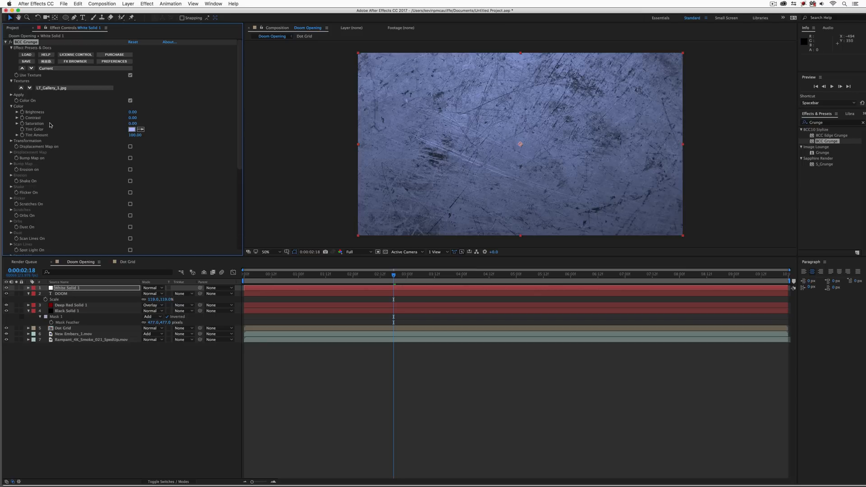
left_click_drag(134, 124, 122, 123)
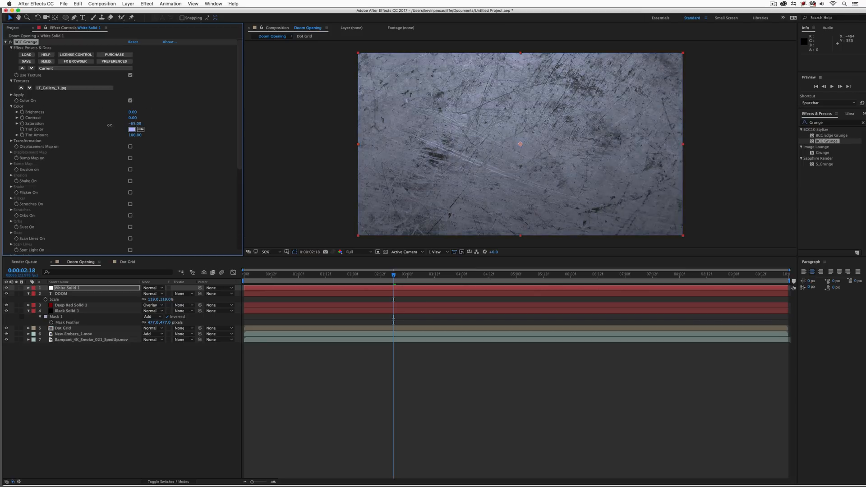
left_click_drag(135, 123, 134, 127)
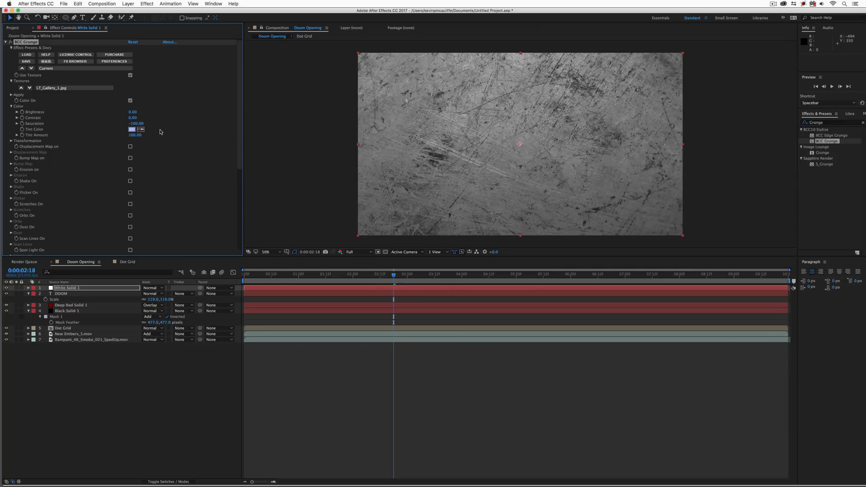
mouse_move(441, 150)
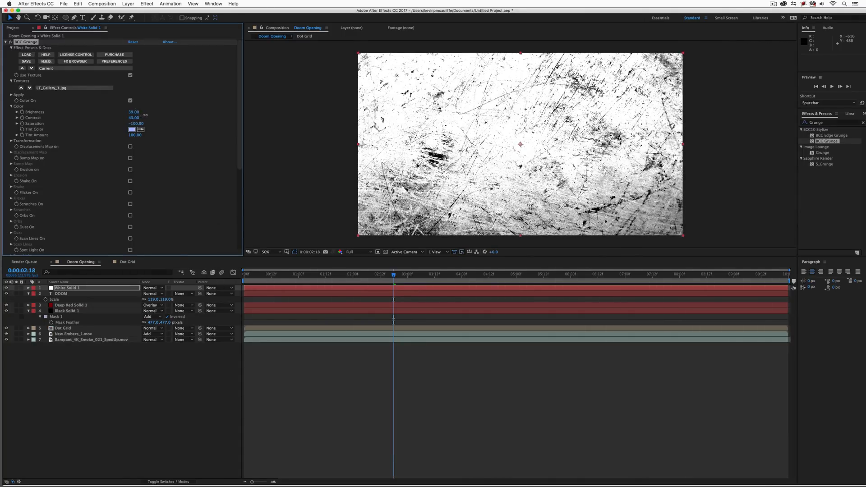
left_click(130, 100)
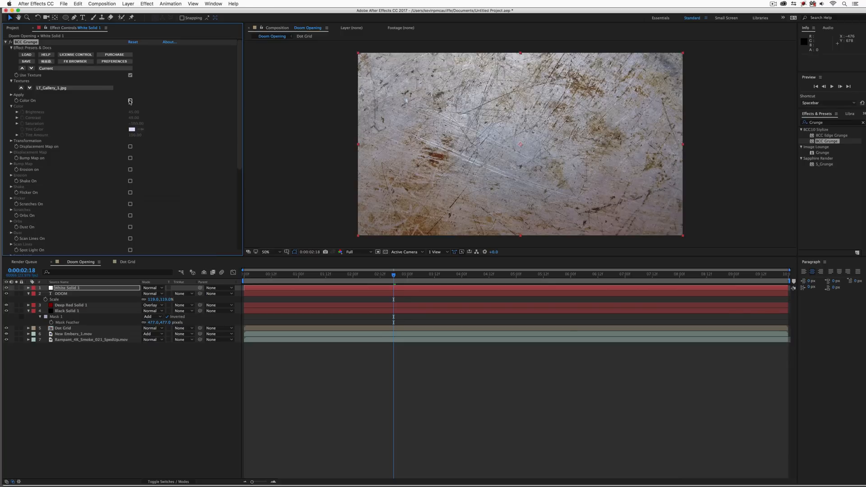
left_click(130, 100)
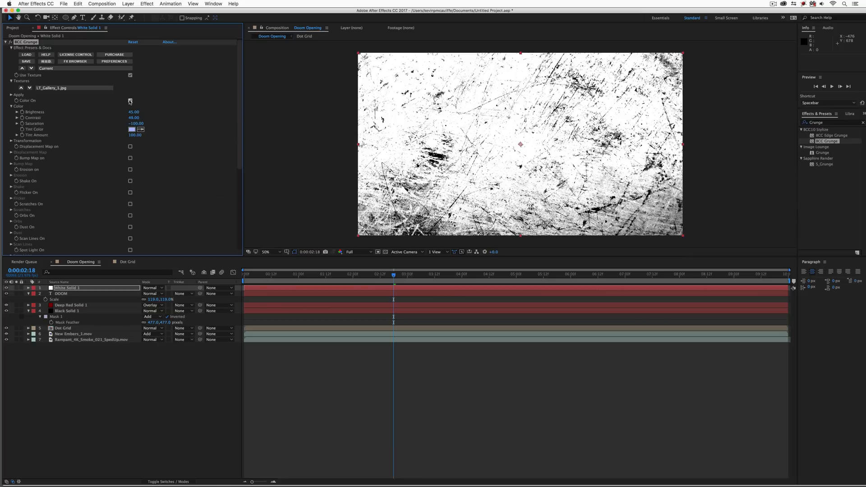
left_click(130, 101)
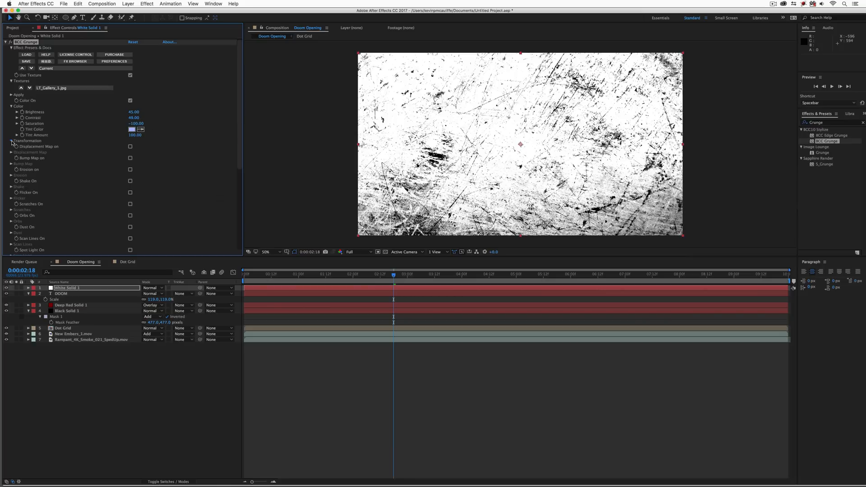
left_click(11, 140)
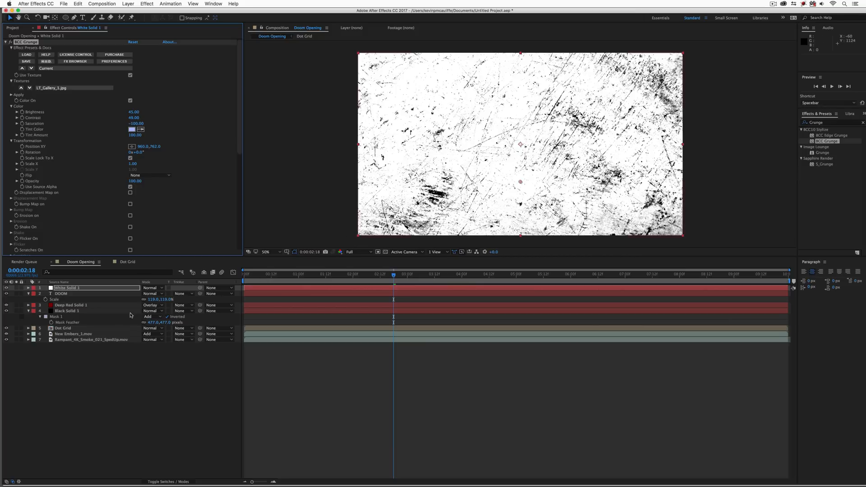
- Pre-compose the white solid into a new composition named 'Grunge' at the top of the timeline
left_click(68, 286)
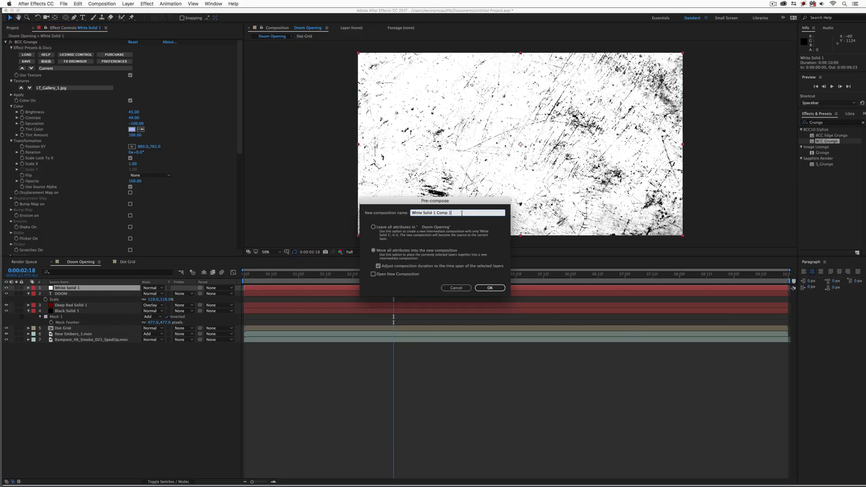
type("Grunge")
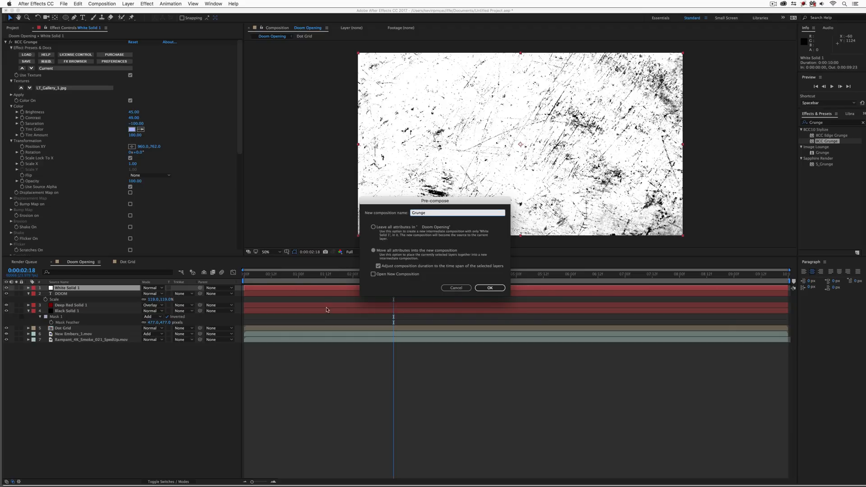
left_click(489, 287)
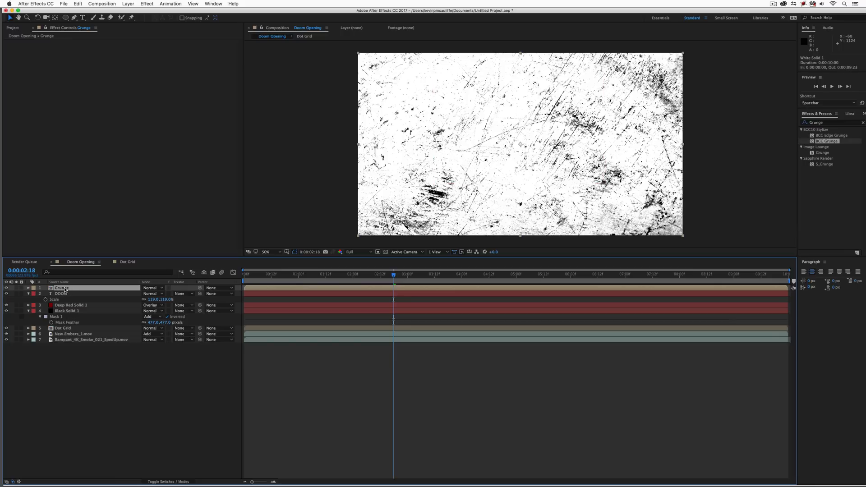
left_click(181, 300)
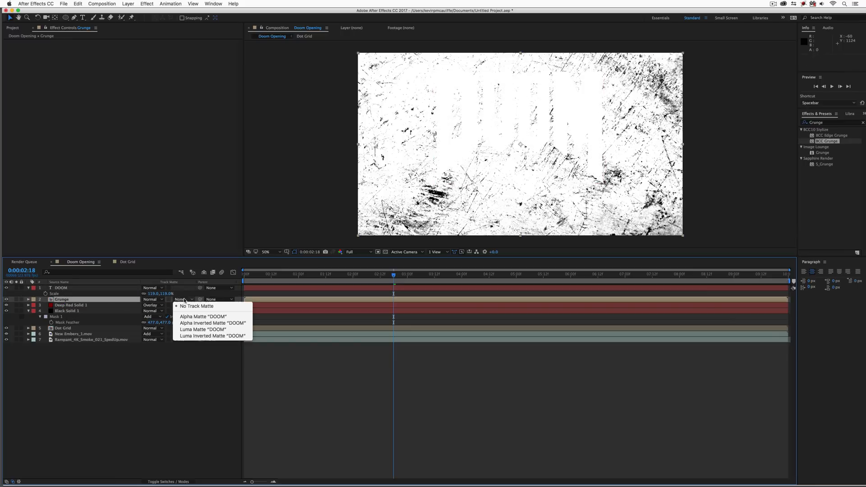
left_click(203, 315)
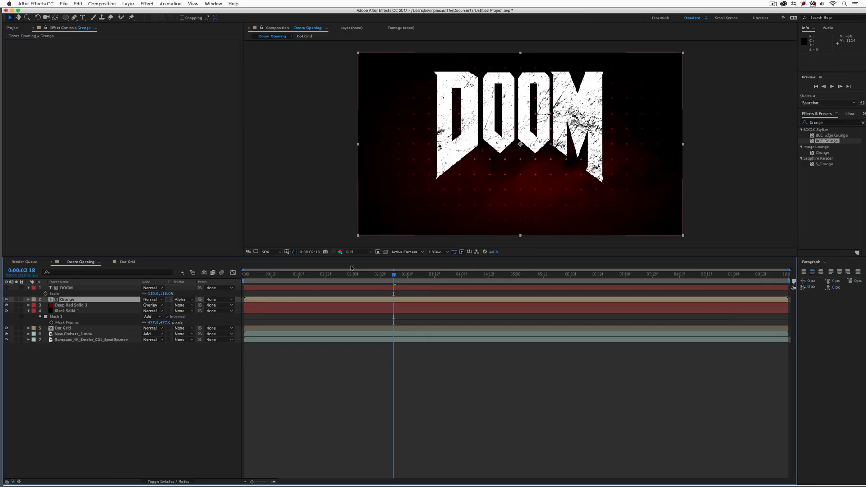
mouse_move(410, 191)
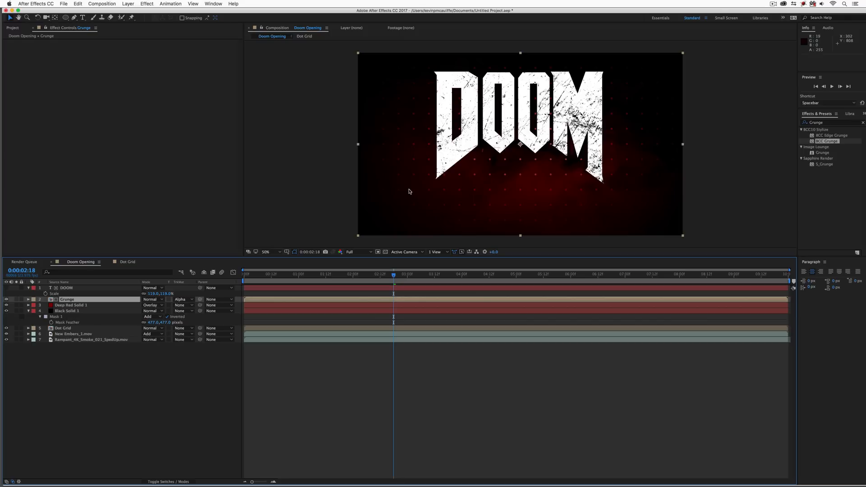
left_click(265, 251)
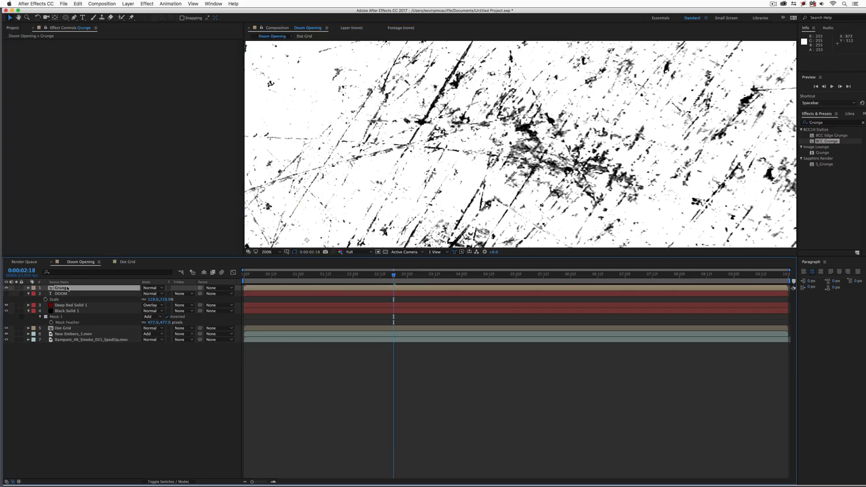
- Create White Solid 2 and set its track matte to Luma Matte 'Grunge'
left_click(268, 252)
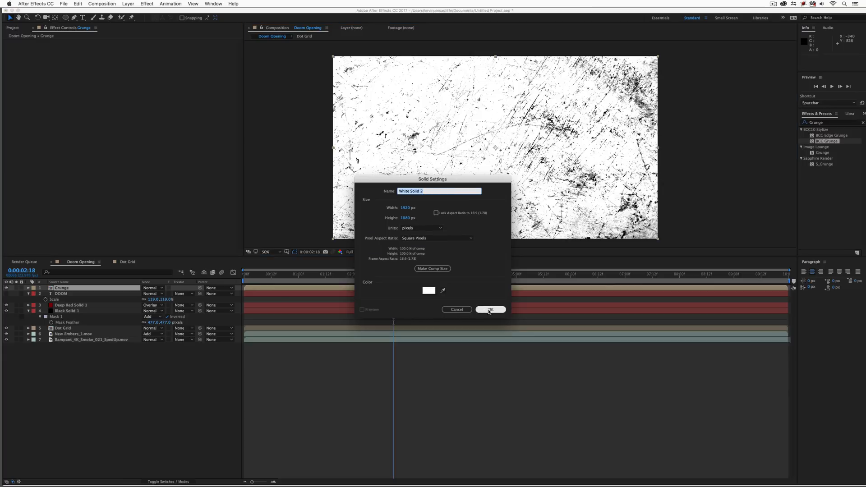
left_click(489, 310)
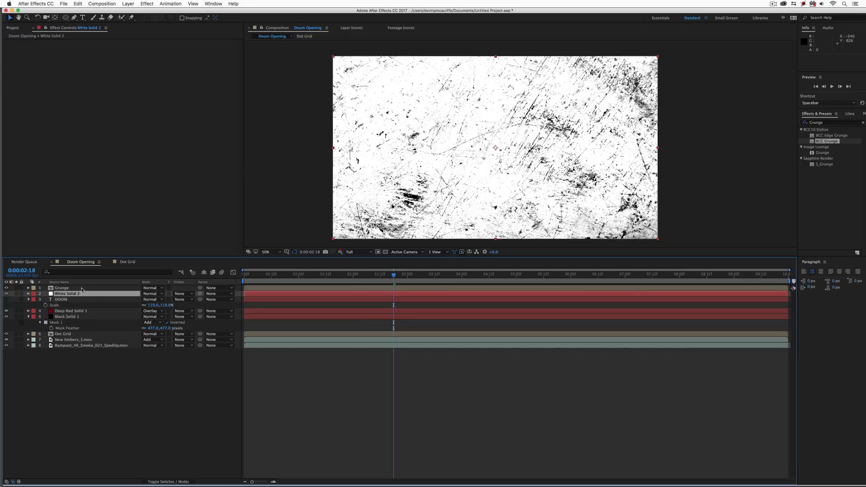
left_click(181, 293)
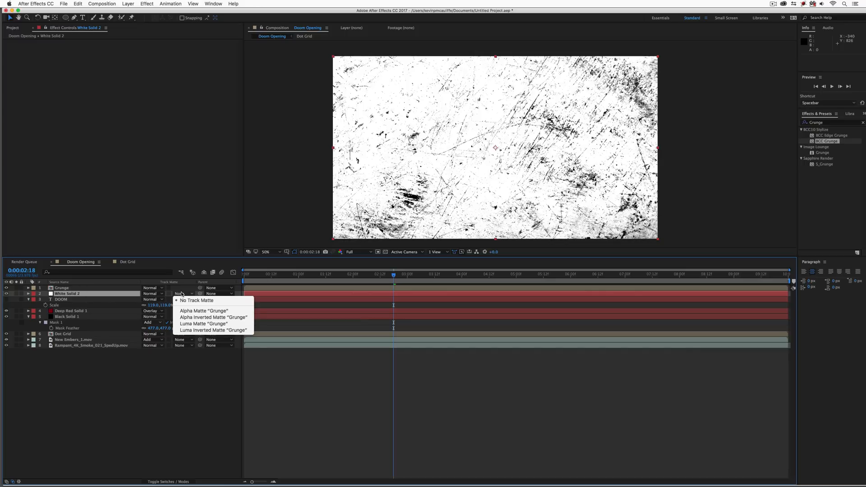
mouse_move(203, 324)
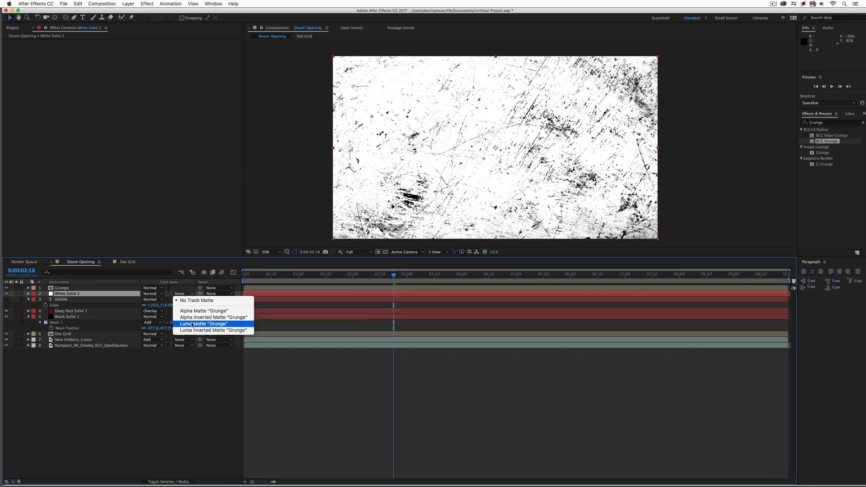
left_click(203, 324)
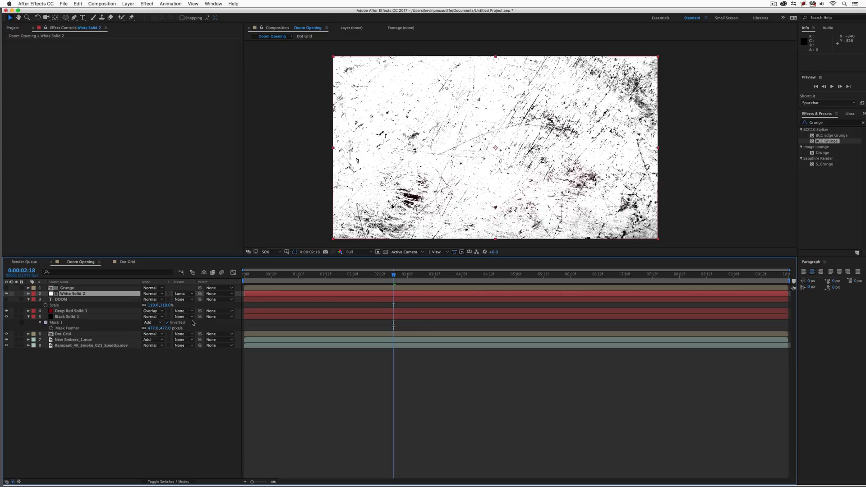
left_click(182, 294)
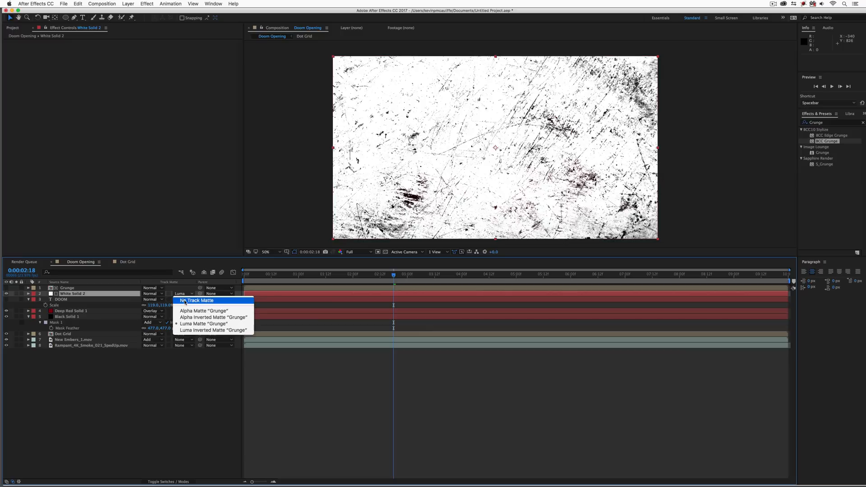
left_click(197, 300)
type("R")
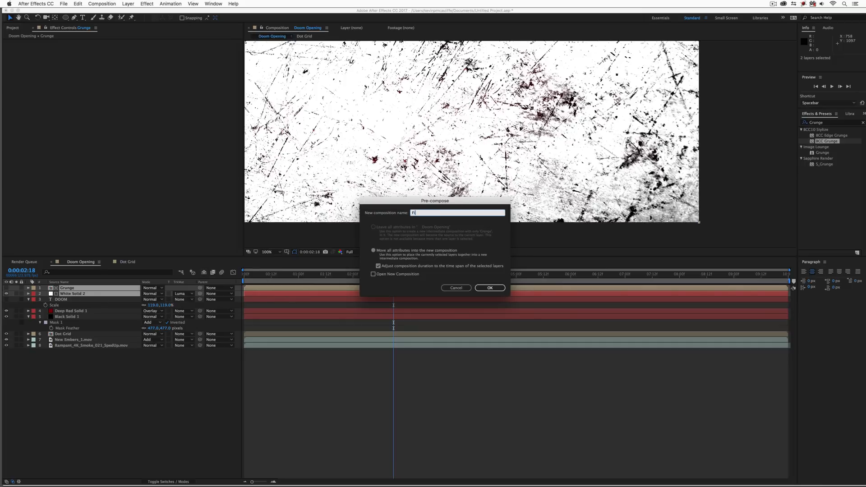
- Finish pre-composing as Final Grunge See Through Element, alpha-matte it to DOOM, and inspect at 200%
left_click(489, 287)
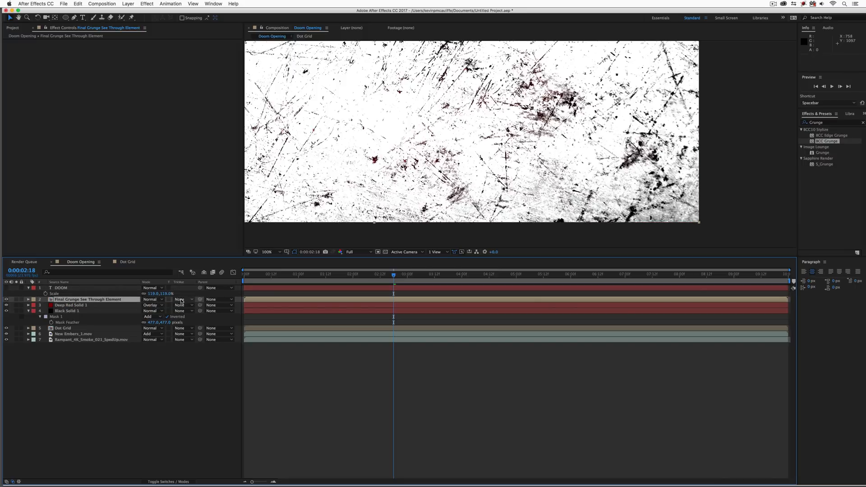
left_click(180, 298)
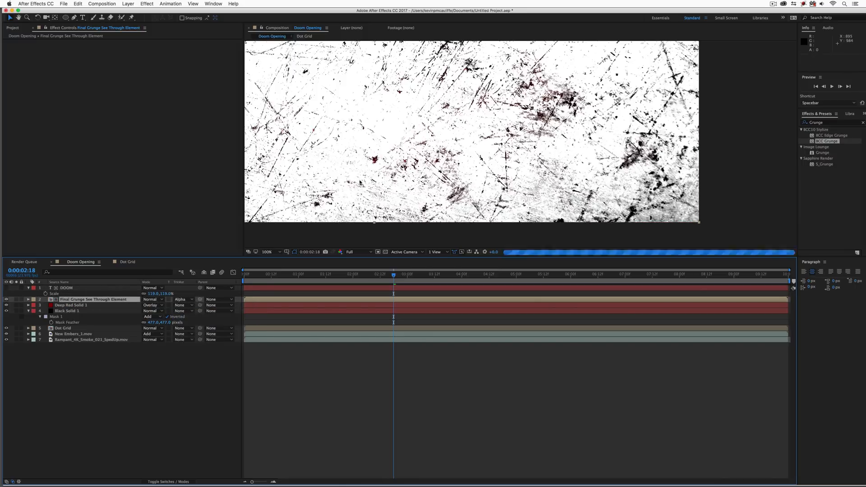
left_click(267, 252)
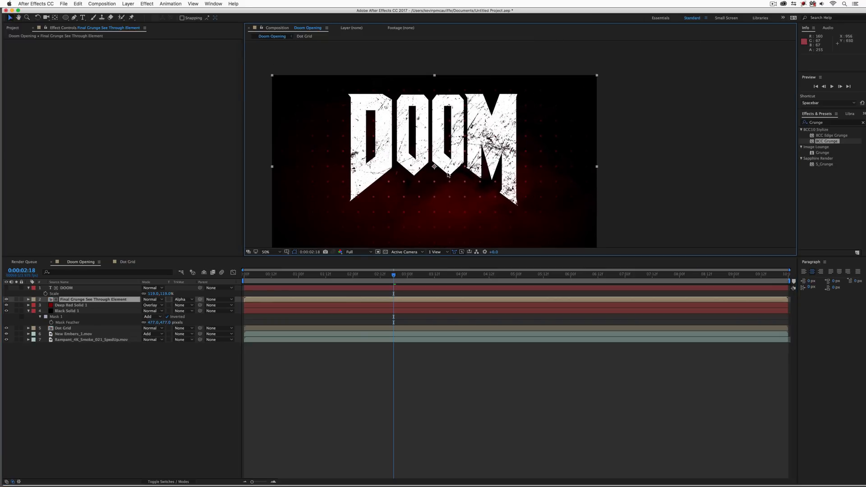
left_click(265, 252)
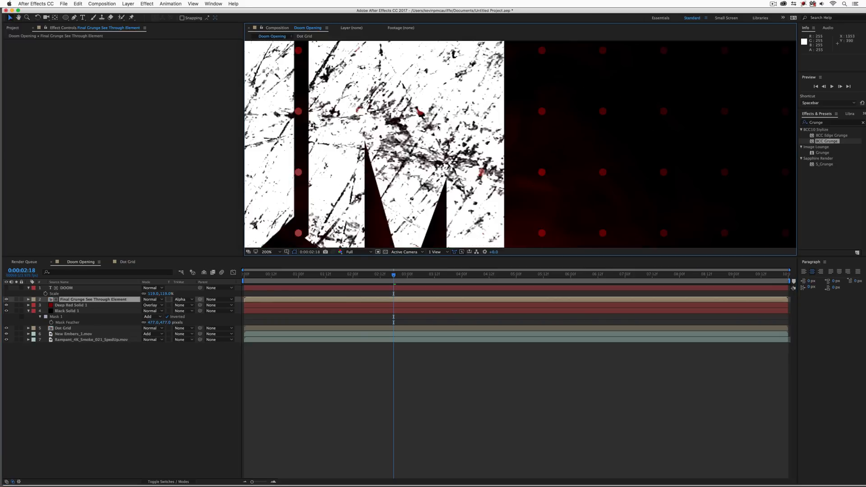
left_click(267, 251)
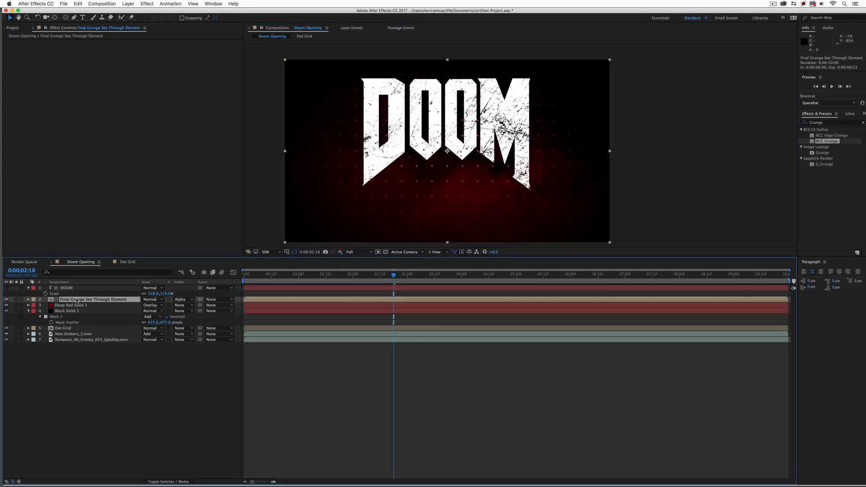
mouse_move(451, 185)
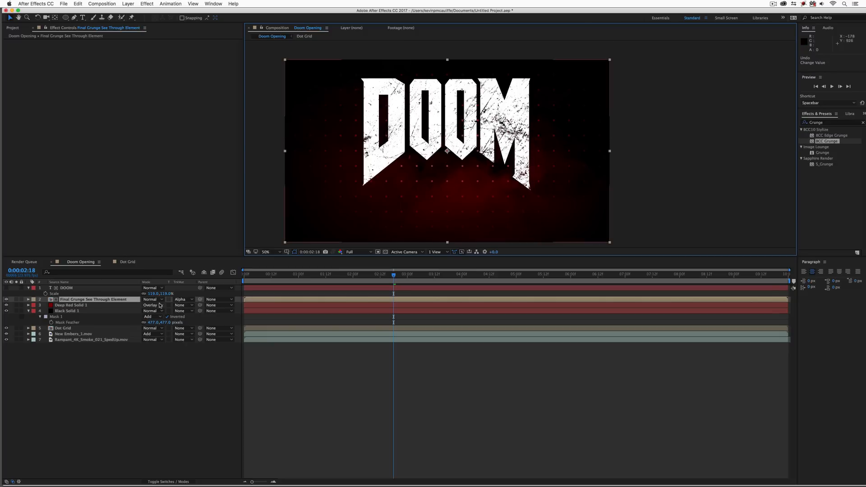
- Parent the Final Grunge See Through Element precomp to the DOOM layer
left_click(218, 299)
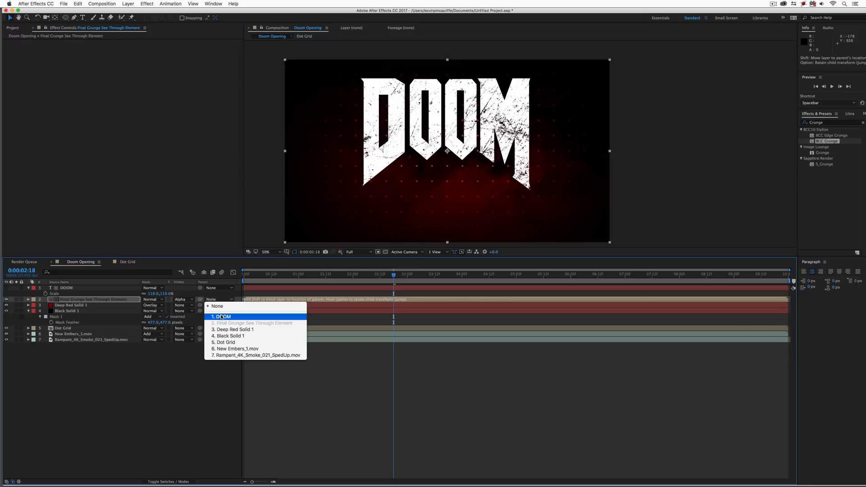
left_click(222, 317)
type("Twitch")
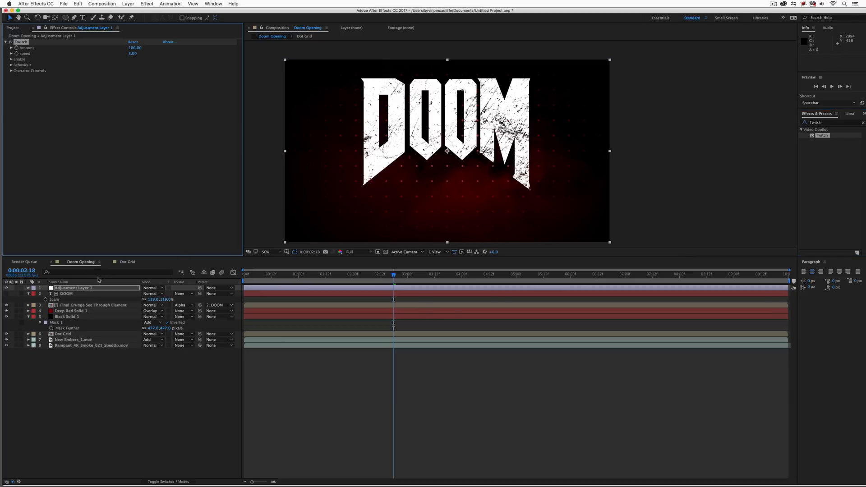
mouse_move(103, 274)
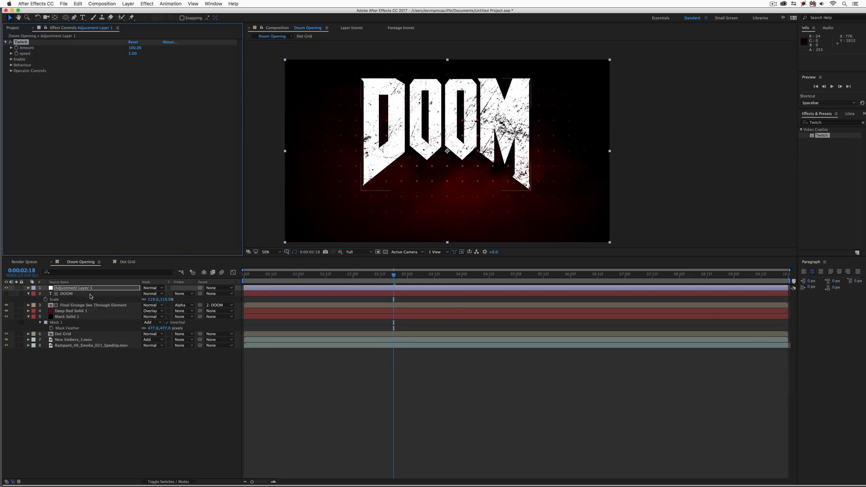
mouse_move(334, 196)
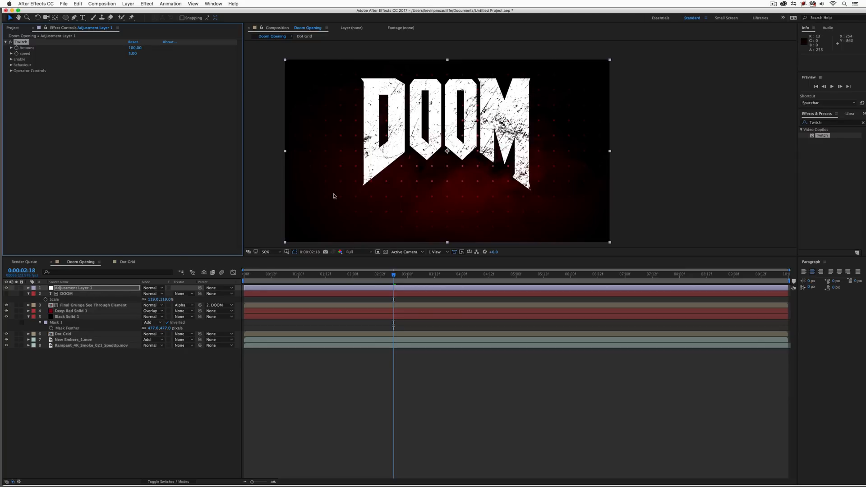
mouse_move(406, 166)
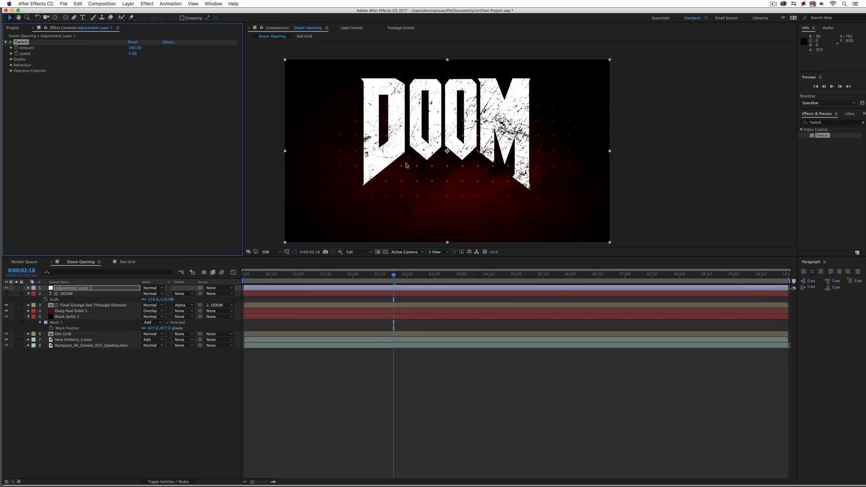
mouse_move(100, 280)
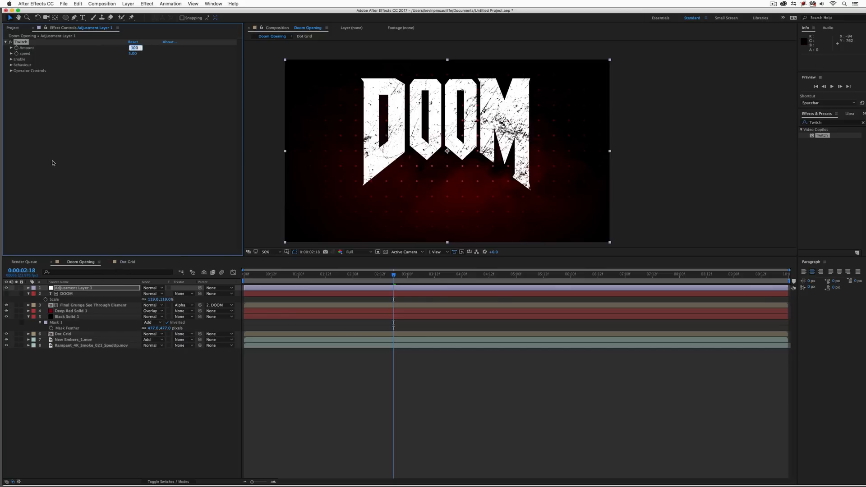
- Lower the Twitch Amount to 5 and preview the Doom Opening animation
left_click(133, 42)
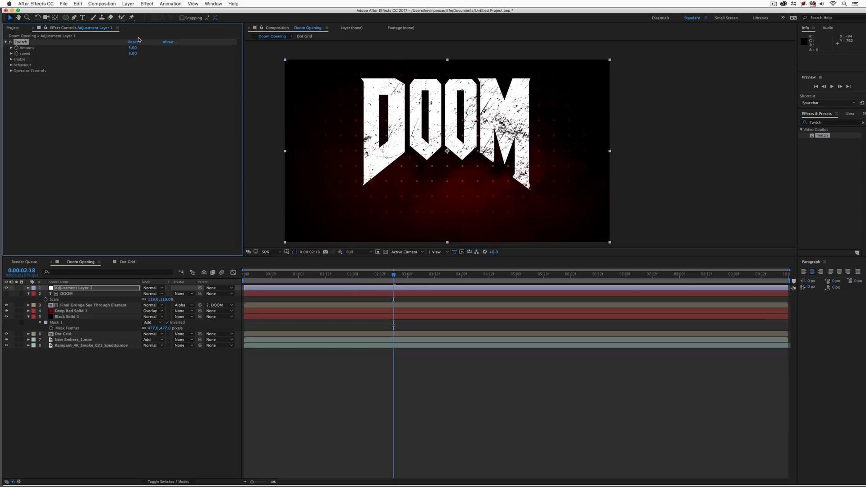
left_click(11, 59)
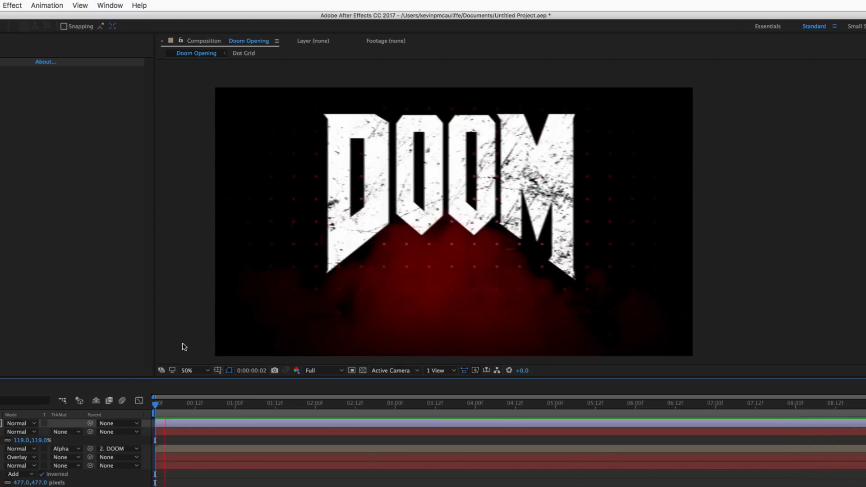
left_click(325, 403)
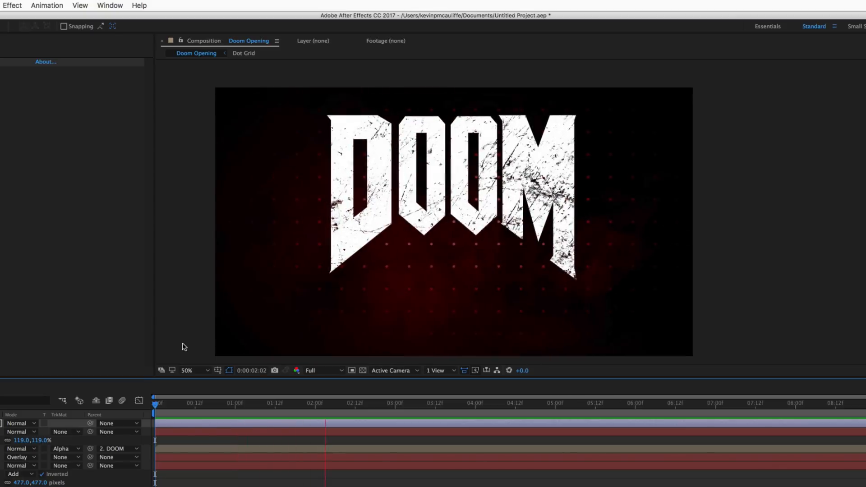